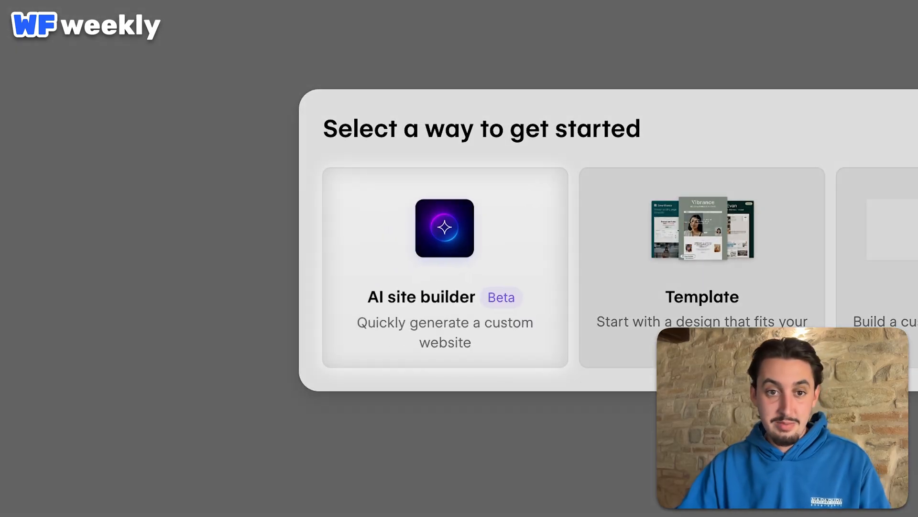
- Start a new Webflow site with the AI site builder and reach the business details step
{"action": "left_click", "coordinate": [444, 229]}
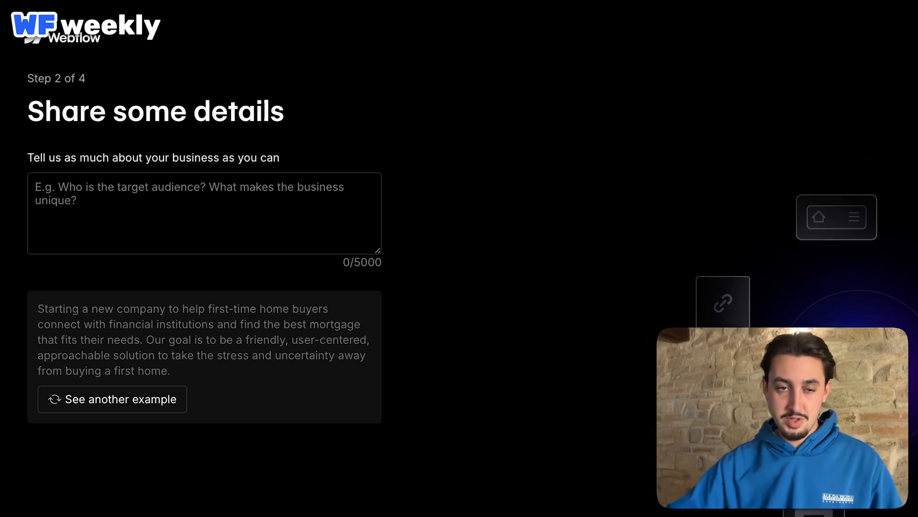
- Describe the business as Memberstack turning Webflow developers' sites into web apps, then continue to the site structure
{"action": "left_click", "coordinate": [186, 213]}
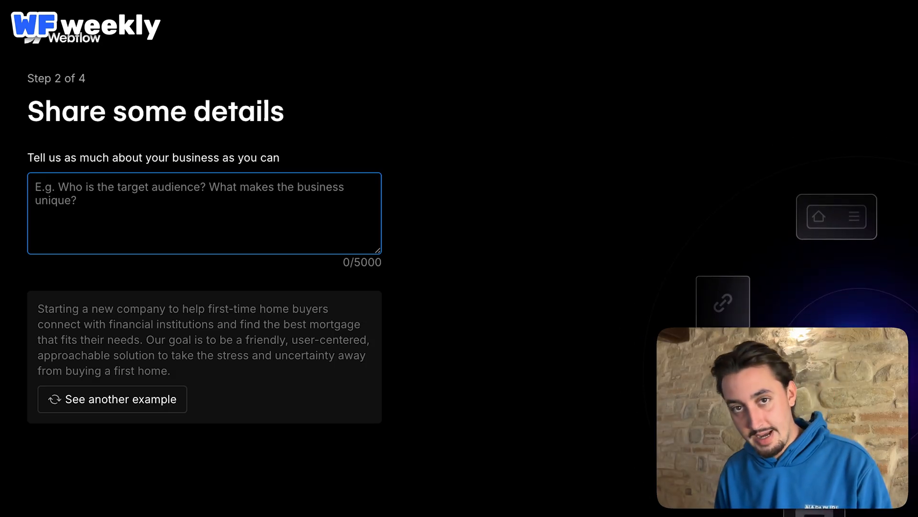
{"action": "type", "text": "Webflow developers who are trying to turn their site"}
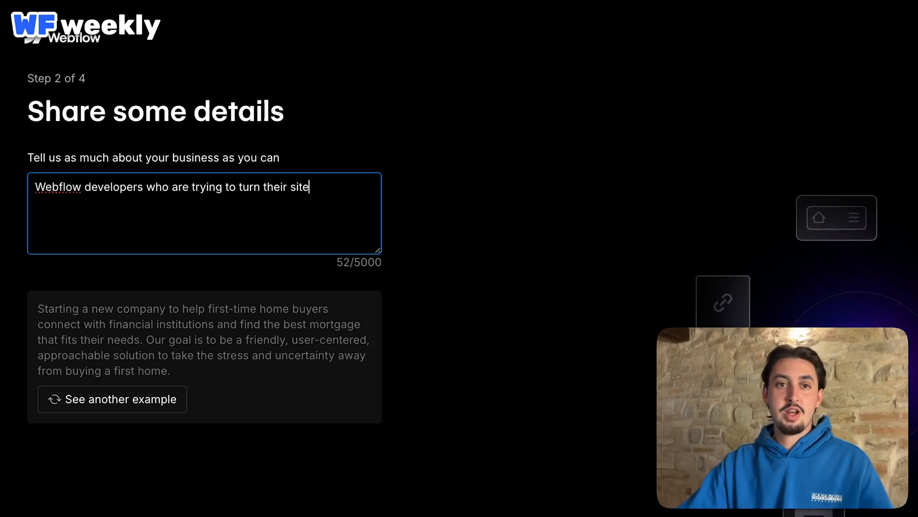
{"action": "type", "text": "into a web app - Mmeberstack allows you"}
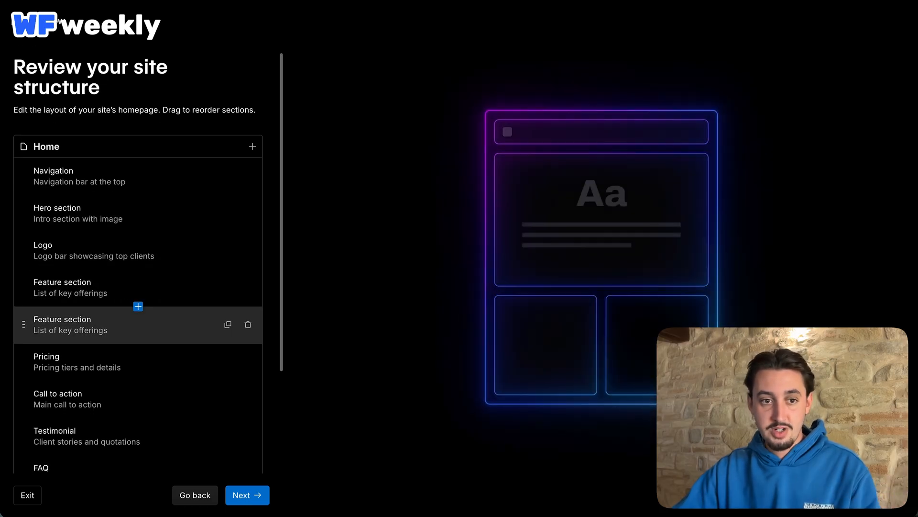
- Accept the proposed homepage sections and advance to the 'Define your style' step
{"action": "scroll", "scroll_direction": "down", "scroll_amount": 3}
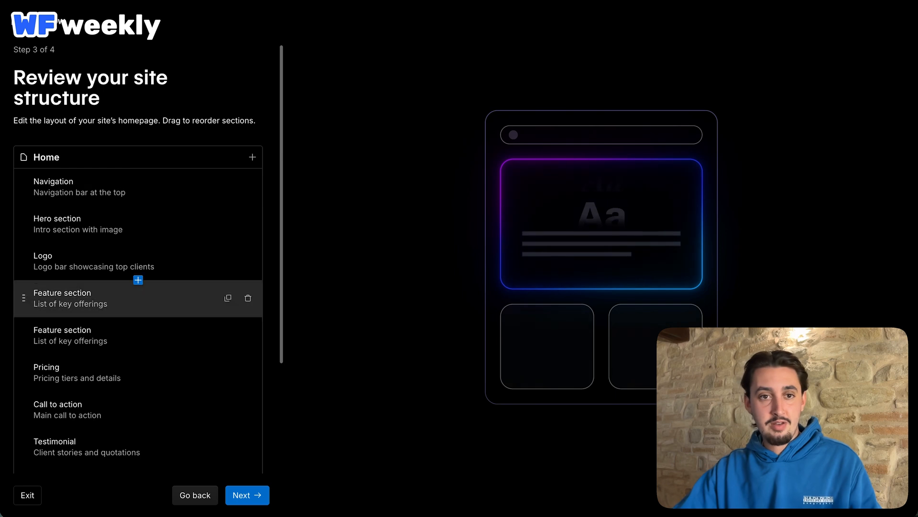
{"action": "left_click", "coordinate": [246, 495]}
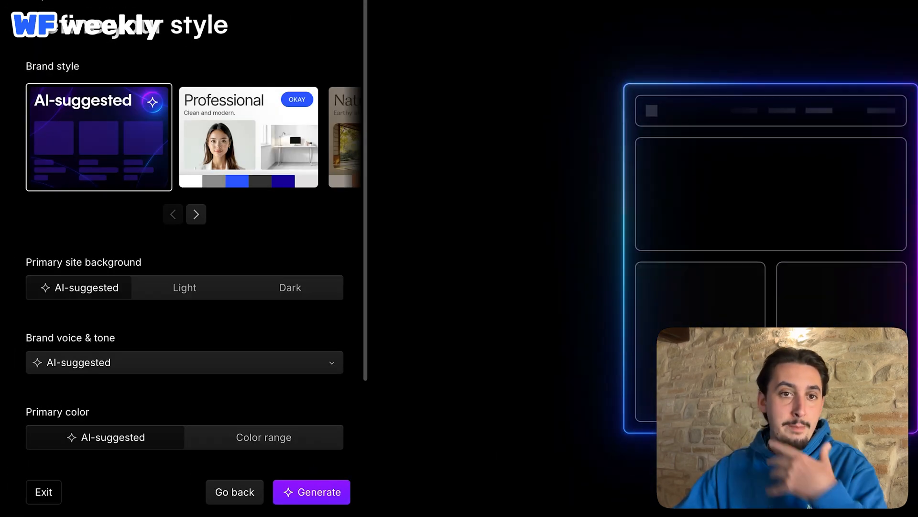
- Choose the Professional brand style, a light background and the Insightful brand voice
{"action": "scroll", "scroll_direction": "down", "scroll_amount": 3}
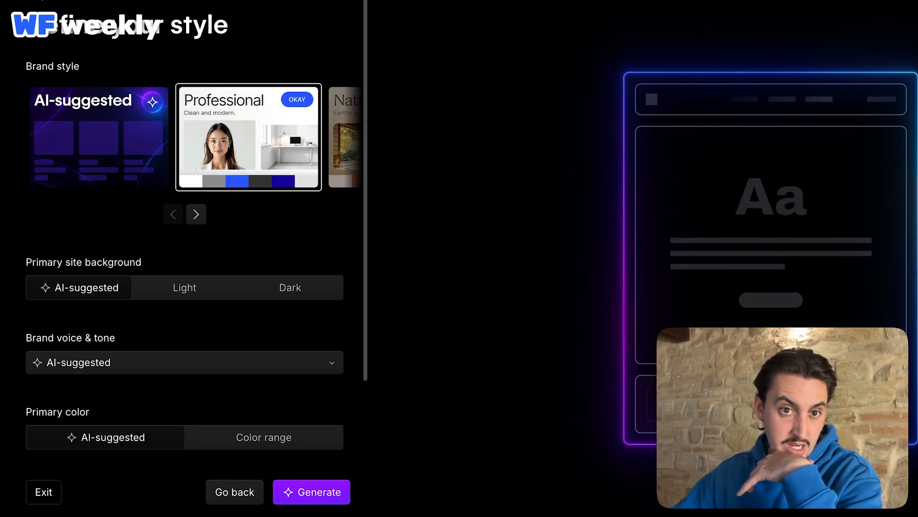
{"action": "left_click", "coordinate": [195, 215]}
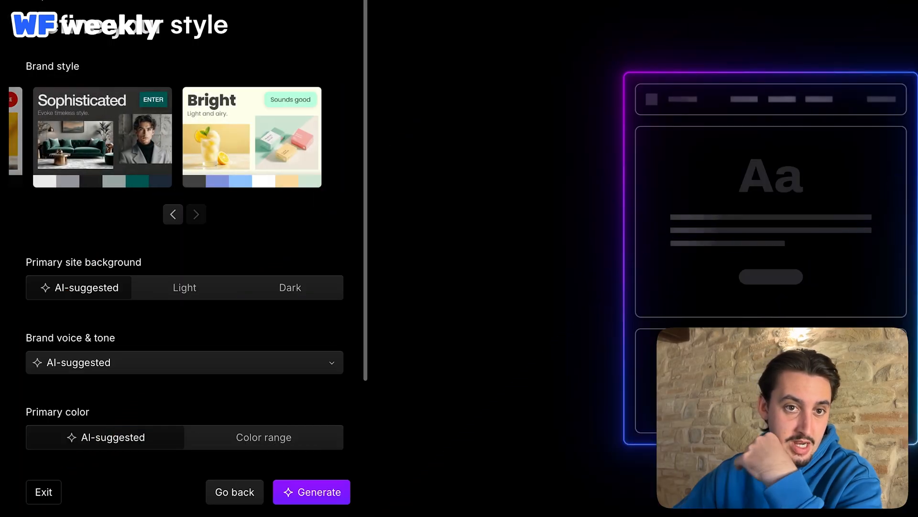
{"action": "left_click", "coordinate": [196, 214]}
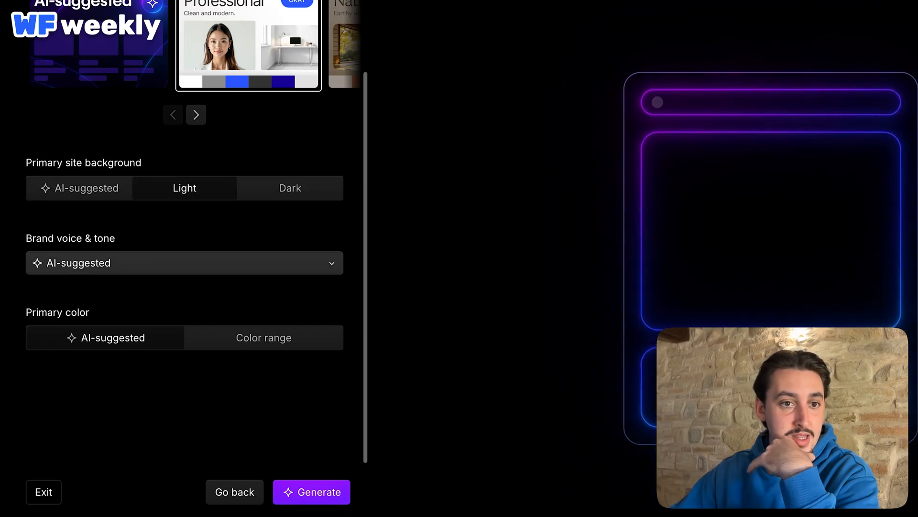
{"action": "left_click", "coordinate": [184, 262]}
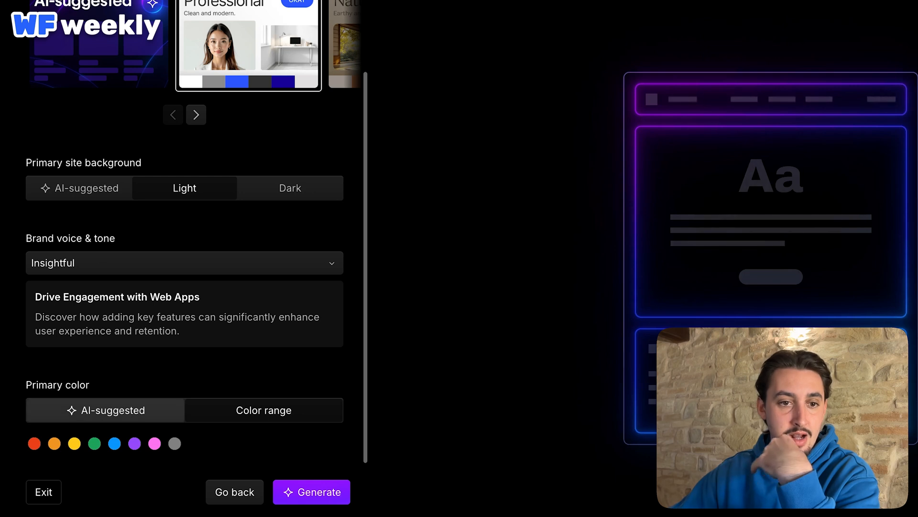
{"action": "left_click", "coordinate": [115, 444]}
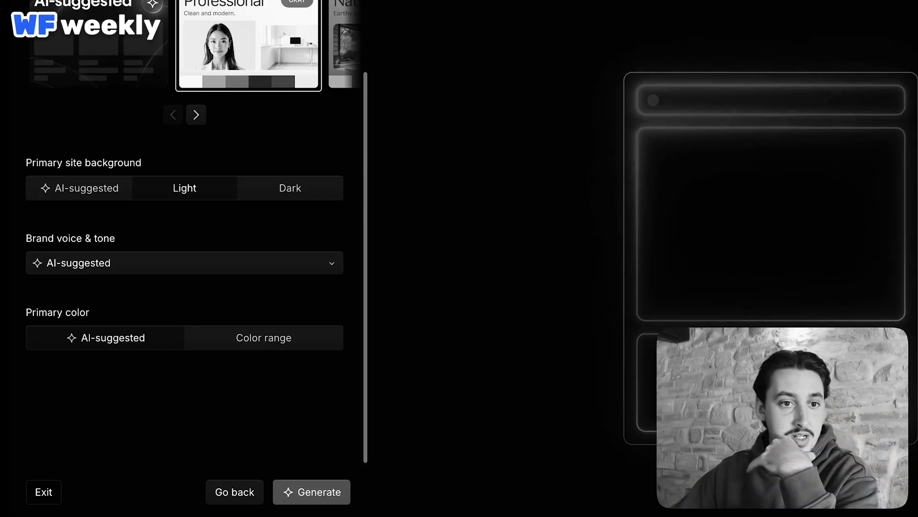
- Generate the Memberstack homepage and review its hero, pricing, testimonial, FAQ, blog and contact sections
{"action": "left_click", "coordinate": [312, 505]}
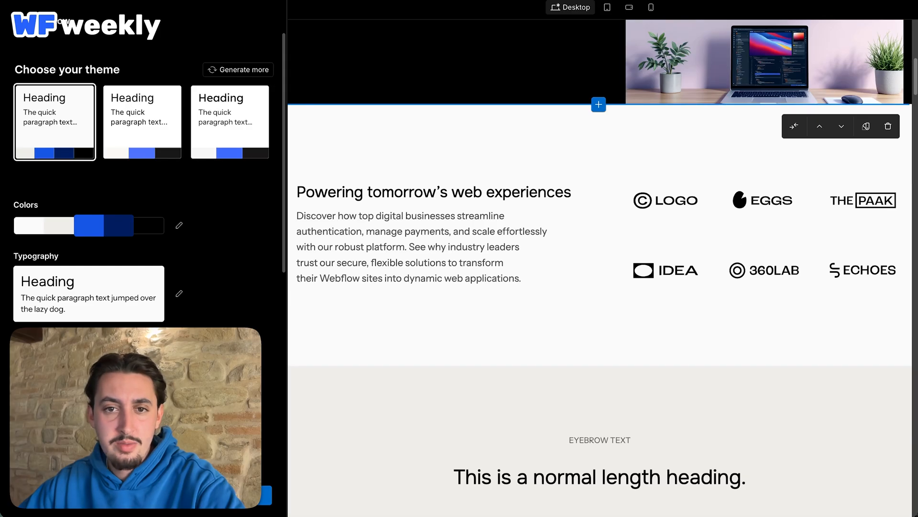
{"action": "scroll", "scroll_direction": "down", "scroll_amount": 3}
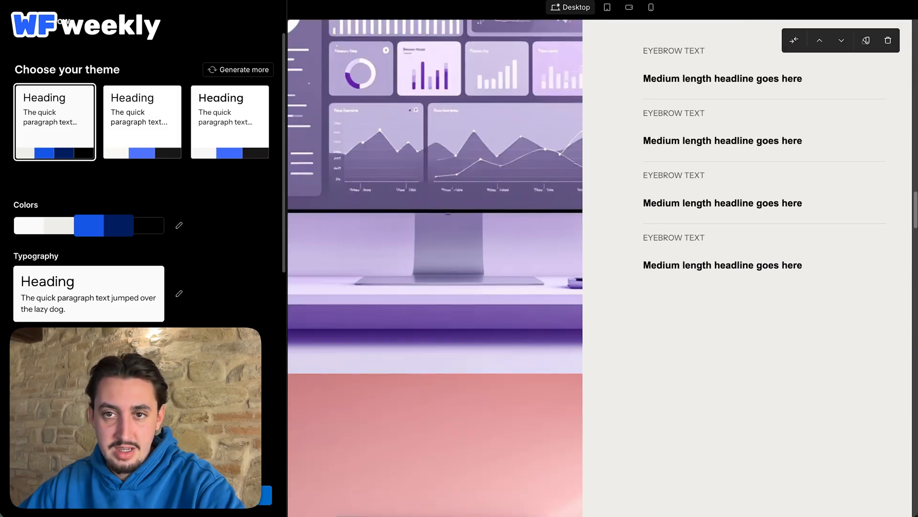
{"action": "scroll", "scroll_direction": "down", "scroll_amount": 3}
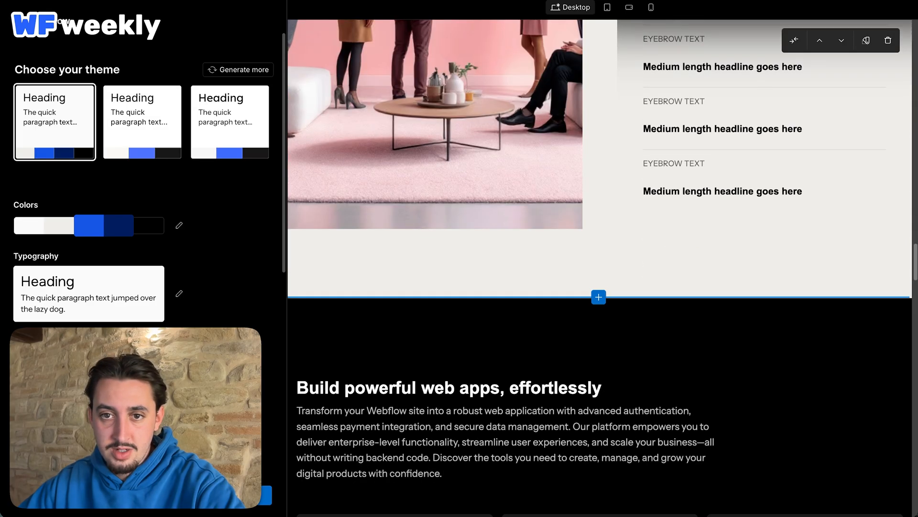
{"action": "scroll", "scroll_direction": "up", "scroll_amount": 3}
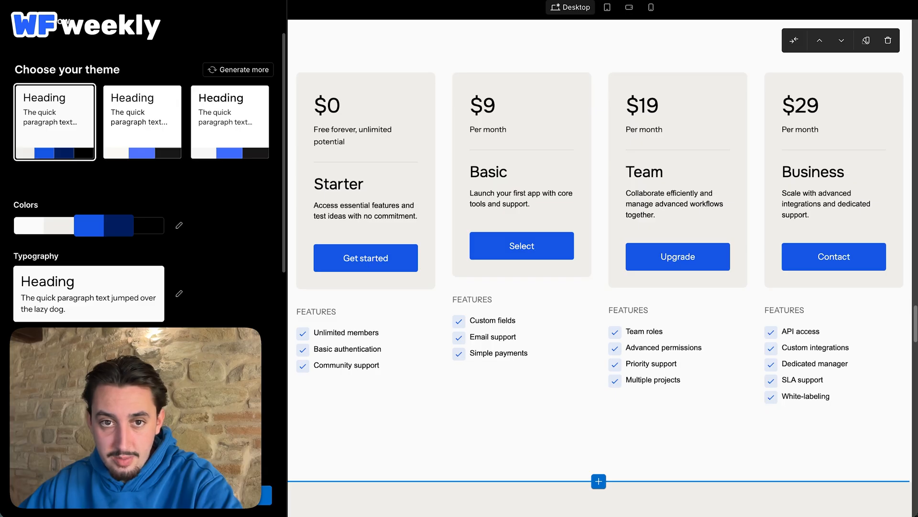
{"action": "scroll", "scroll_direction": "down", "scroll_amount": 3}
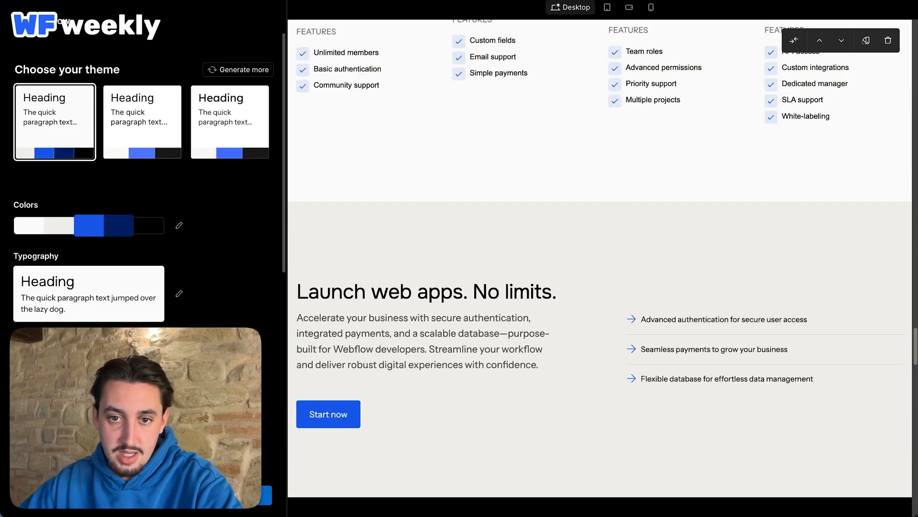
{"action": "scroll", "scroll_direction": "down", "scroll_amount": 3}
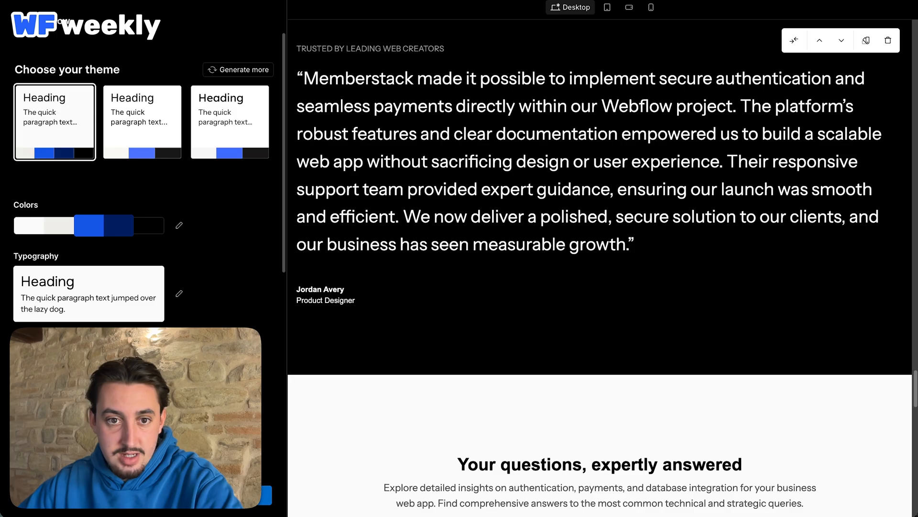
{"action": "scroll", "scroll_direction": "down", "scroll_amount": 3}
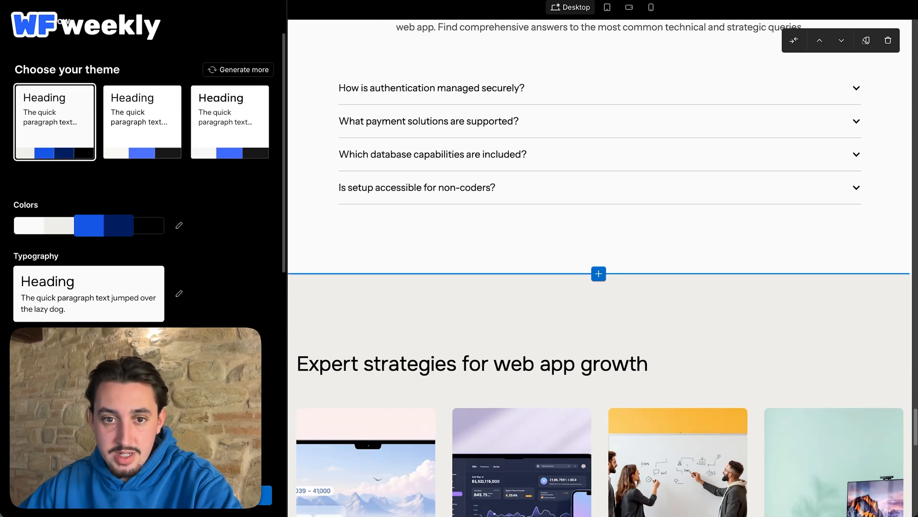
{"action": "scroll", "scroll_direction": "down", "scroll_amount": 3}
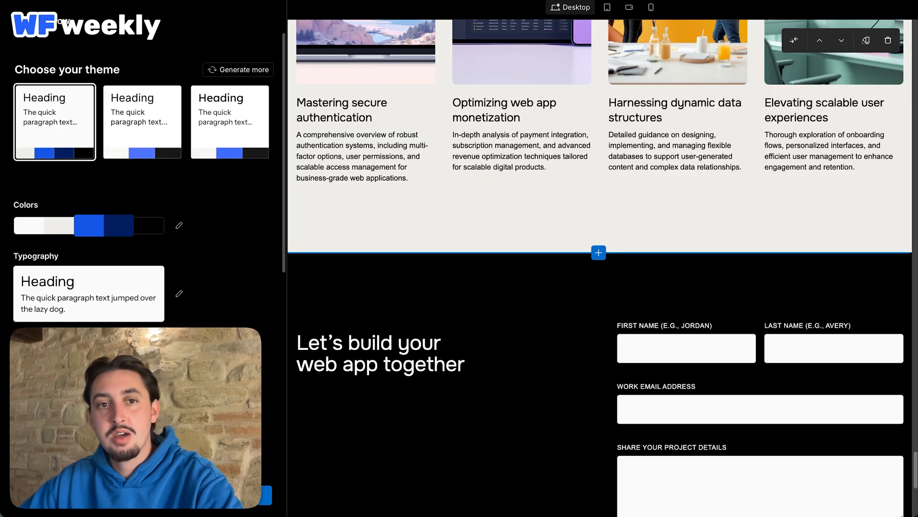
{"action": "scroll", "scroll_direction": "down", "scroll_amount": 3}
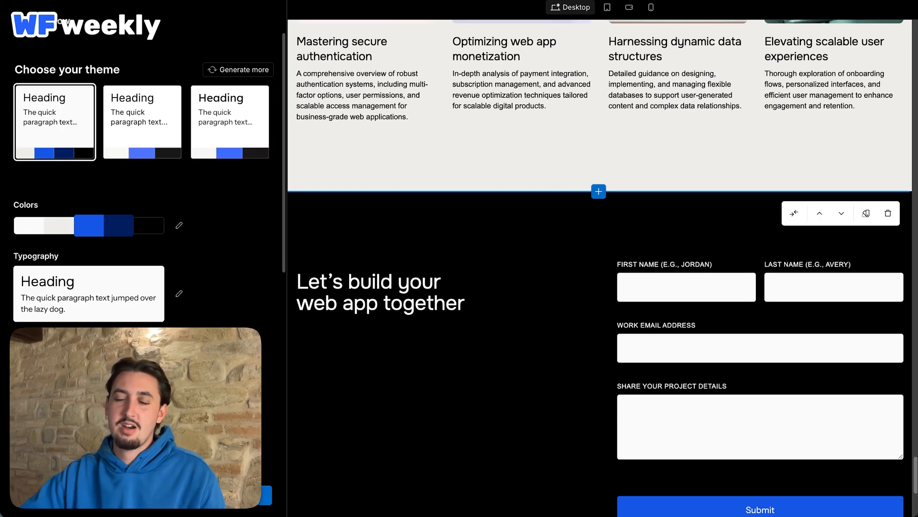
{"action": "scroll", "scroll_direction": "down", "scroll_amount": 3}
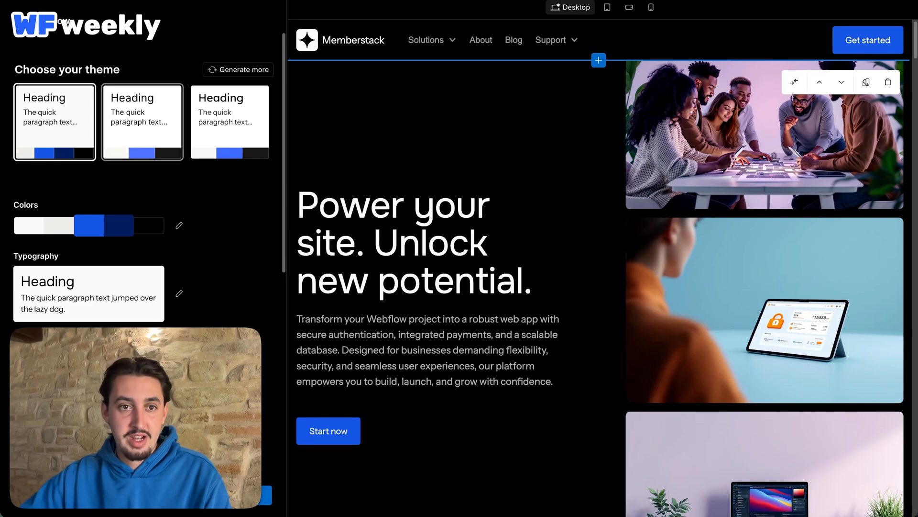
- Preview the second and third suggested themes, return to the first, and bring up the colour palette list
{"action": "left_click", "coordinate": [142, 121]}
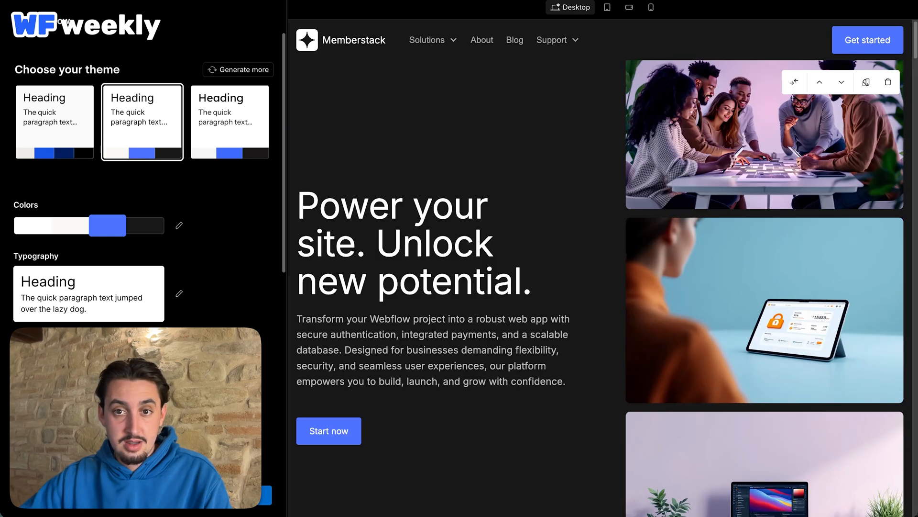
{"action": "left_click", "coordinate": [230, 122]}
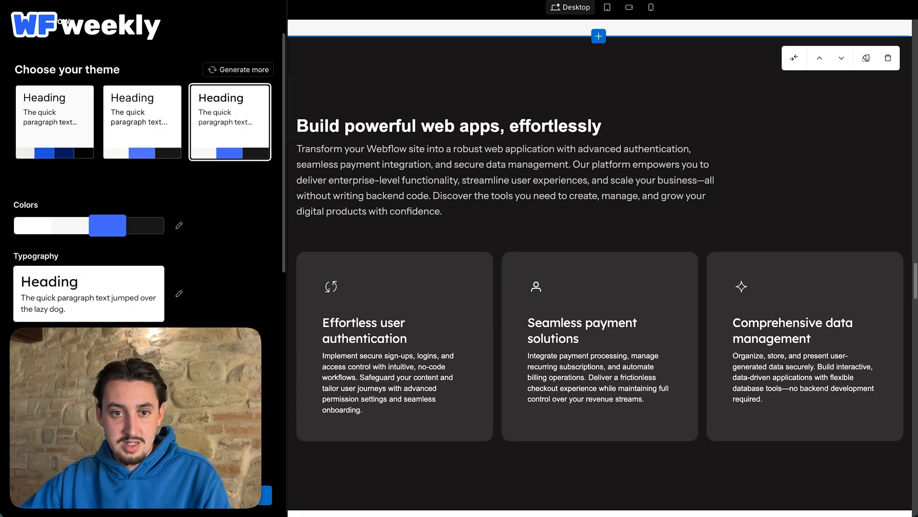
{"action": "left_click", "coordinate": [142, 122]}
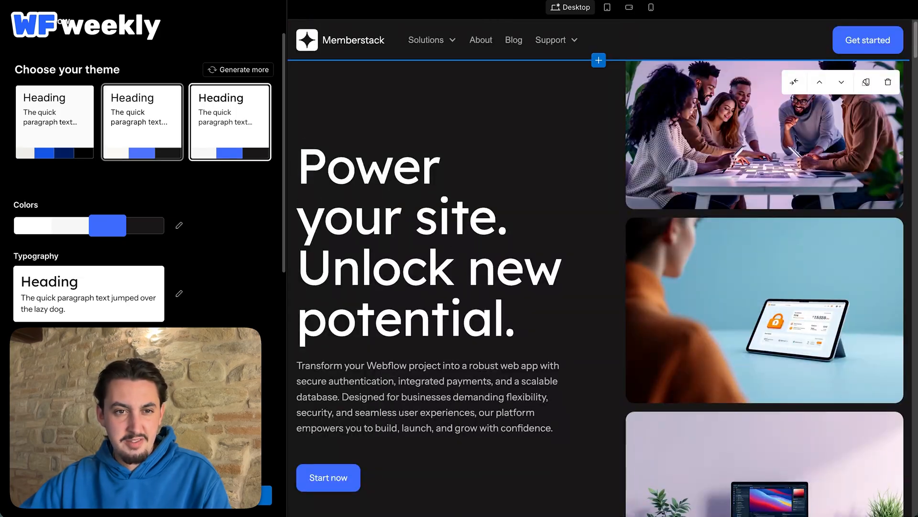
{"action": "left_click", "coordinate": [53, 123]}
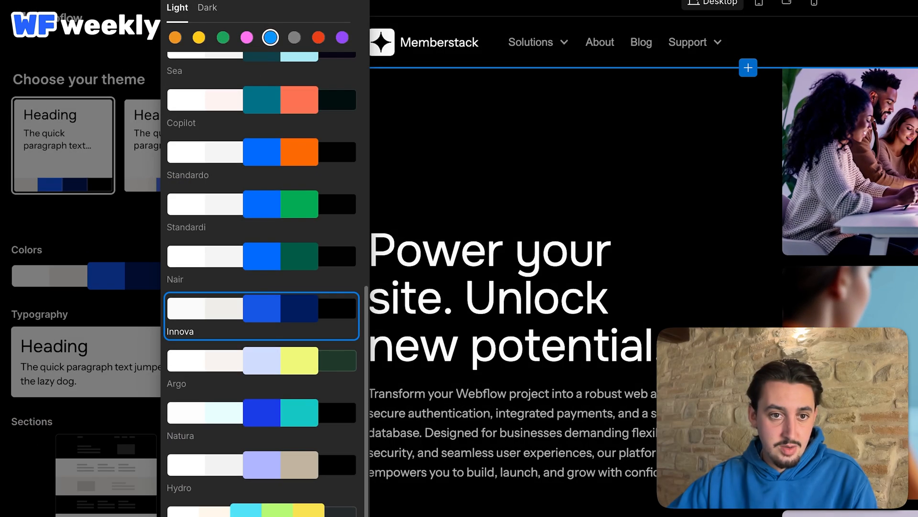
- Browse the heading font pairings across the Creative and Sans lists
{"action": "scroll", "scroll_direction": "down", "scroll_amount": 3}
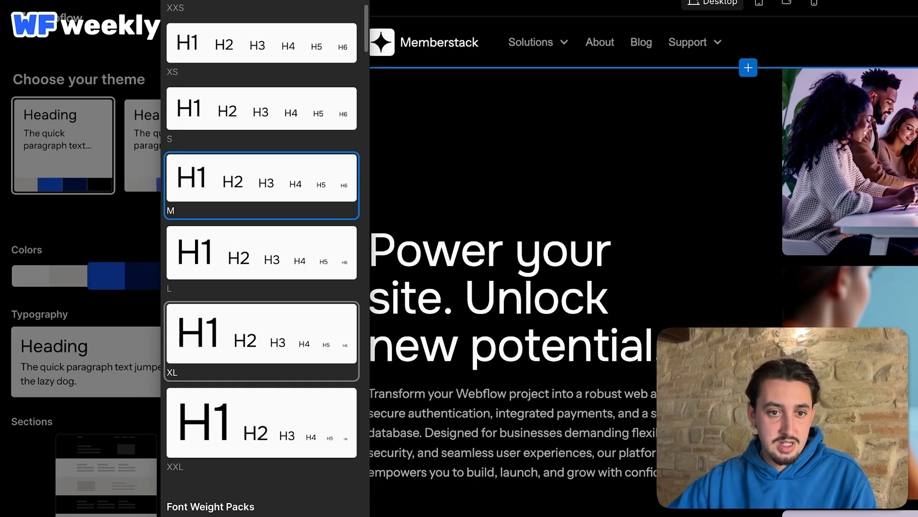
{"action": "scroll", "scroll_direction": "down", "scroll_amount": 3}
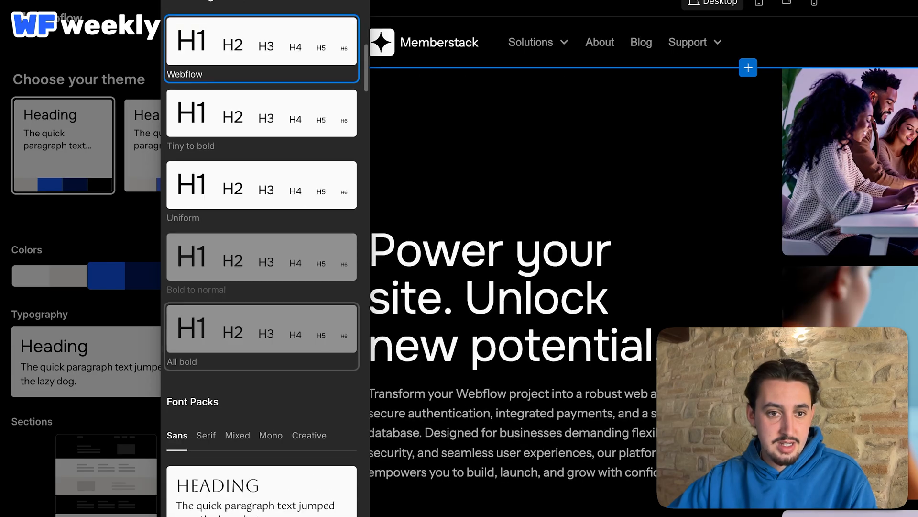
{"action": "scroll", "scroll_direction": "down", "scroll_amount": 3}
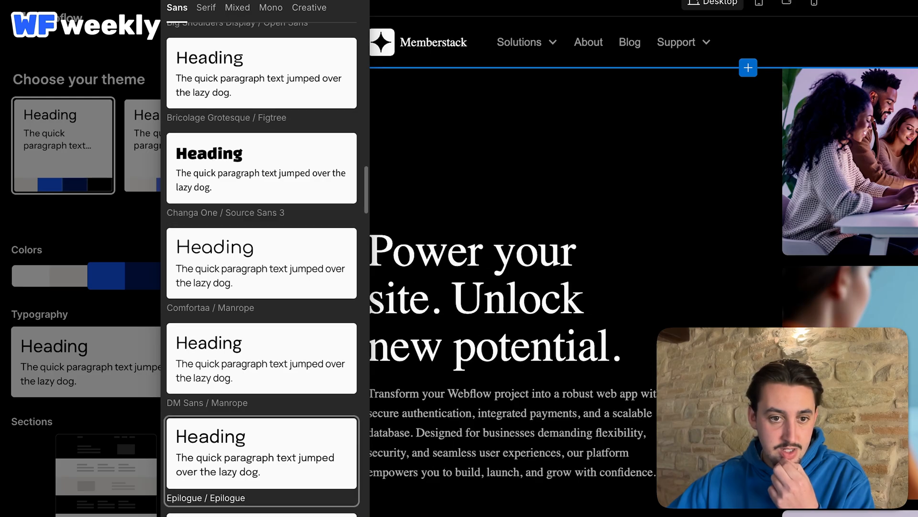
{"action": "scroll", "scroll_direction": "down", "scroll_amount": 3}
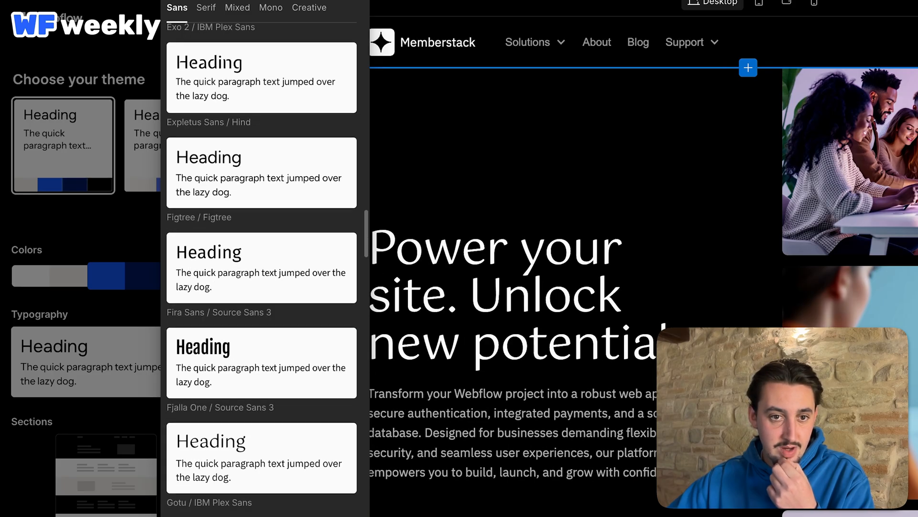
{"action": "scroll", "scroll_direction": "down", "scroll_amount": 3}
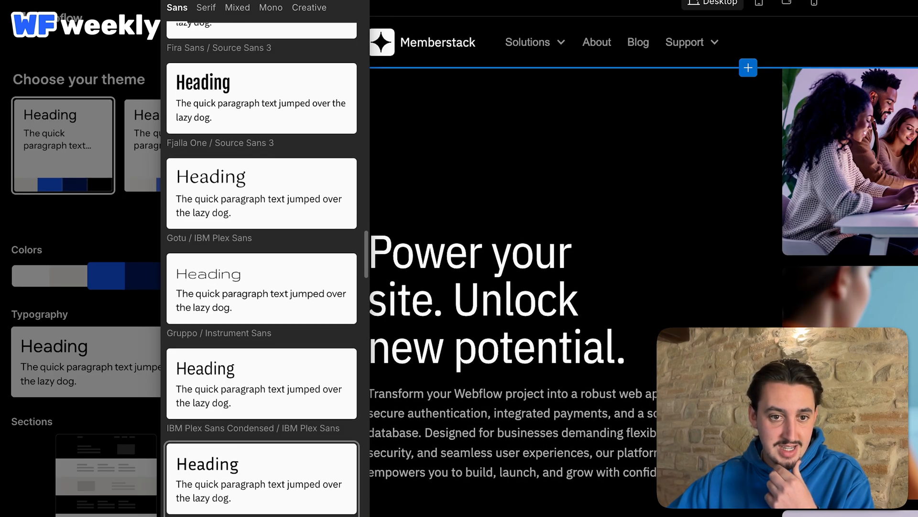
{"action": "scroll", "scroll_direction": "down", "scroll_amount": 3}
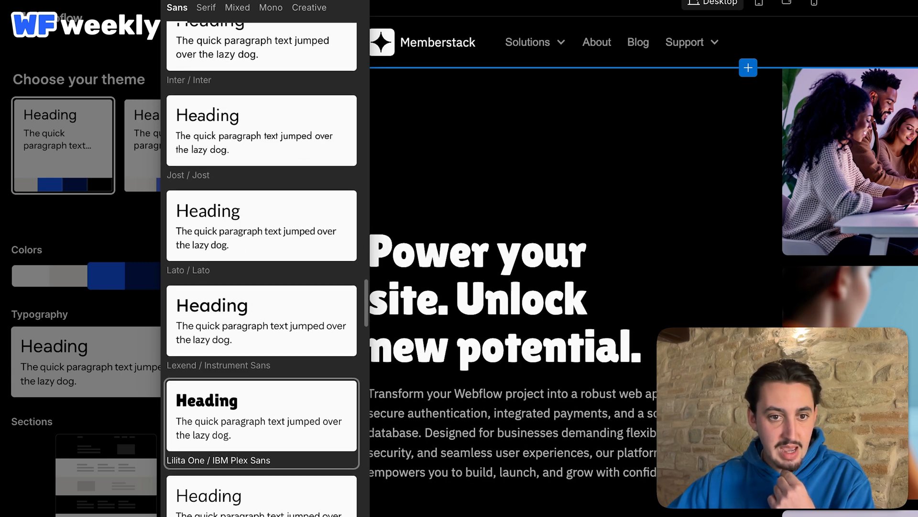
{"action": "scroll", "scroll_direction": "down", "scroll_amount": 3}
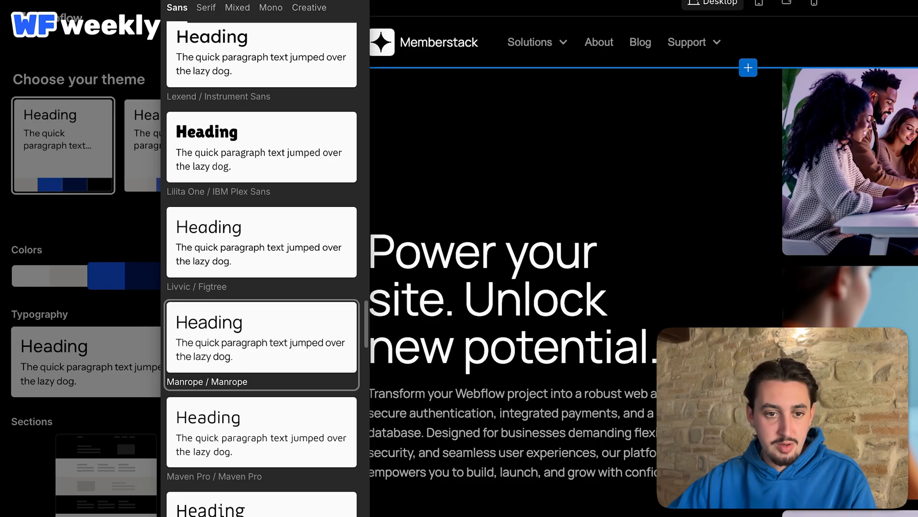
{"action": "scroll", "scroll_direction": "down", "scroll_amount": 3}
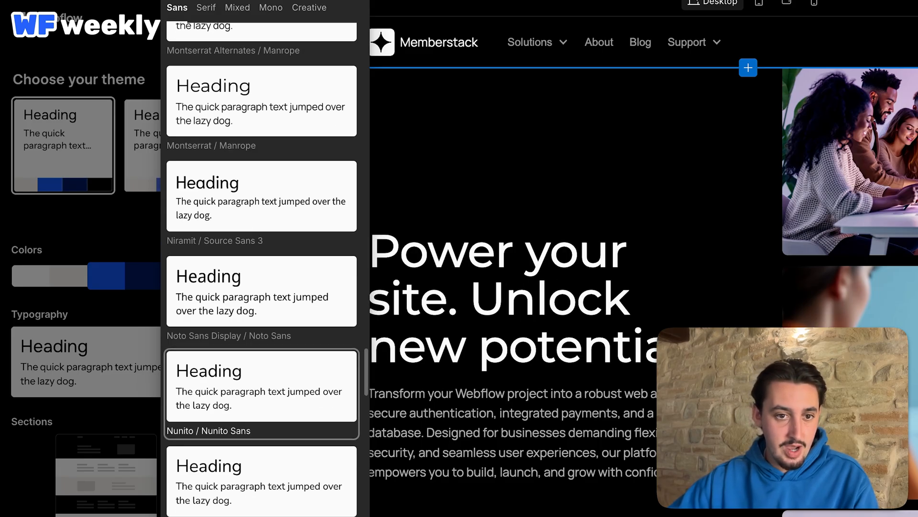
{"action": "scroll", "scroll_direction": "down", "scroll_amount": 3}
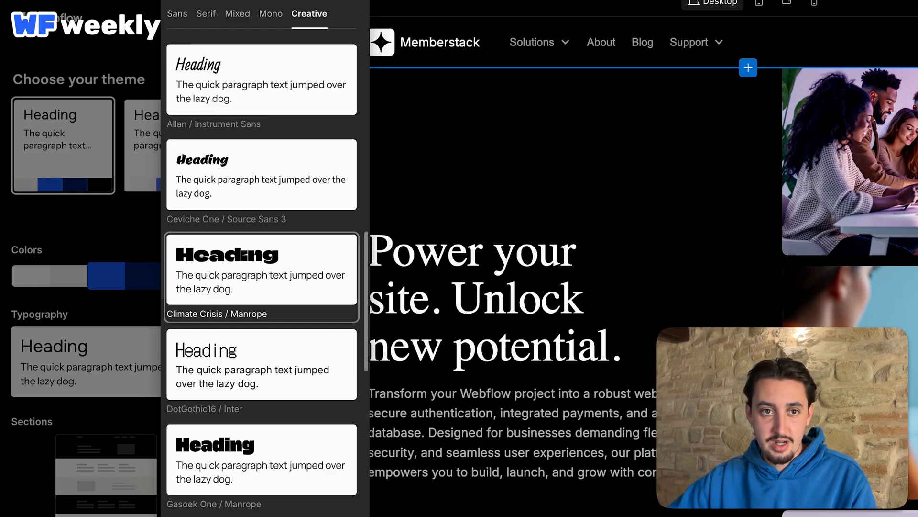
{"action": "left_click", "coordinate": [177, 13]}
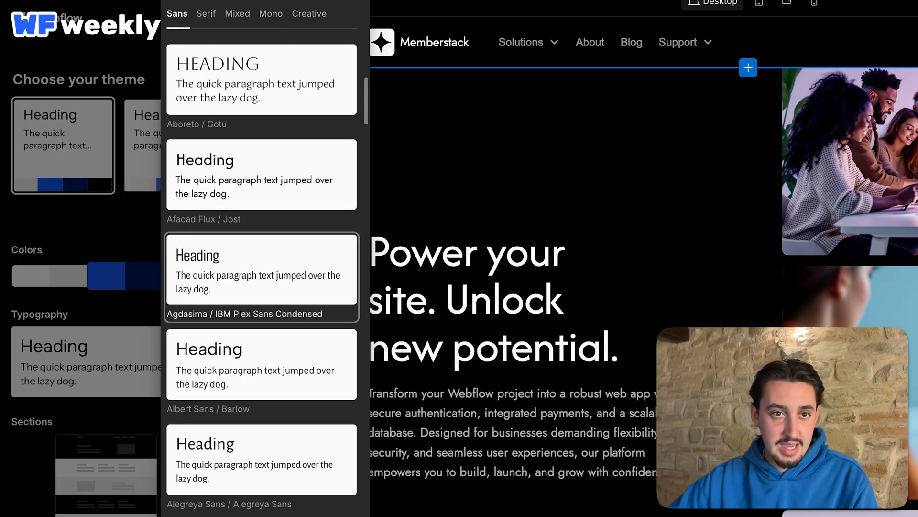
{"action": "scroll", "scroll_direction": "down", "scroll_amount": 3}
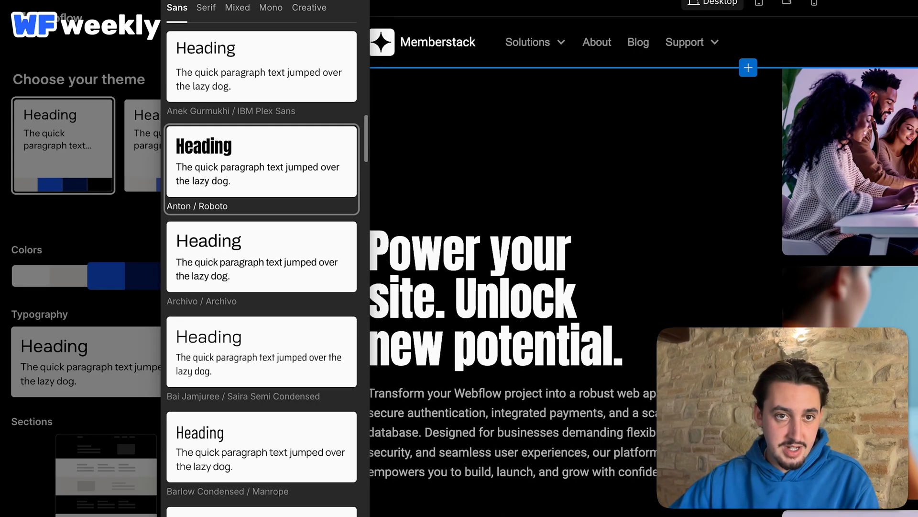
{"action": "scroll", "scroll_direction": "down", "scroll_amount": 3}
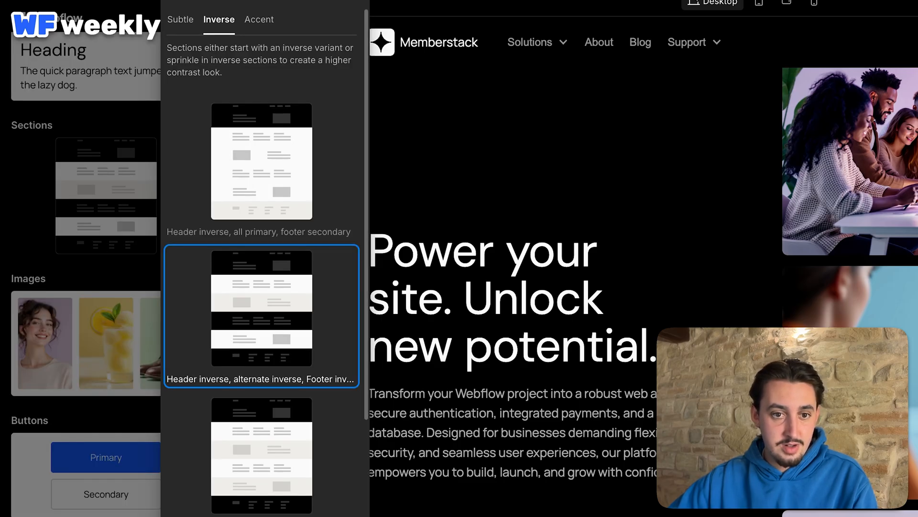
- Try an alternating inverse section scheme, then switch to the light scheme under Subtle
{"action": "scroll", "scroll_direction": "down", "scroll_amount": 3}
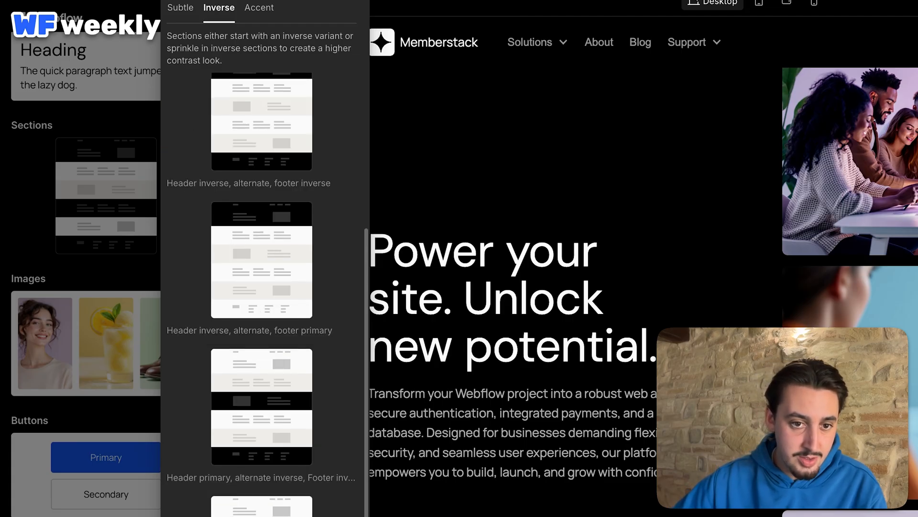
{"action": "left_click", "coordinate": [261, 406]}
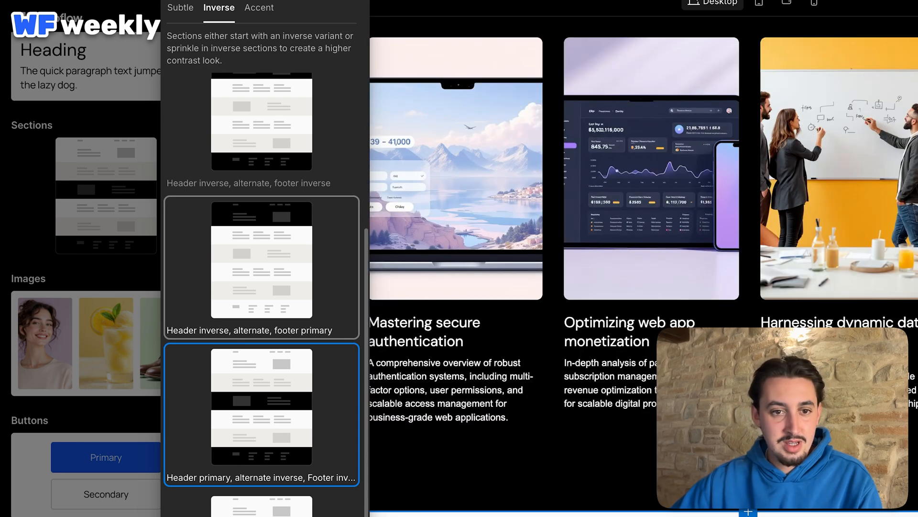
{"action": "left_click", "coordinate": [180, 13]}
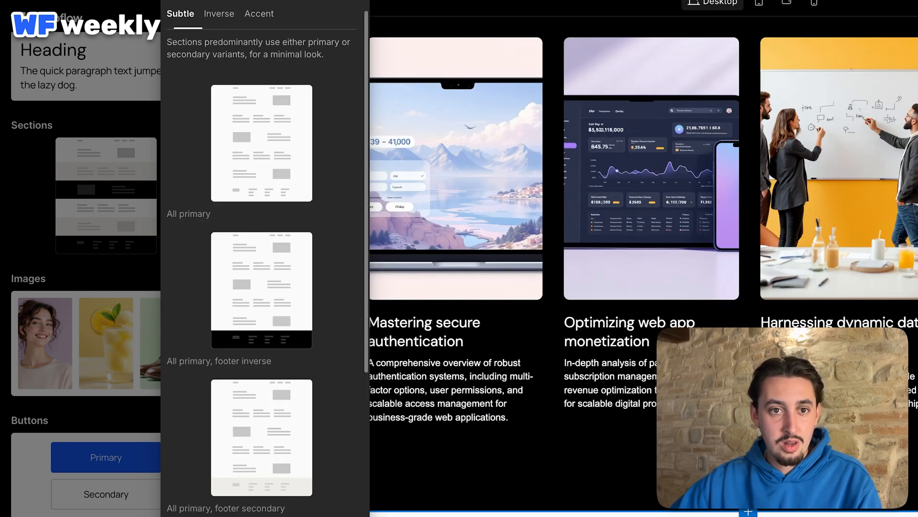
{"action": "left_click", "coordinate": [261, 143]}
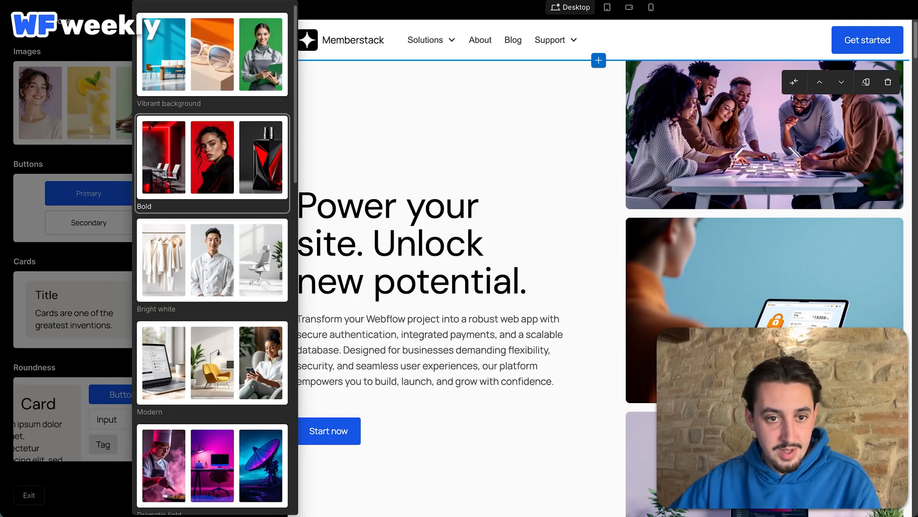
- Look through the image style packs, then apply a different card pack to the feature cards
{"action": "scroll", "scroll_direction": "down", "scroll_amount": 3}
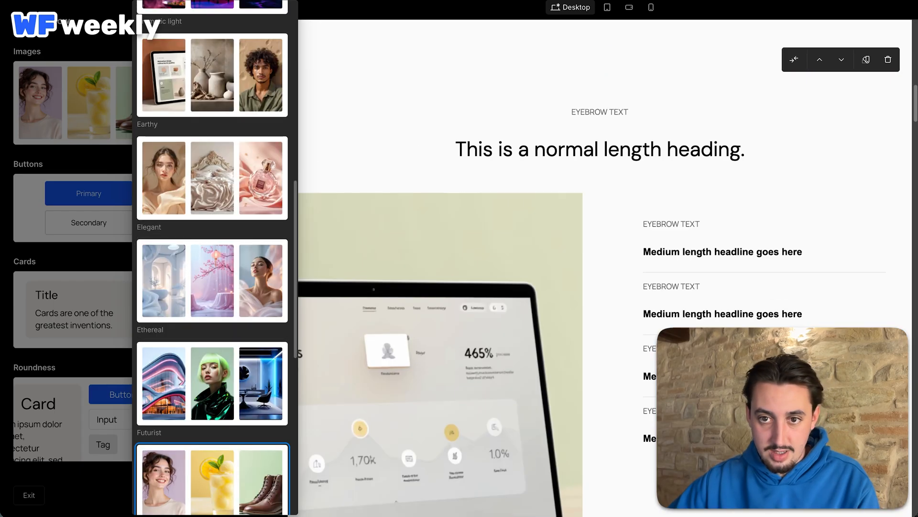
{"action": "scroll", "scroll_direction": "down", "scroll_amount": 3}
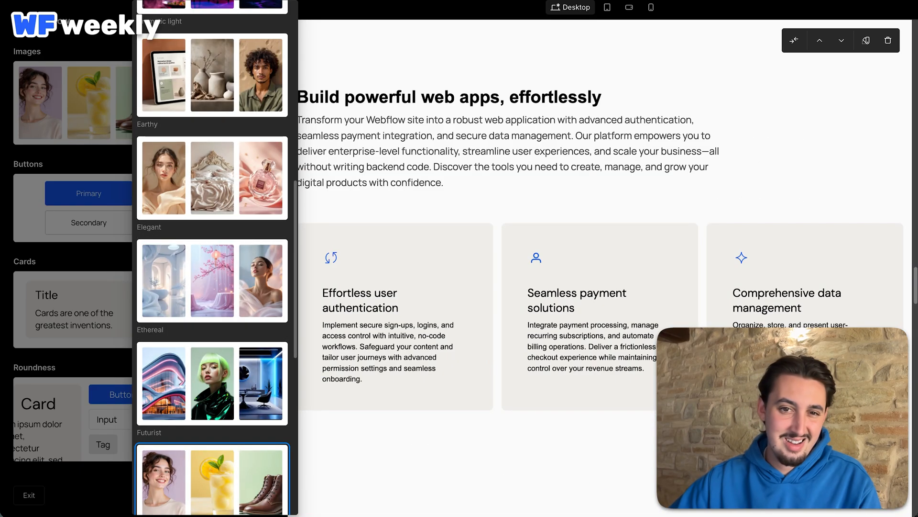
{"action": "scroll", "scroll_direction": "down", "scroll_amount": 3}
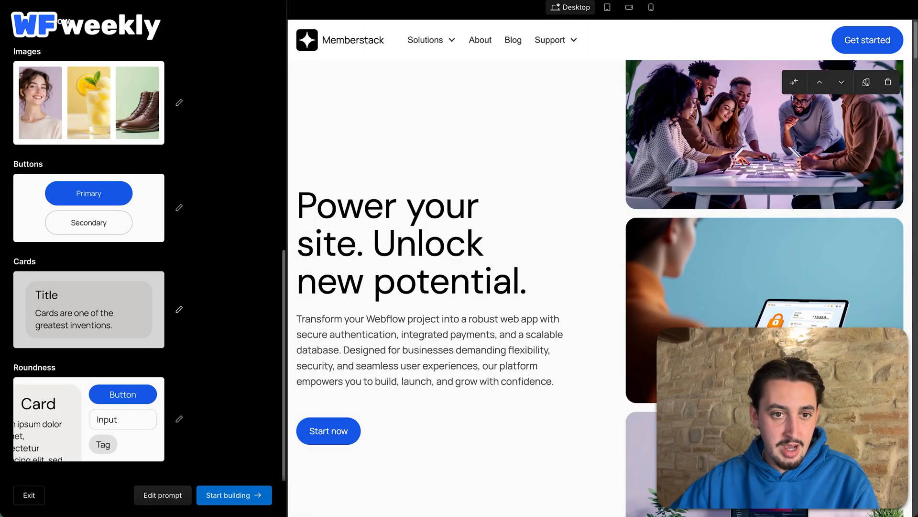
{"action": "left_click", "coordinate": [179, 309]}
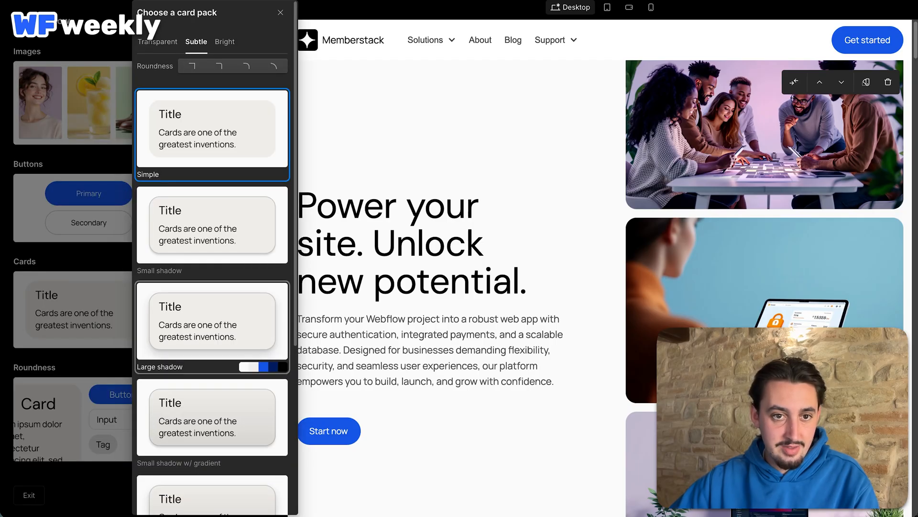
{"action": "left_click", "coordinate": [213, 225]}
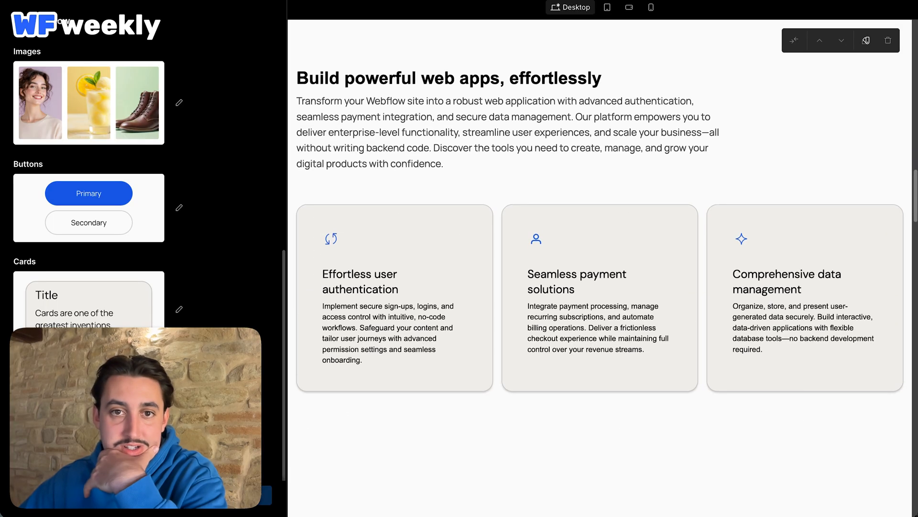
{"action": "scroll", "scroll_direction": "down", "scroll_amount": 3}
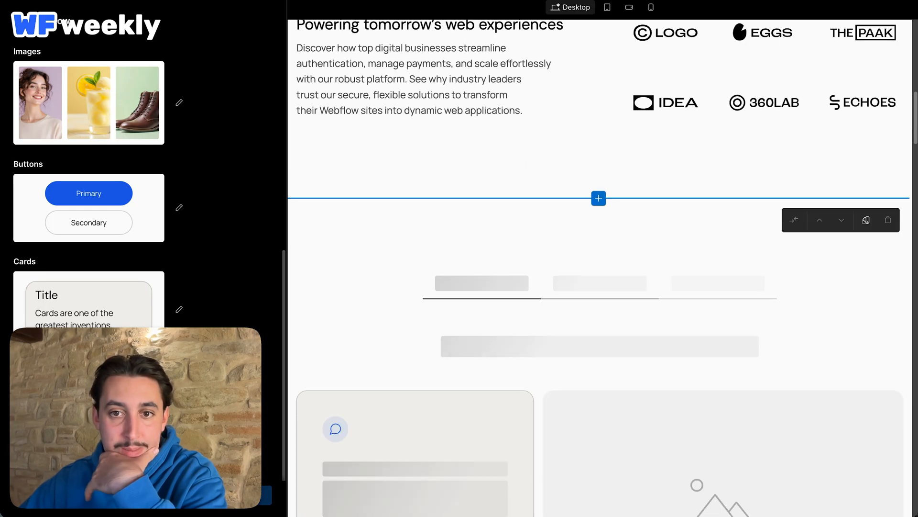
{"action": "scroll", "scroll_direction": "down", "scroll_amount": 3}
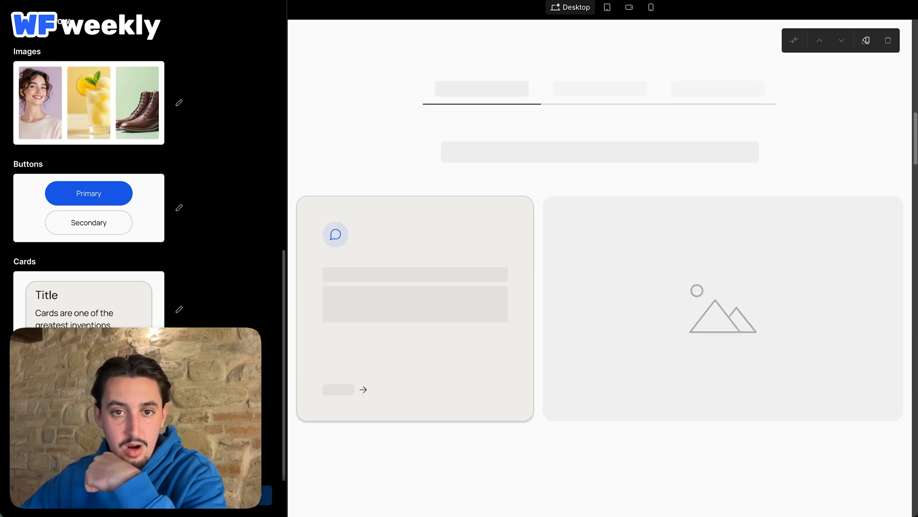
{"action": "scroll", "scroll_direction": "down", "scroll_amount": 3}
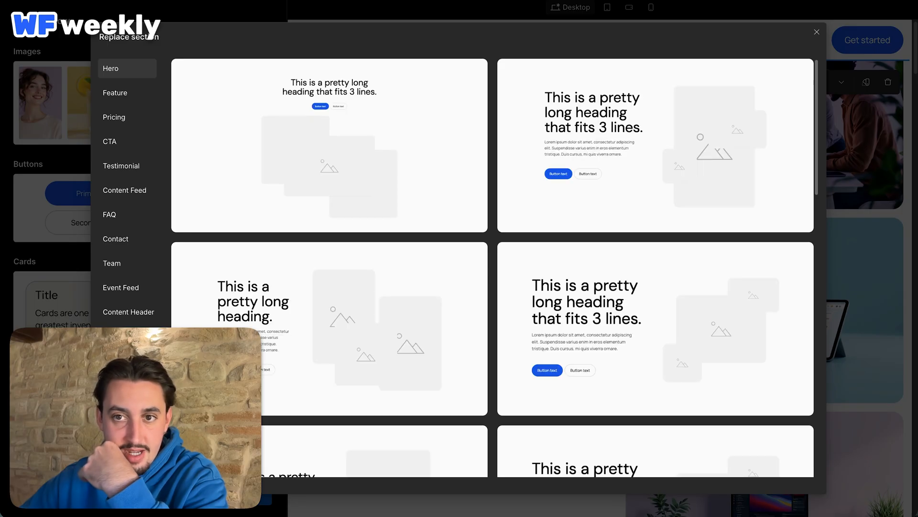
- Browse alternative hero and logo section layouts, settling on the six client logos in a single row on a grey band
{"action": "scroll", "scroll_direction": "down", "scroll_amount": 3}
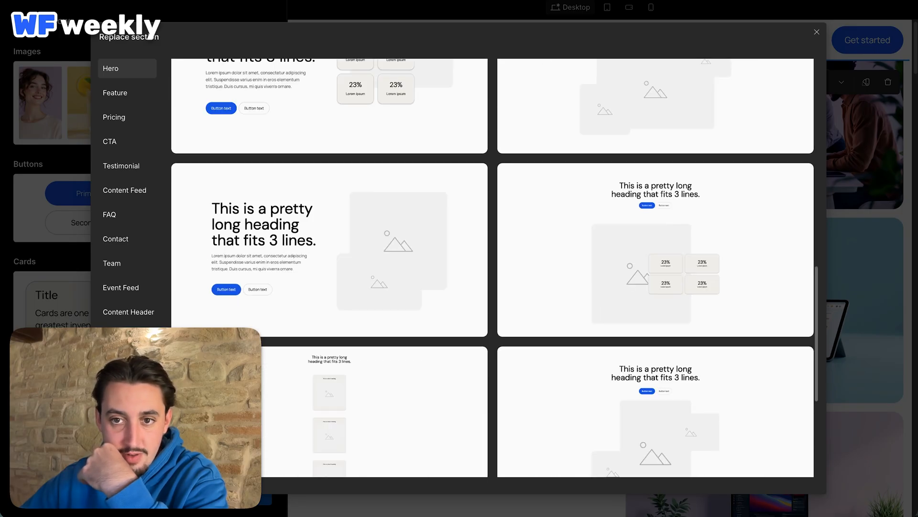
{"action": "scroll", "scroll_direction": "down", "scroll_amount": 3}
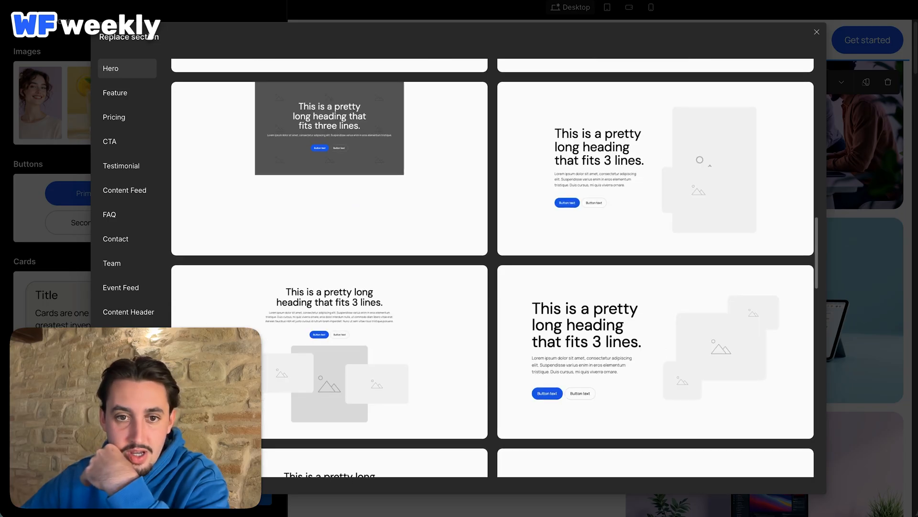
{"action": "scroll", "scroll_direction": "down", "scroll_amount": 3}
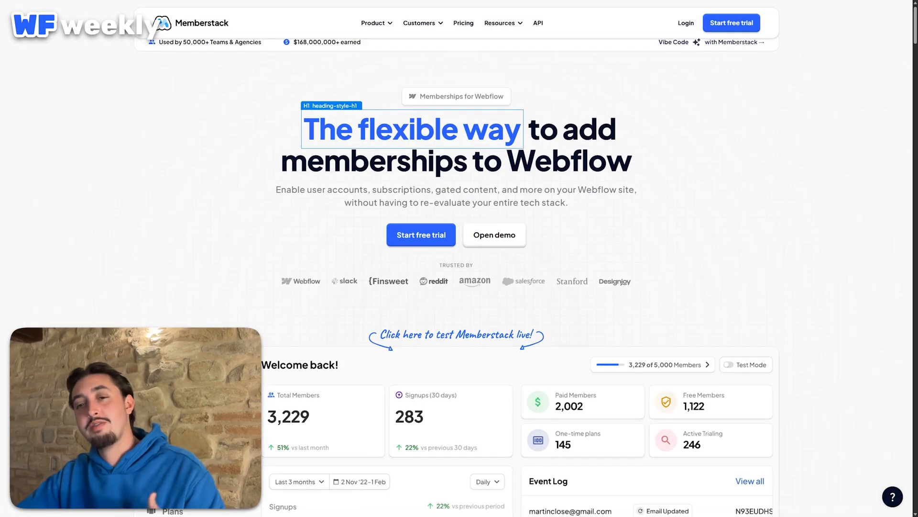
{"action": "scroll", "scroll_direction": "down", "scroll_amount": 3}
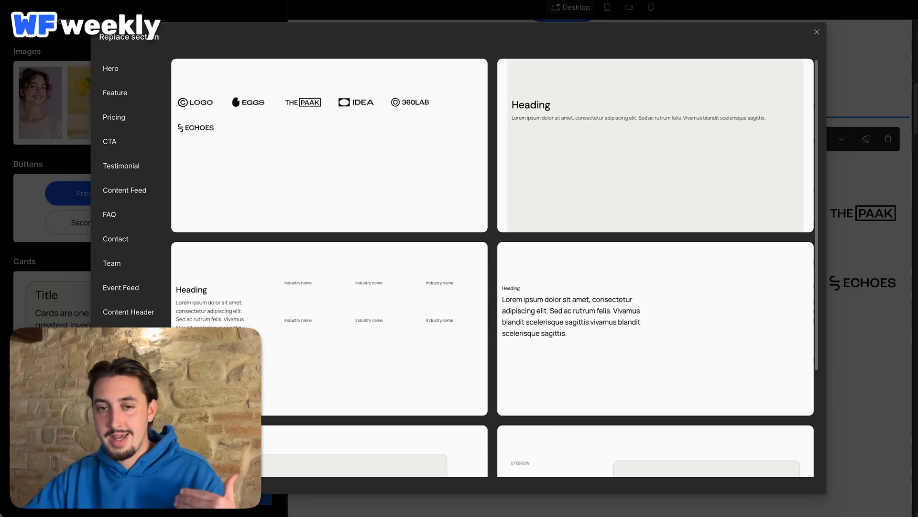
{"action": "scroll", "scroll_direction": "down", "scroll_amount": 3}
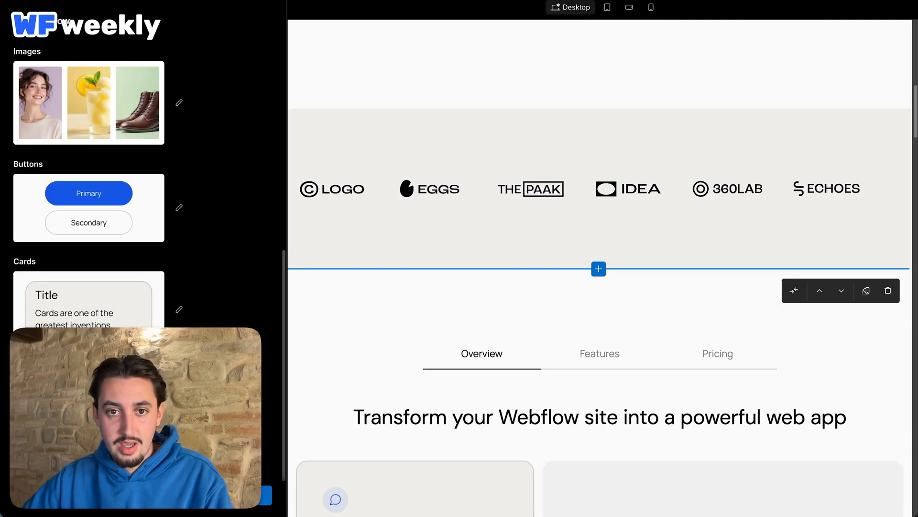
{"action": "scroll", "scroll_direction": "down", "scroll_amount": 3}
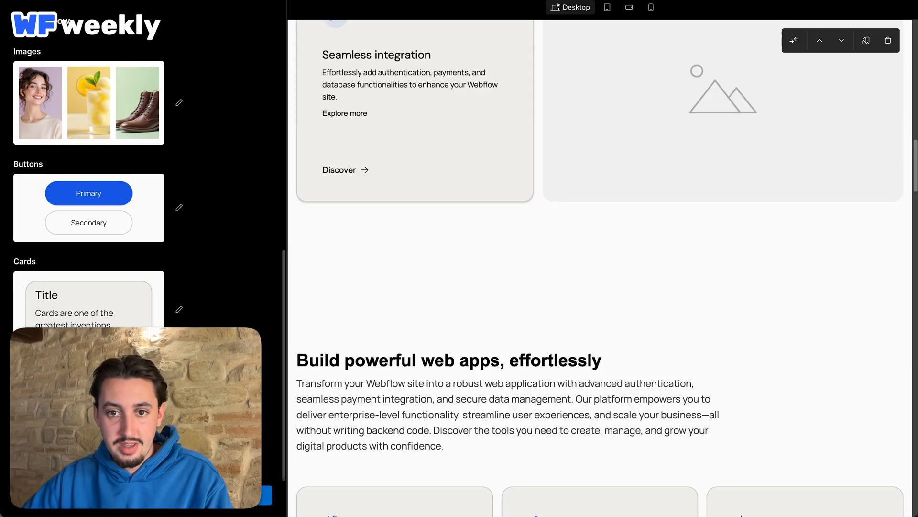
{"action": "scroll", "scroll_direction": "down", "scroll_amount": 3}
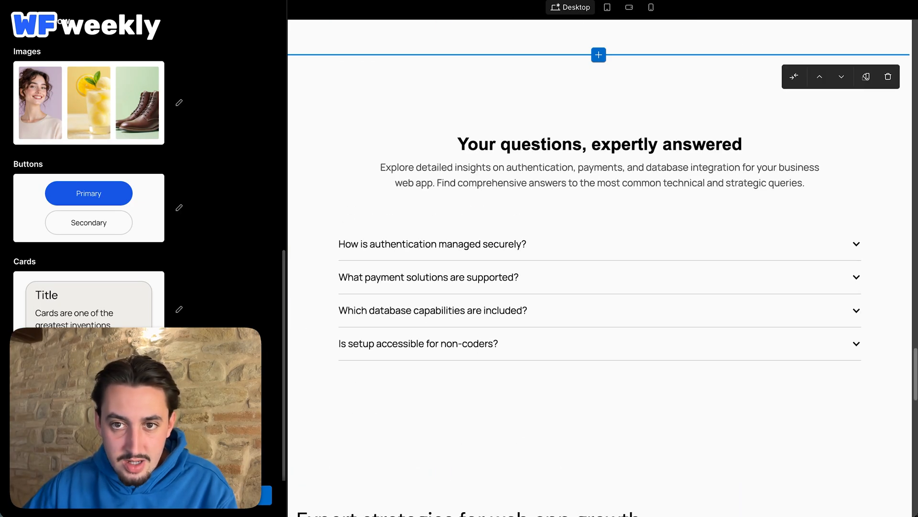
- Finish the AI preview and open the Home page in the Webflow Designer with the H1 hero heading selected
{"action": "scroll", "scroll_direction": "down", "scroll_amount": 3}
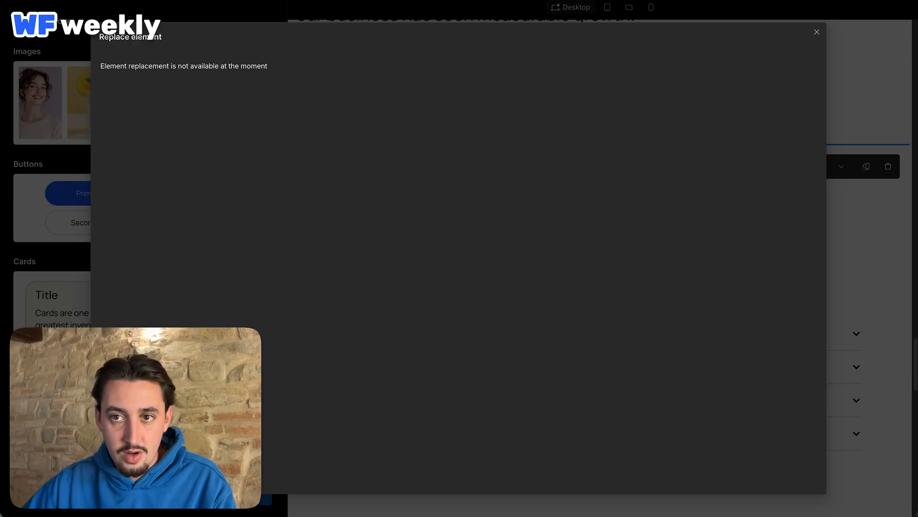
{"action": "left_click", "coordinate": [817, 32]}
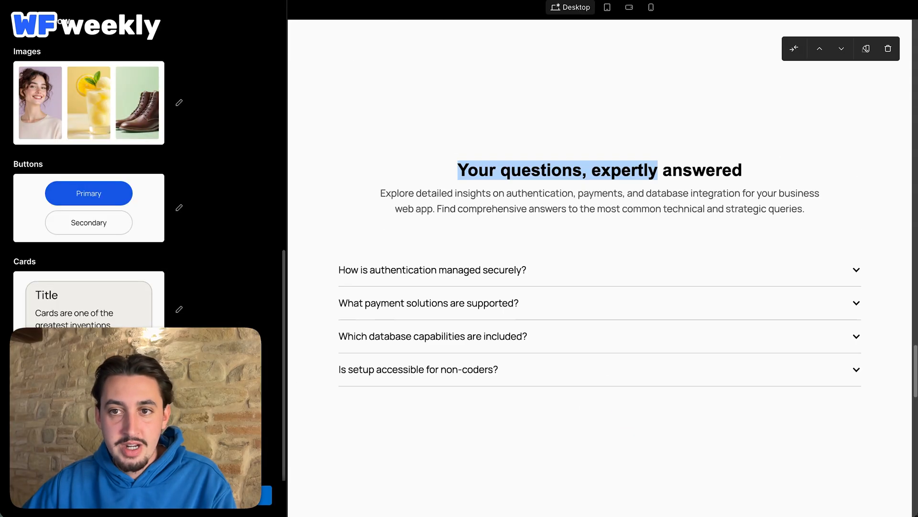
{"action": "scroll", "scroll_direction": "down", "scroll_amount": 3}
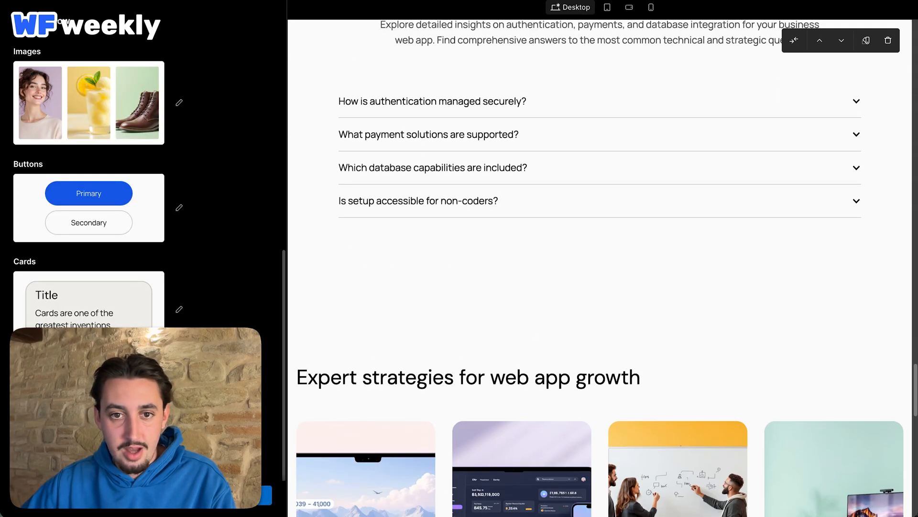
{"action": "scroll", "scroll_direction": "down", "scroll_amount": 3}
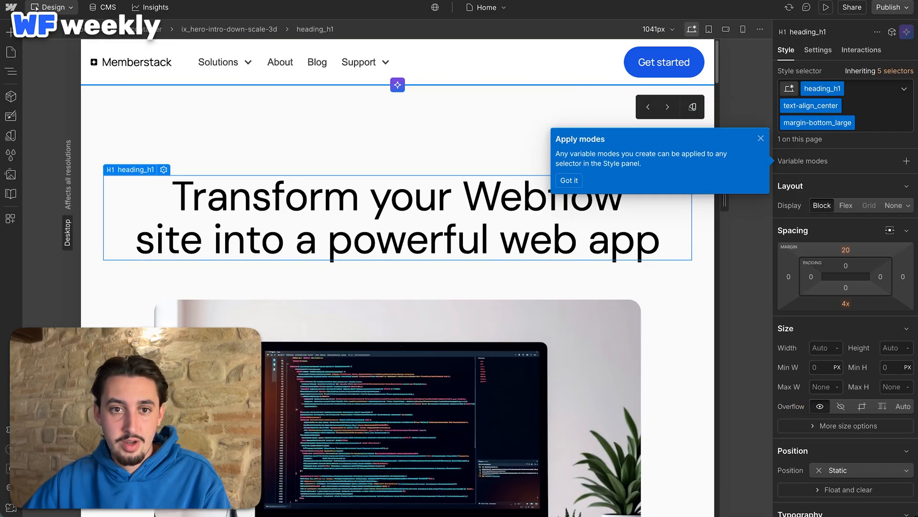
- Dismiss the variable-modes tip and look over the generated hero section
{"action": "left_click", "coordinate": [11, 53]}
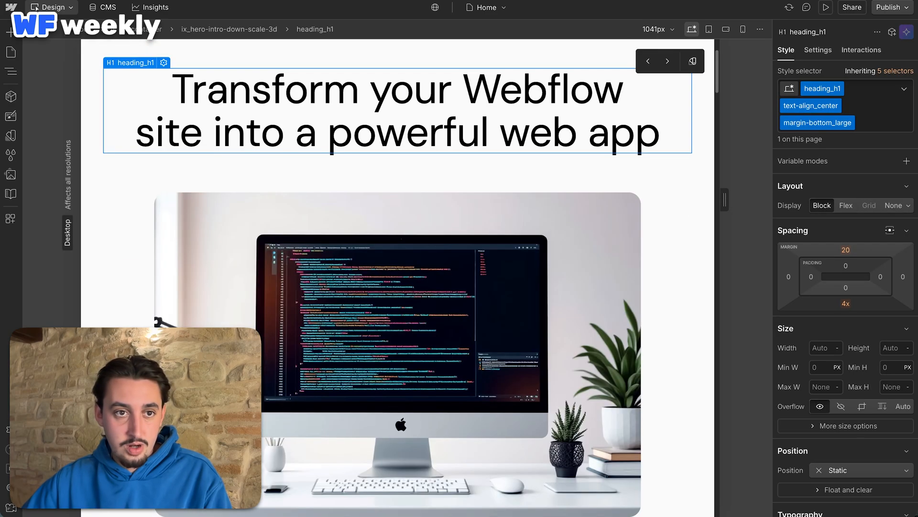
{"action": "left_click", "coordinate": [11, 71]}
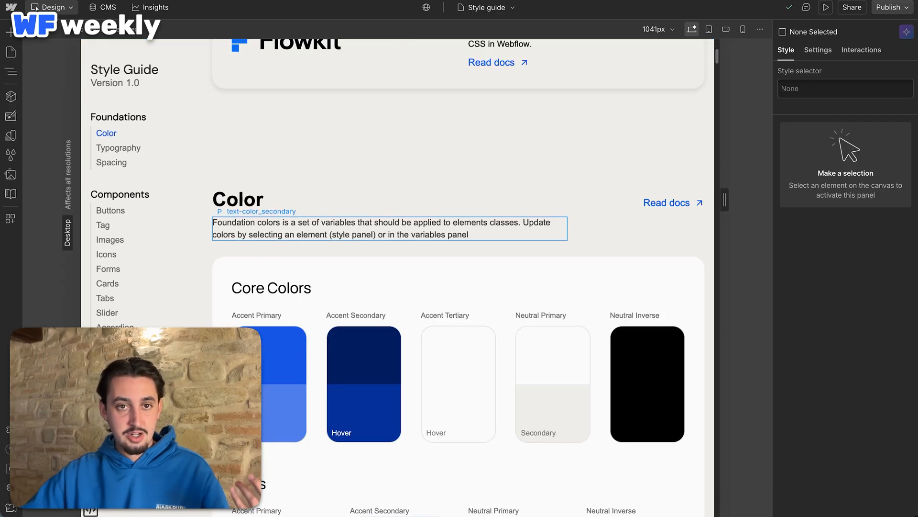
- Review the style guide's Typography, Images, Forms and Cards sections via its side nav
{"action": "left_click", "coordinate": [119, 147]}
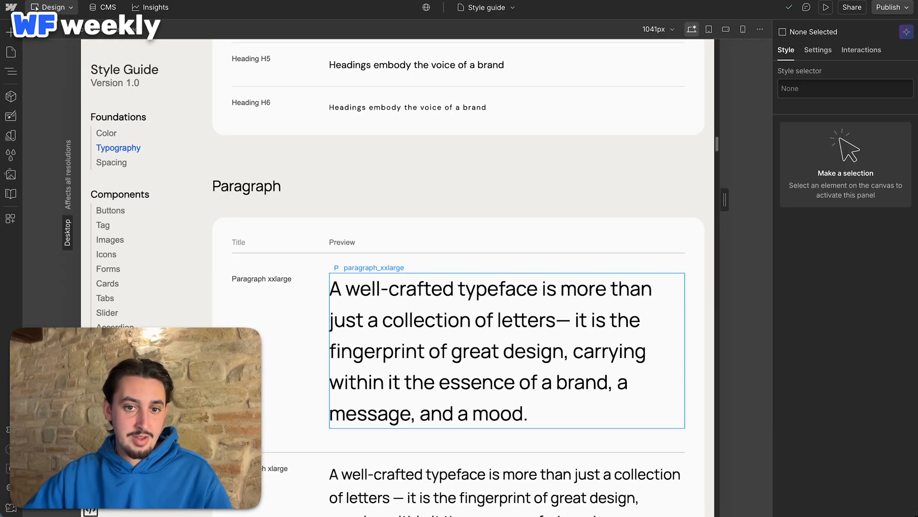
{"action": "left_click", "coordinate": [110, 239]}
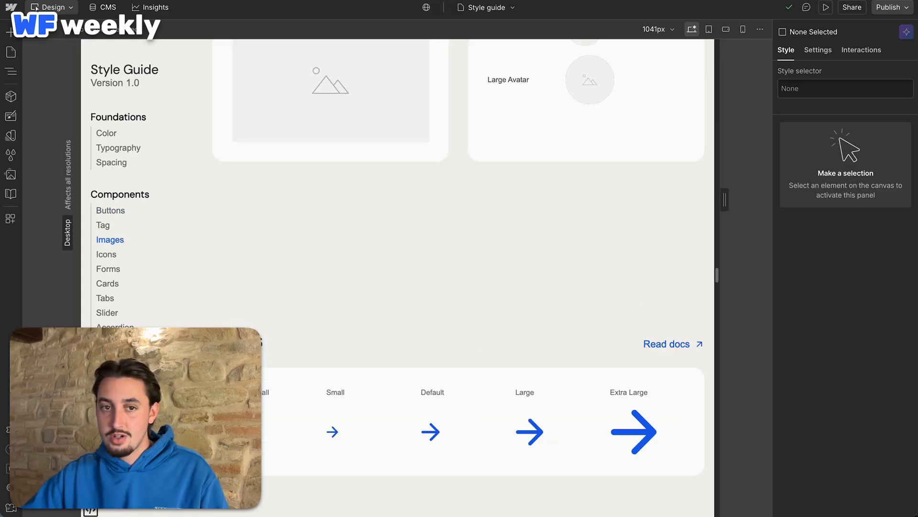
{"action": "left_click", "coordinate": [107, 284]}
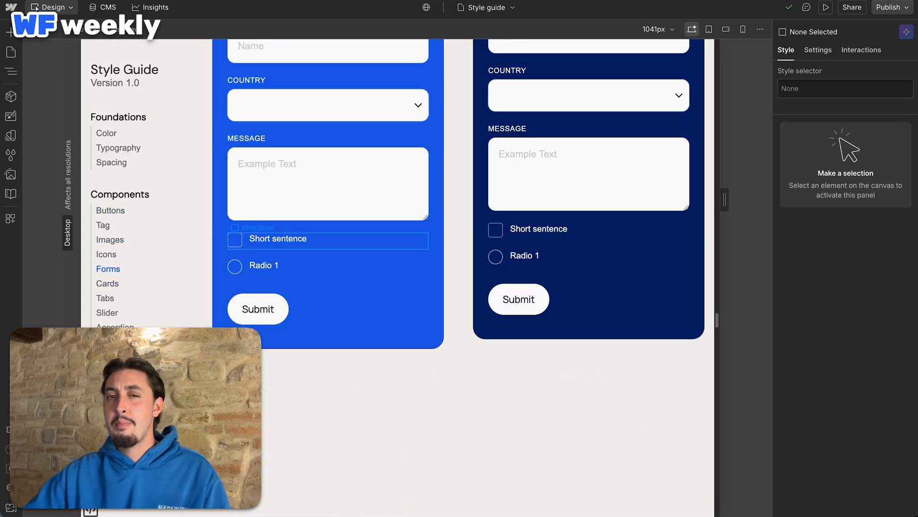
{"action": "left_click", "coordinate": [107, 283]}
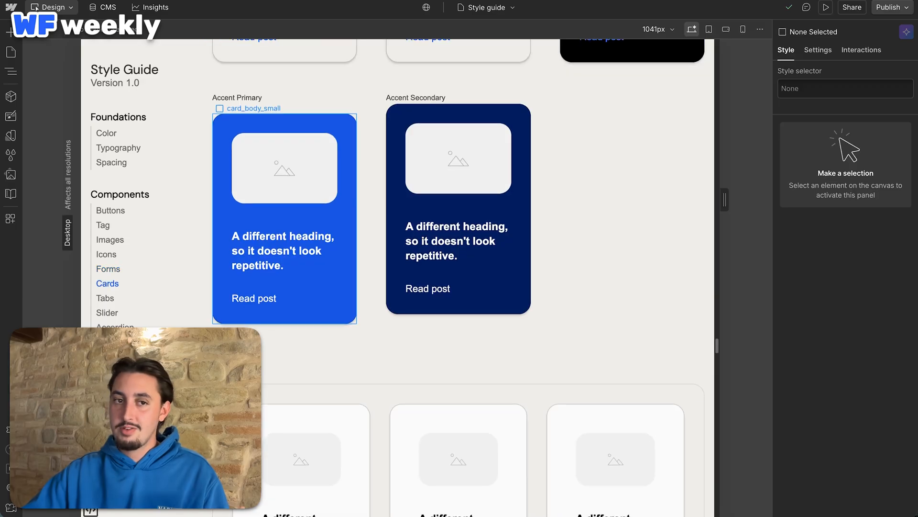
{"action": "scroll", "scroll_direction": "down", "scroll_amount": 3}
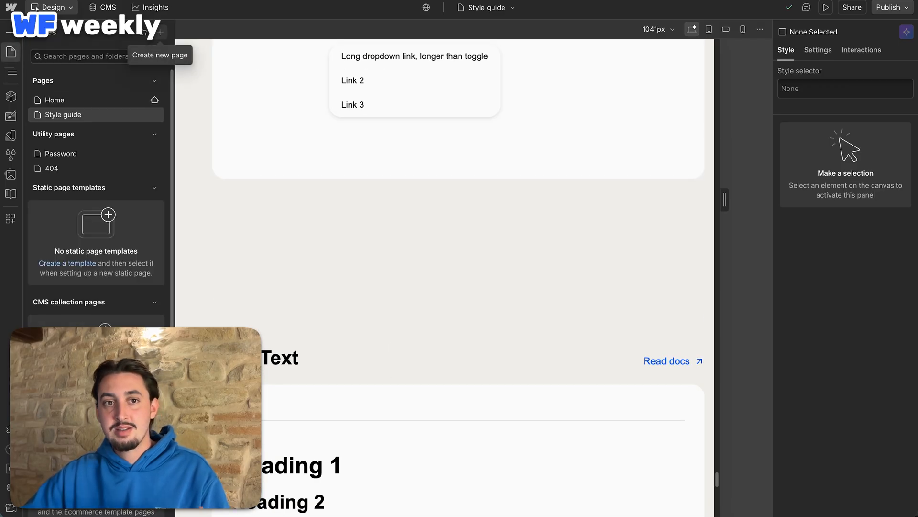
- Create an AI-generated About Us page, scroll through its sections, then return to the Pages panel
{"action": "left_click", "coordinate": [159, 31]}
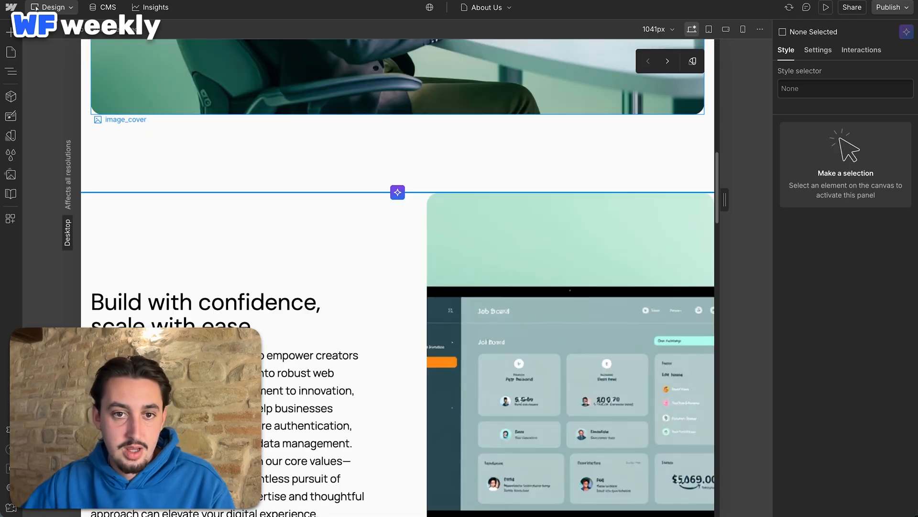
{"action": "scroll", "scroll_direction": "down", "scroll_amount": 3}
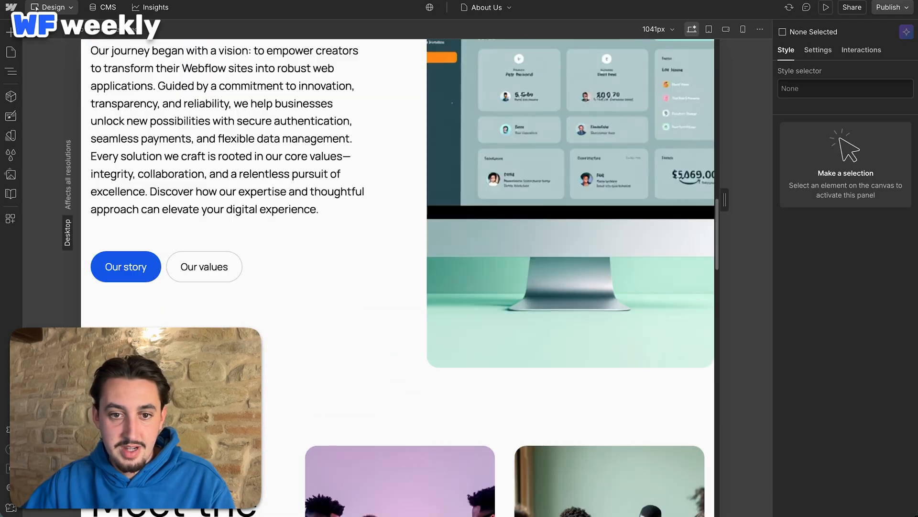
{"action": "scroll", "scroll_direction": "down", "scroll_amount": 3}
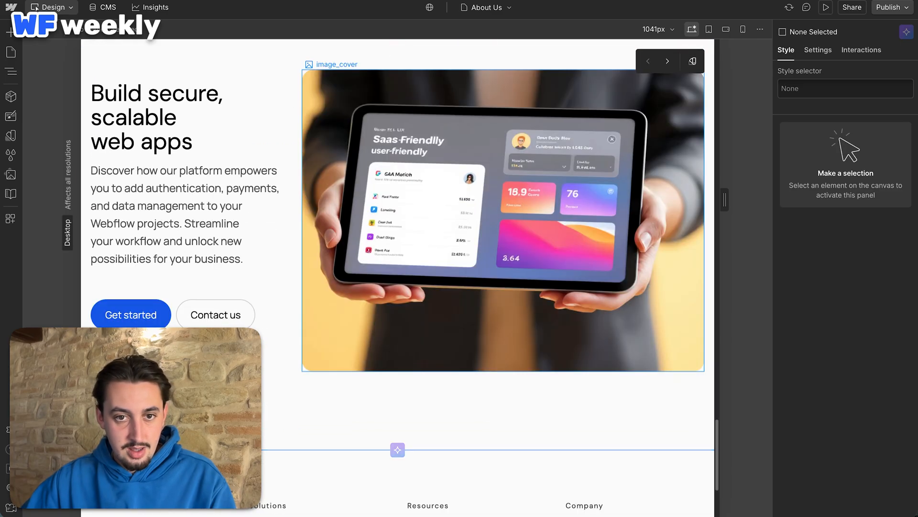
{"action": "scroll", "scroll_direction": "down", "scroll_amount": 3}
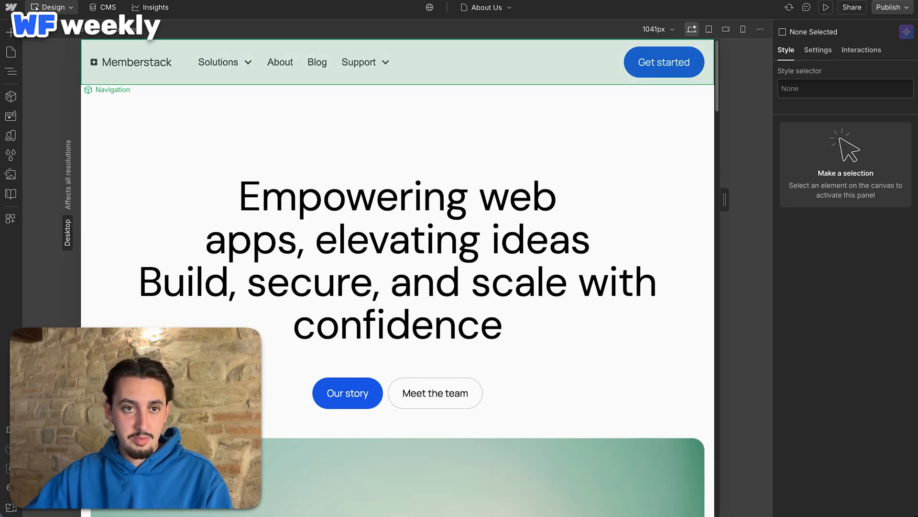
{"action": "scroll", "scroll_direction": "down", "scroll_amount": 3}
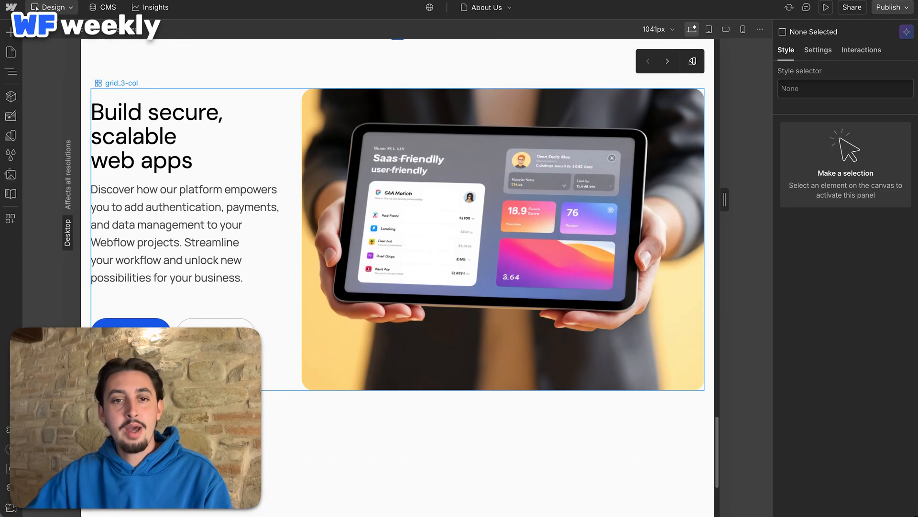
{"action": "scroll", "scroll_direction": "down", "scroll_amount": 3}
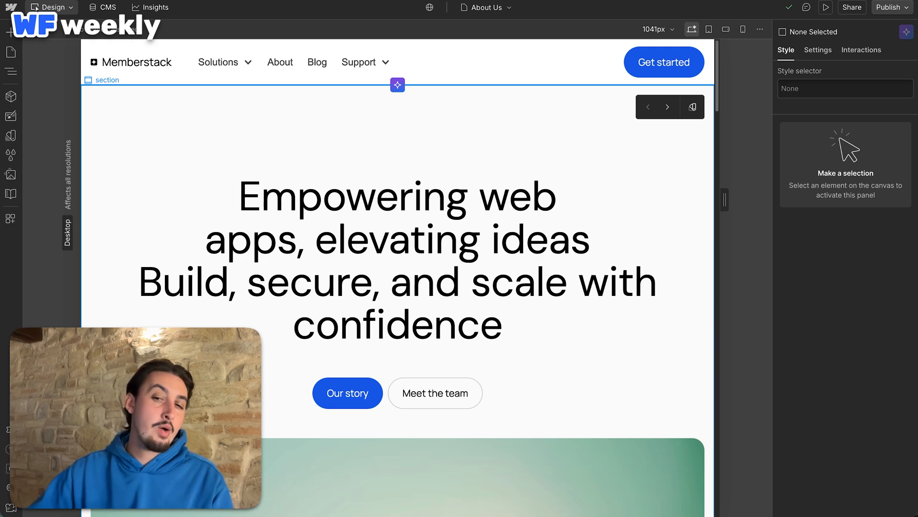
{"action": "scroll", "scroll_direction": "down", "scroll_amount": 3}
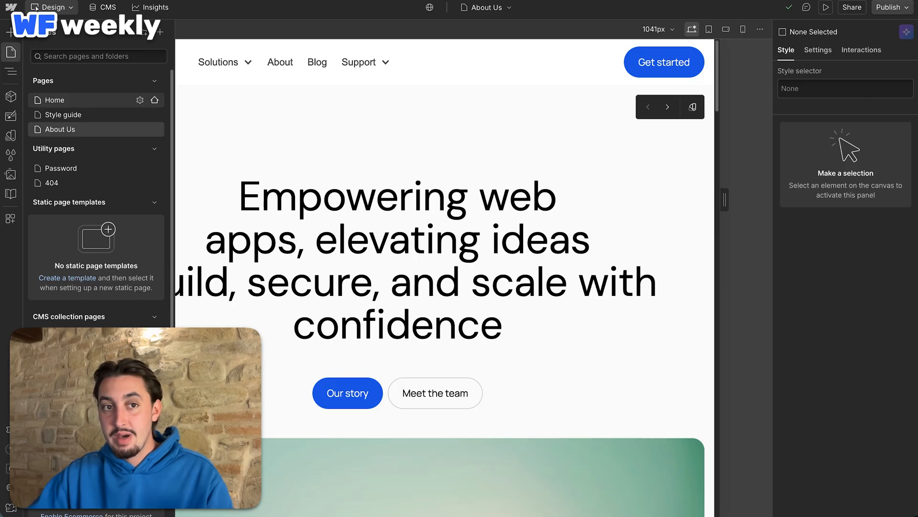
{"action": "left_click", "coordinate": [56, 100]}
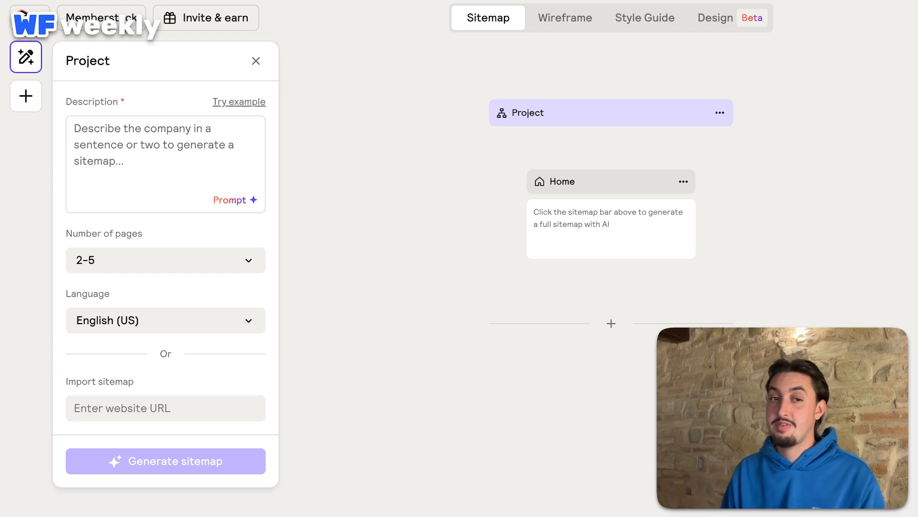
- Describe Memberstack in the sitemap generator, set 5-10 pages and start generating the sitemap
{"action": "type", "text": "Memberstack is a product that you"}
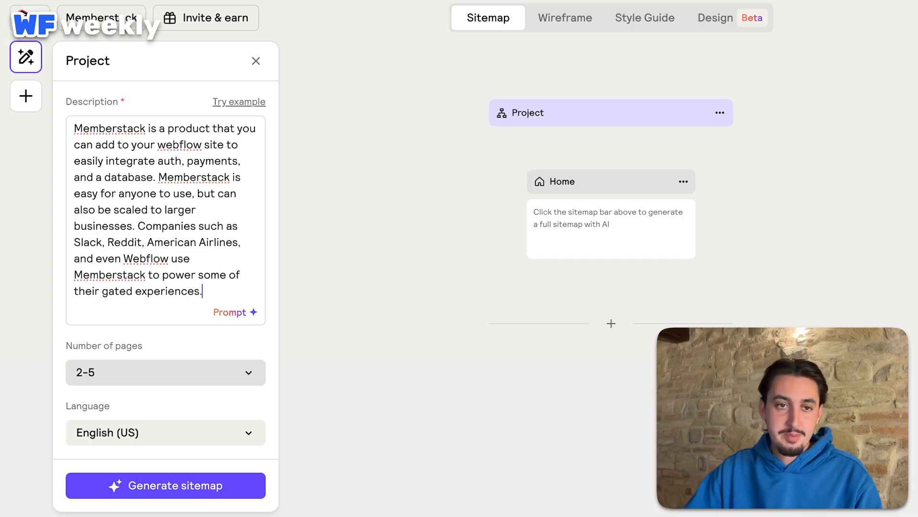
{"action": "left_click", "coordinate": [165, 372]}
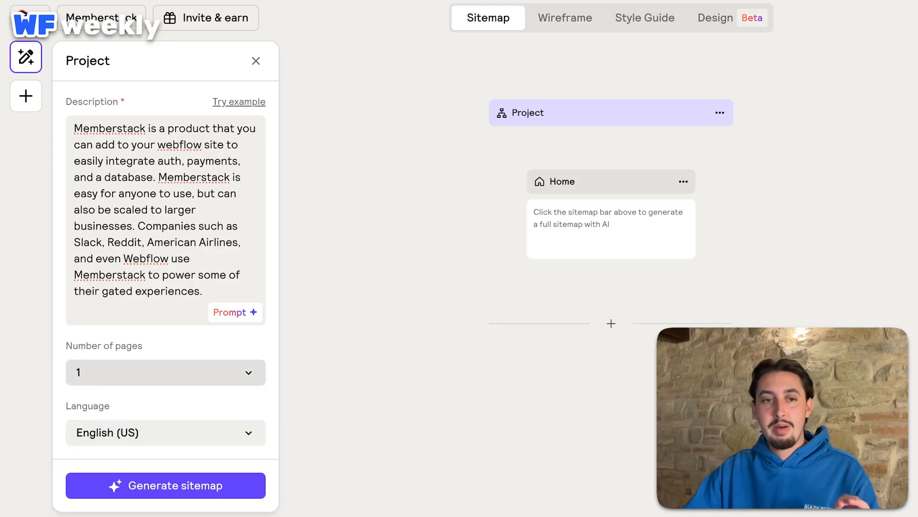
{"action": "left_click", "coordinate": [164, 372]}
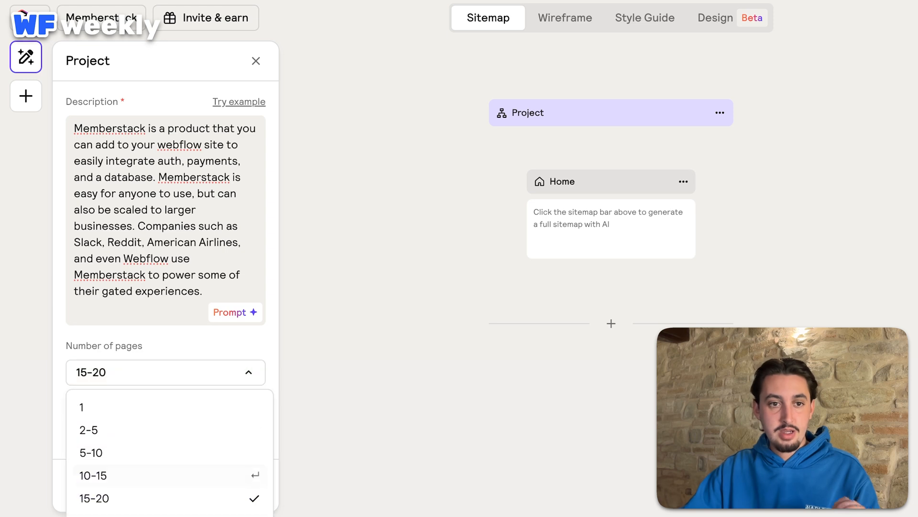
{"action": "left_click", "coordinate": [88, 453]}
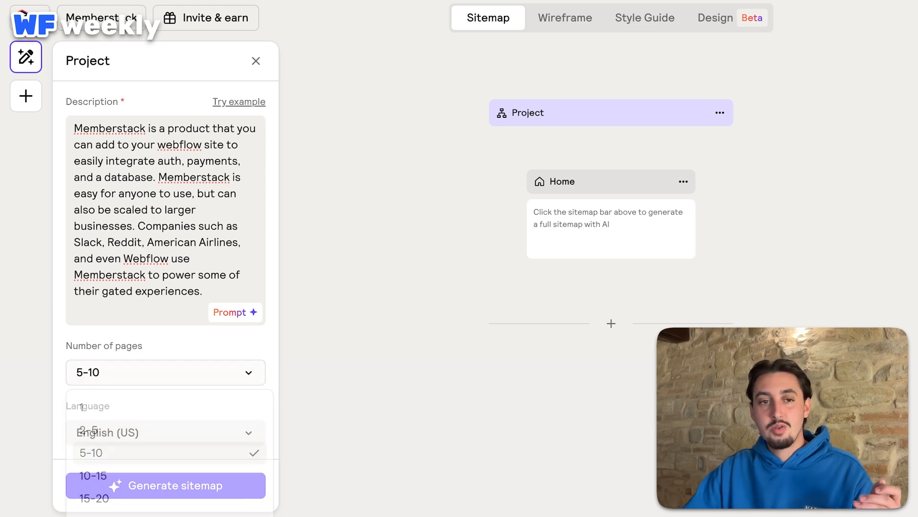
{"action": "left_click", "coordinate": [165, 452]}
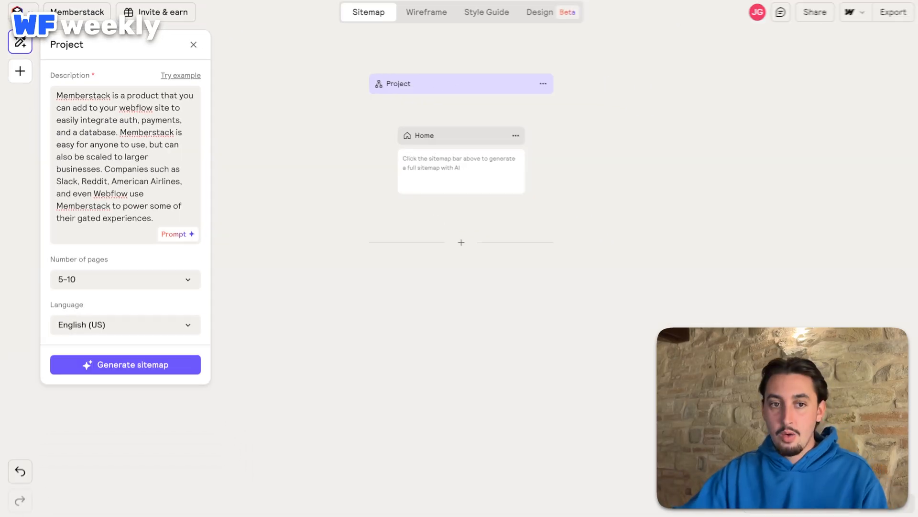
{"action": "left_click", "coordinate": [125, 364]}
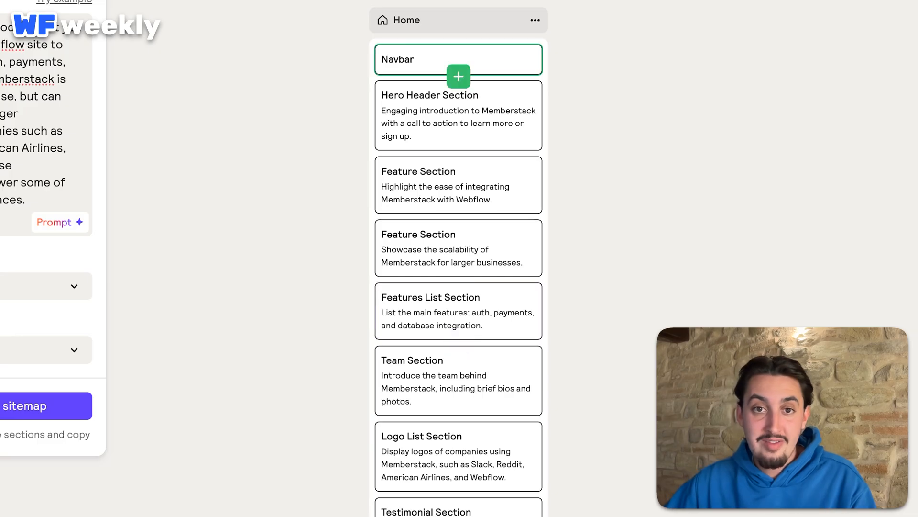
- Scroll through the generated Home, About Us, Features, Blog and Contact Us sitemap pages
{"action": "scroll", "scroll_direction": "down", "scroll_amount": 3}
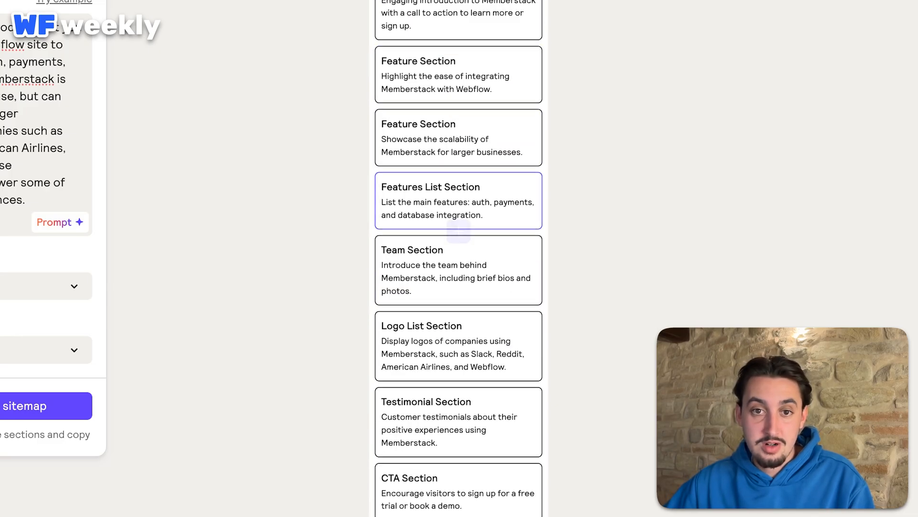
{"action": "scroll", "scroll_direction": "down", "scroll_amount": 3}
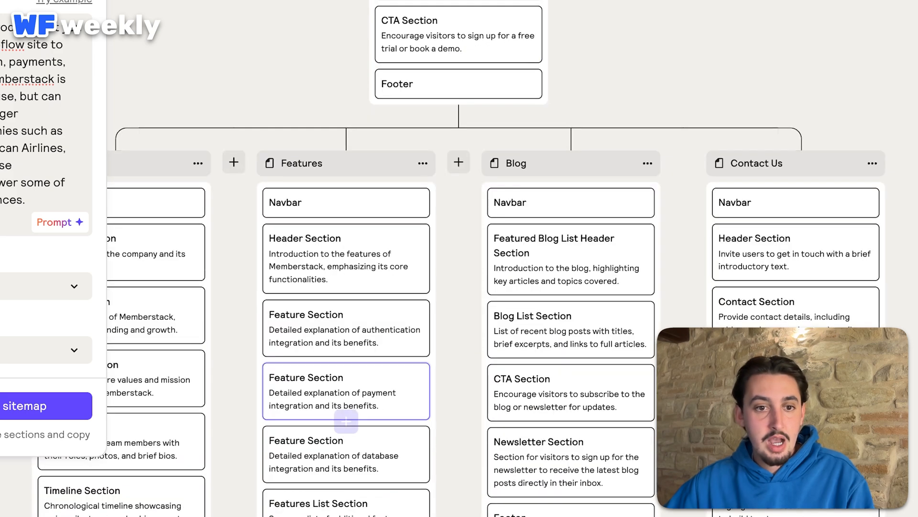
{"action": "scroll", "scroll_direction": "down", "scroll_amount": 3}
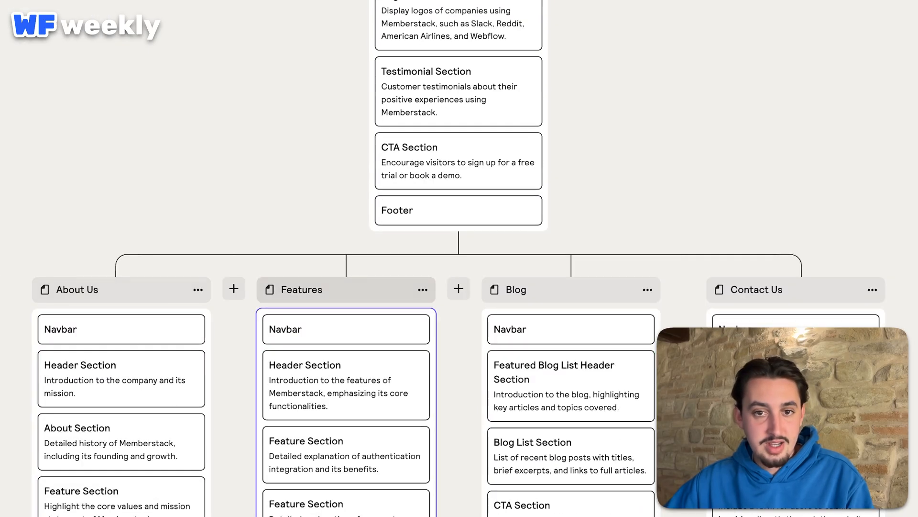
{"action": "scroll", "scroll_direction": "down", "scroll_amount": 3}
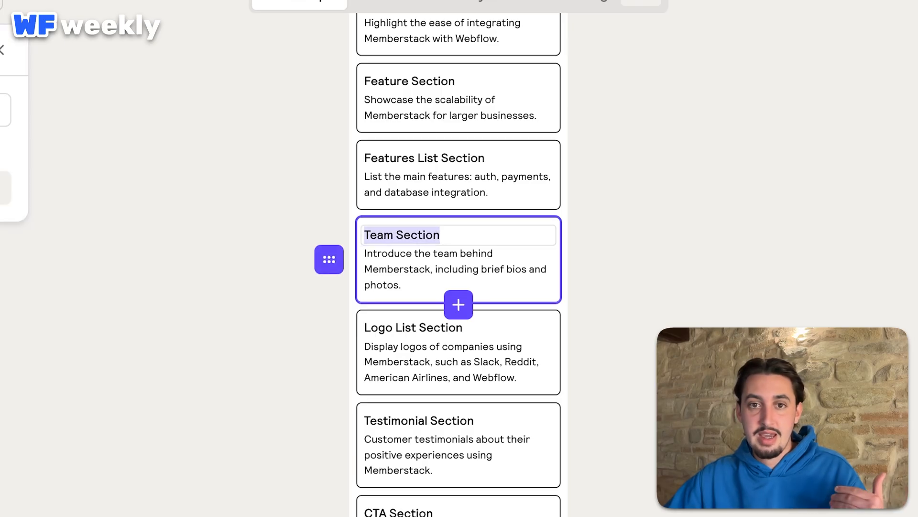
- Rename the Team Section to 'Showcase Section' with a description about showing off what customers have built
{"action": "type", "text": "S"}
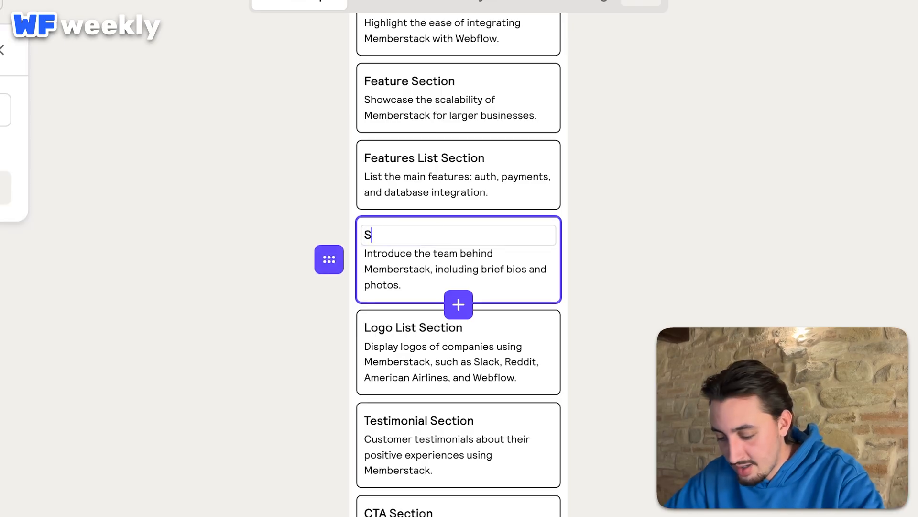
{"action": "type", "text": "howcase Section"}
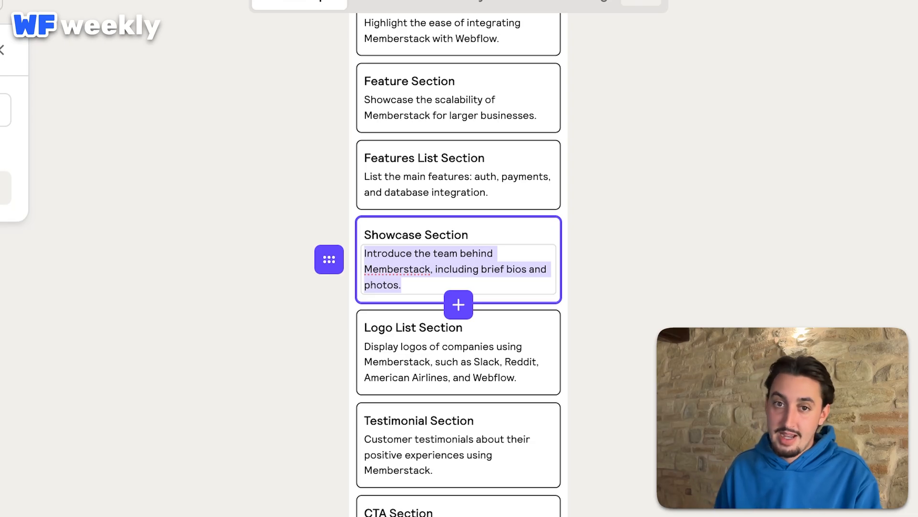
{"action": "type", "text": "W"}
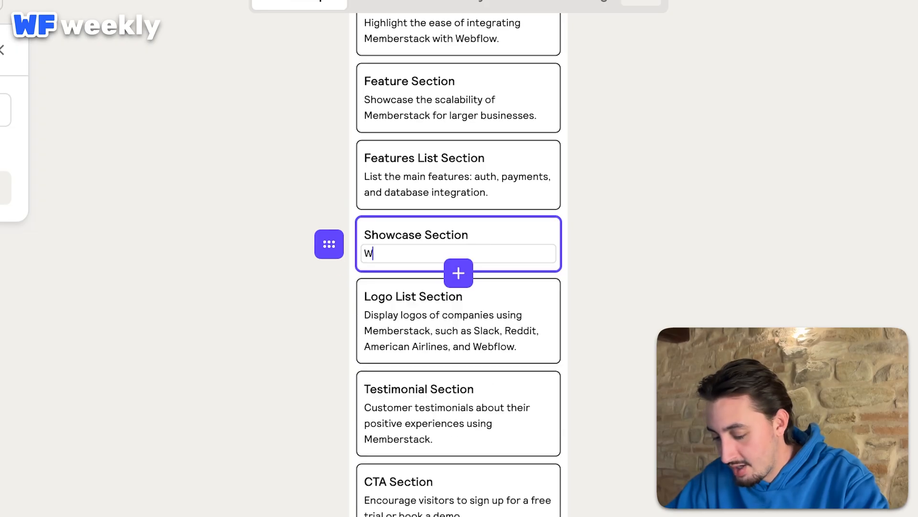
{"action": "type", "text": "e want to show o"}
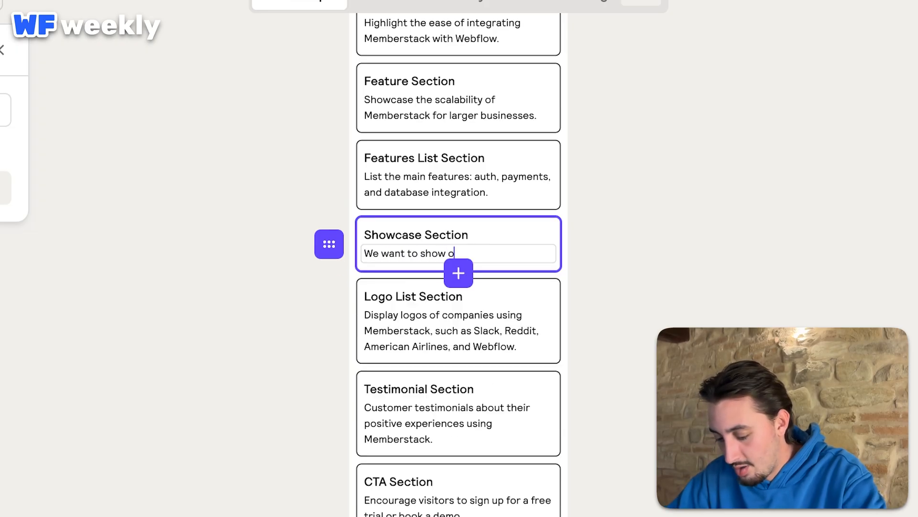
{"action": "type", "text": "ff what some of"}
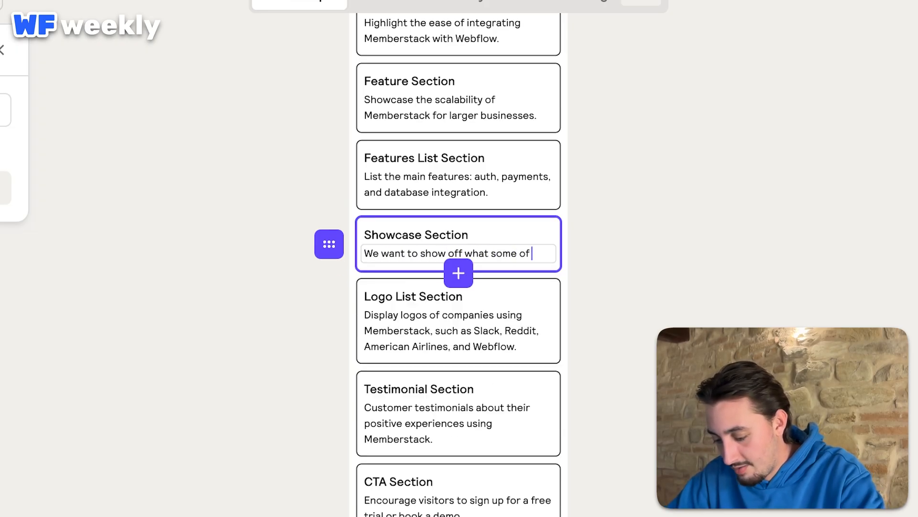
{"action": "type", "text": "our customers have built with Memberstack"}
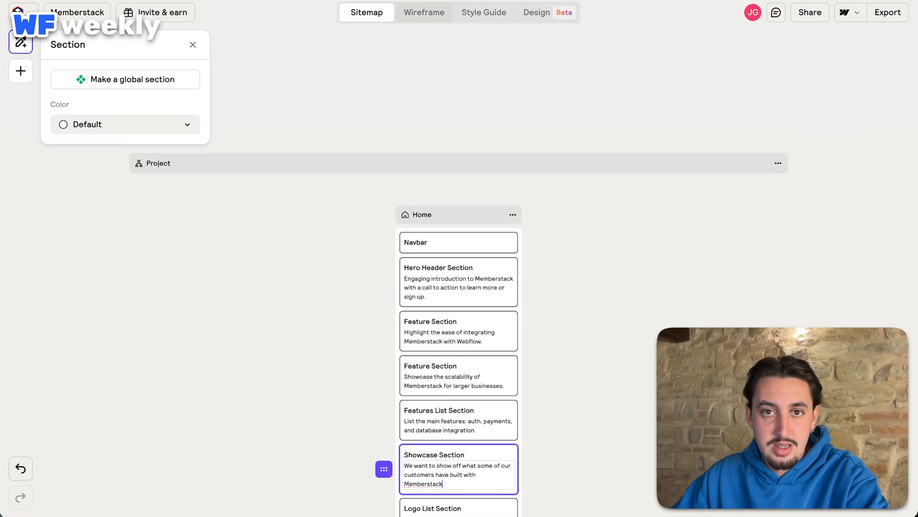
- Generate wireframes from the sitemap and scroll the Home and About Us page layouts
{"action": "left_click", "coordinate": [424, 12]}
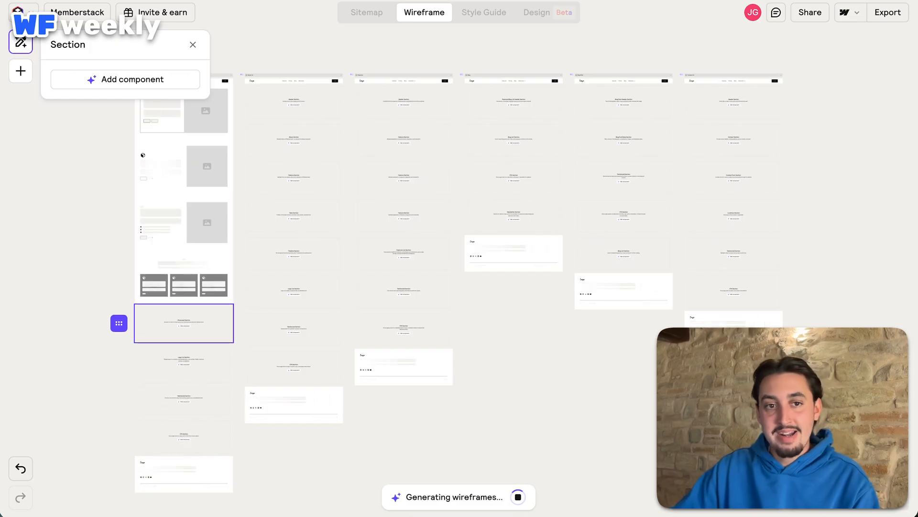
{"action": "left_click", "coordinate": [127, 79]}
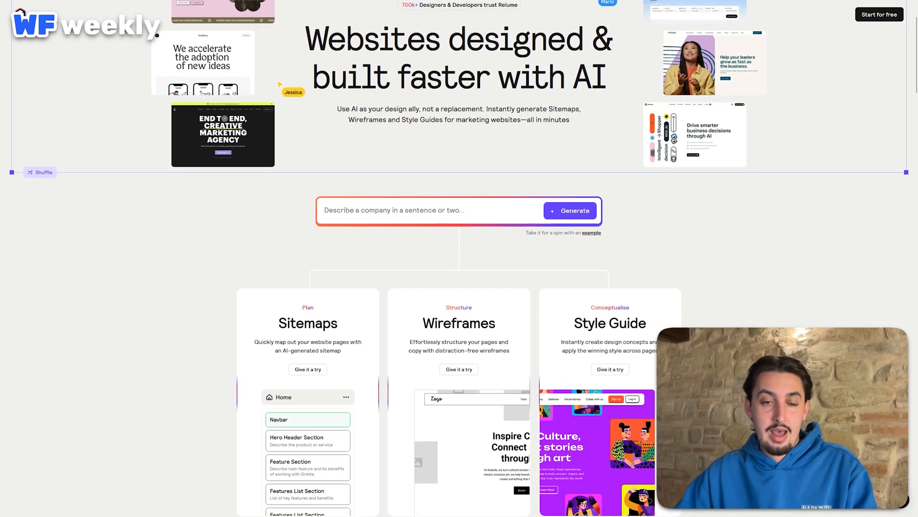
{"action": "scroll", "scroll_direction": "down", "scroll_amount": 3}
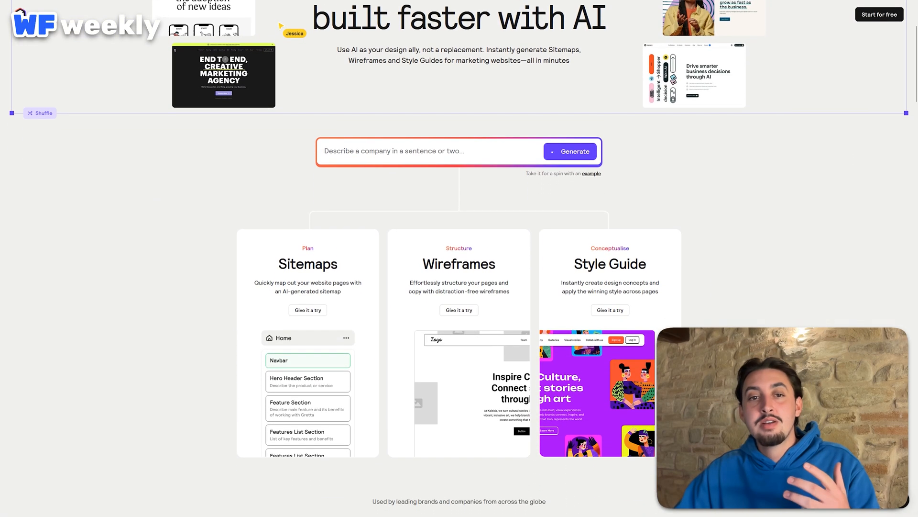
{"action": "scroll", "scroll_direction": "down", "scroll_amount": 3}
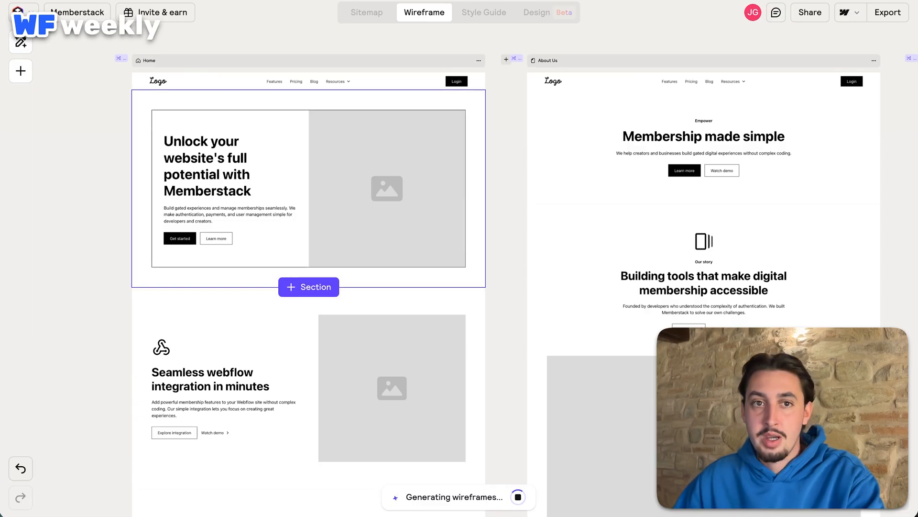
- Replace the Home hero with the Header 141 centered-headline layout and image collage
{"action": "left_click", "coordinate": [207, 167]}
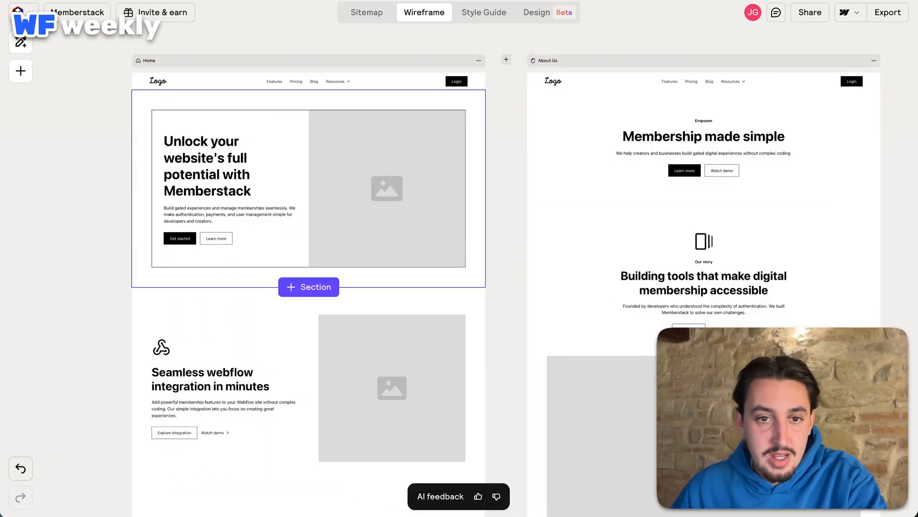
{"action": "left_click", "coordinate": [19, 43]}
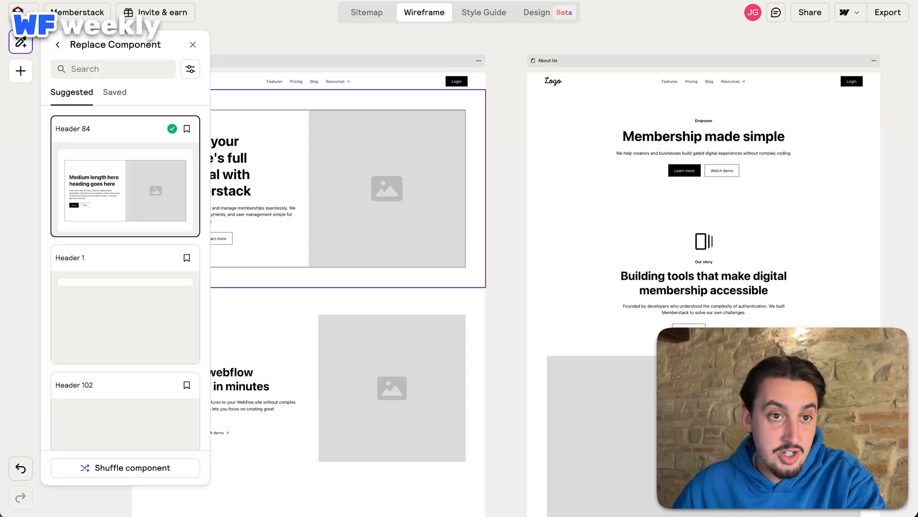
{"action": "left_click", "coordinate": [125, 467]}
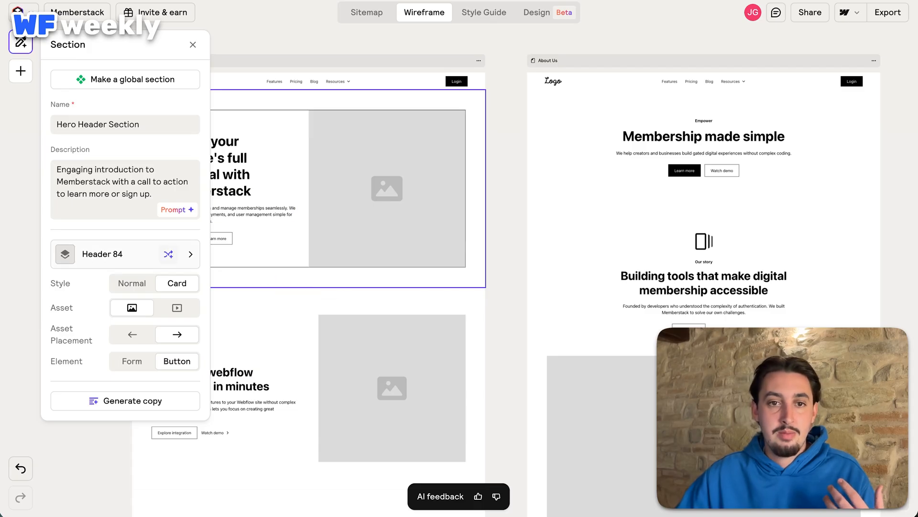
{"action": "left_click", "coordinate": [193, 44]}
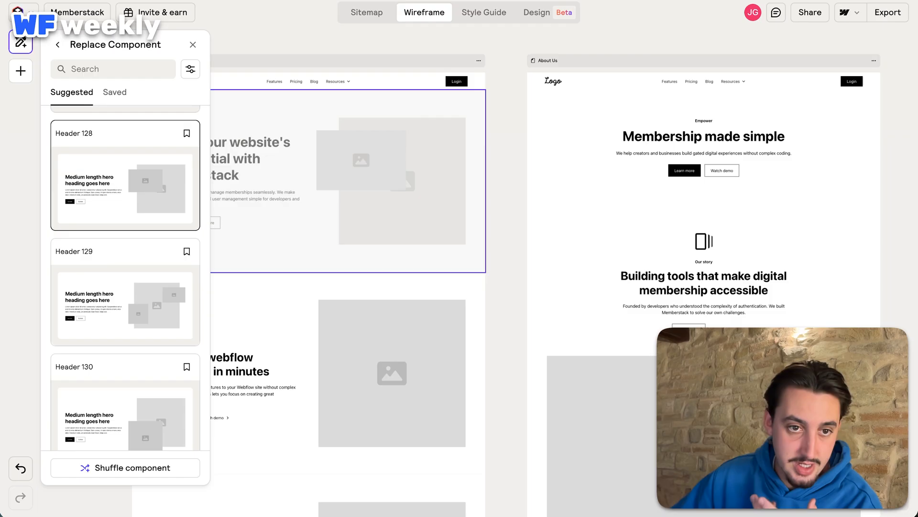
{"action": "scroll", "scroll_direction": "down", "scroll_amount": 3}
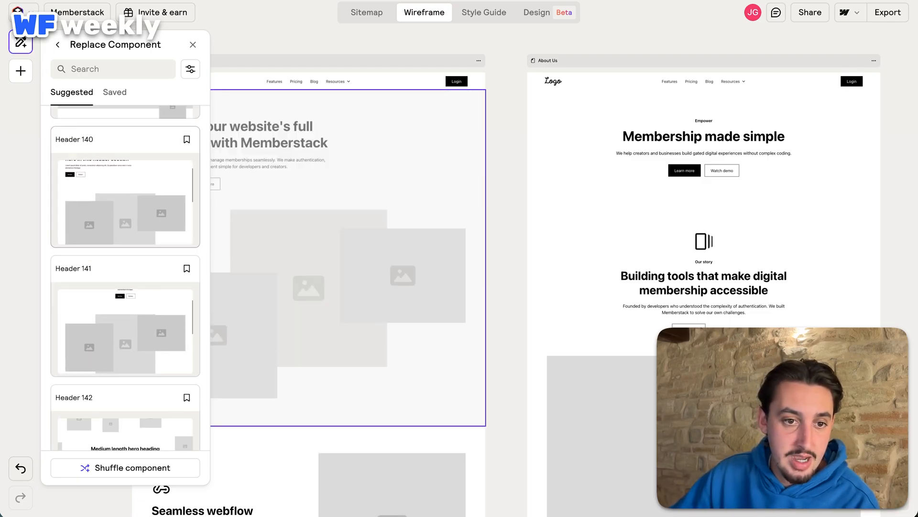
{"action": "left_click", "coordinate": [125, 329]}
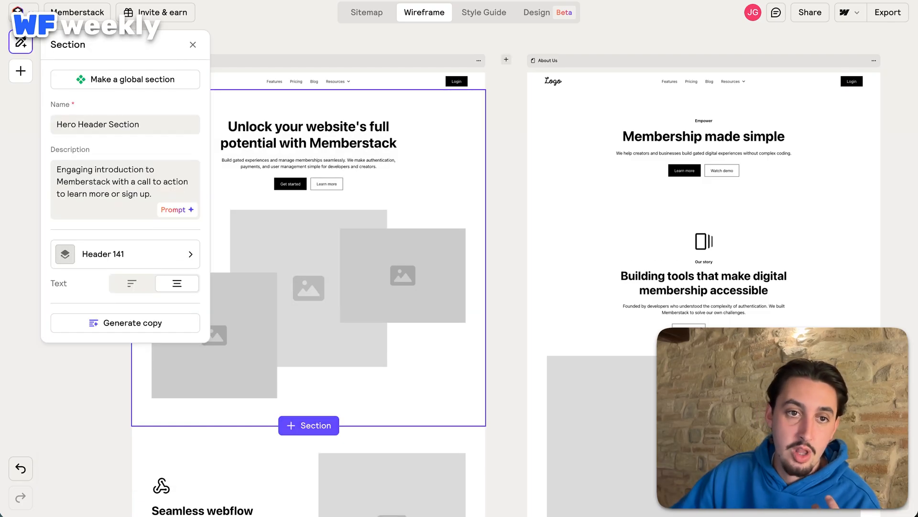
{"action": "left_click", "coordinate": [194, 44]}
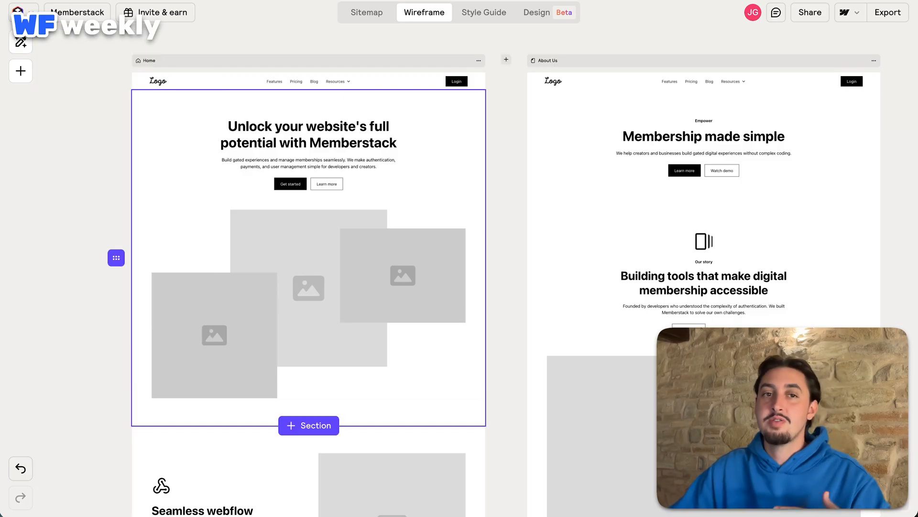
- Swap the Webflow-integration feature section to the Layout 414 image grid
{"action": "scroll", "scroll_direction": "down", "scroll_amount": 3}
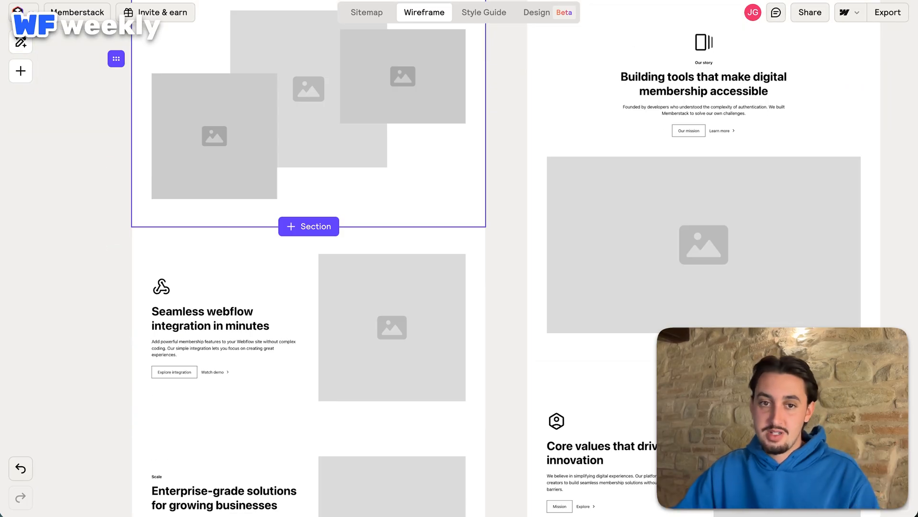
{"action": "scroll", "scroll_direction": "down", "scroll_amount": 3}
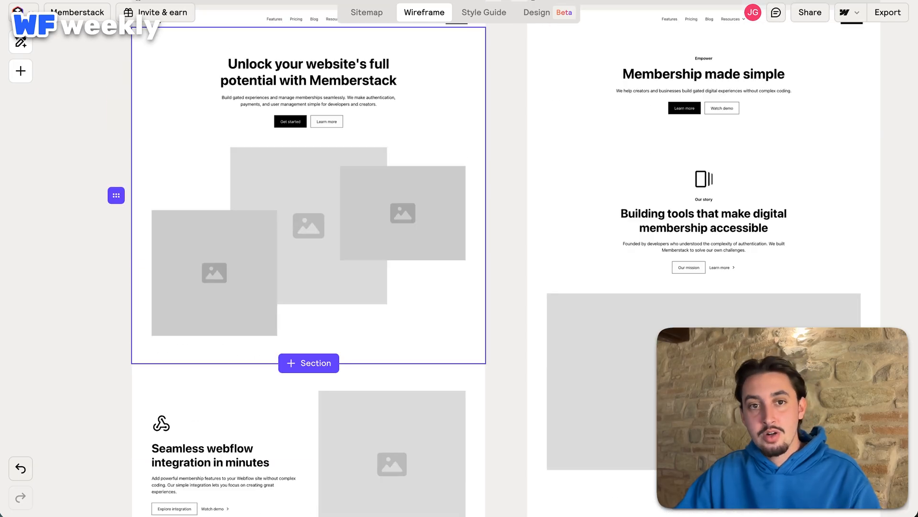
{"action": "scroll", "scroll_direction": "down", "scroll_amount": 3}
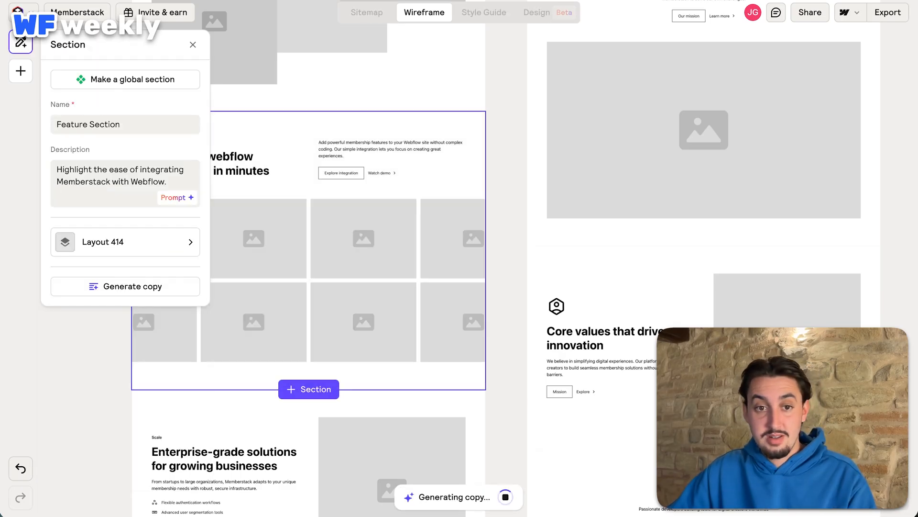
{"action": "left_click", "coordinate": [192, 44]}
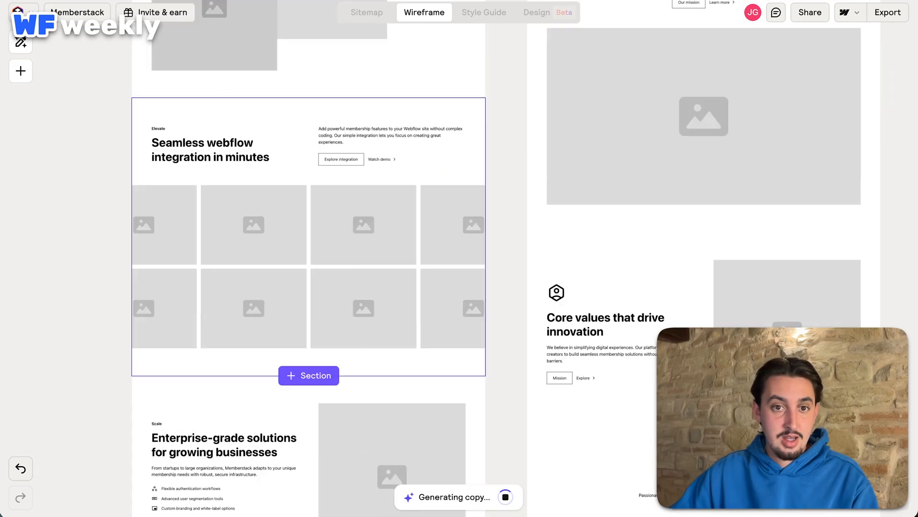
- Swap the Showcase Section to the Portfolio 20 numbered list, then move to the Style Guide
{"action": "scroll", "scroll_direction": "down", "scroll_amount": 3}
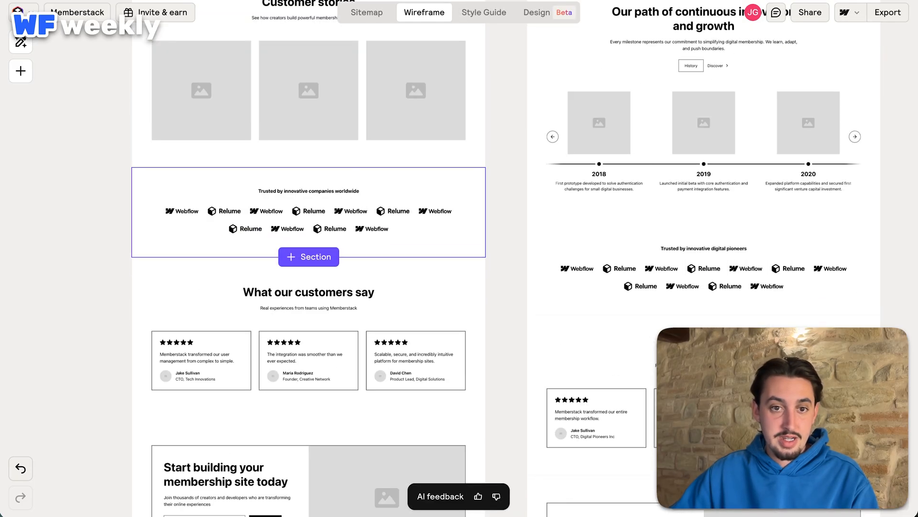
{"action": "scroll", "scroll_direction": "up", "scroll_amount": 3}
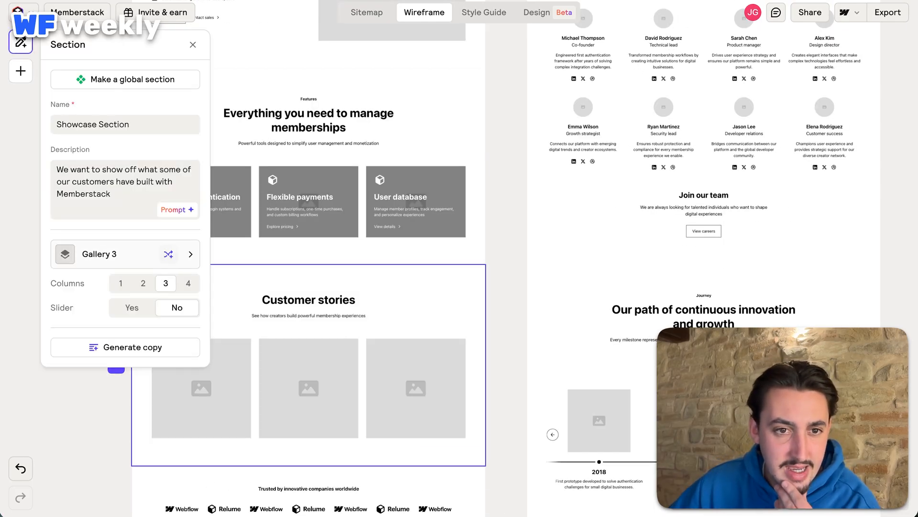
{"action": "left_click", "coordinate": [190, 255]}
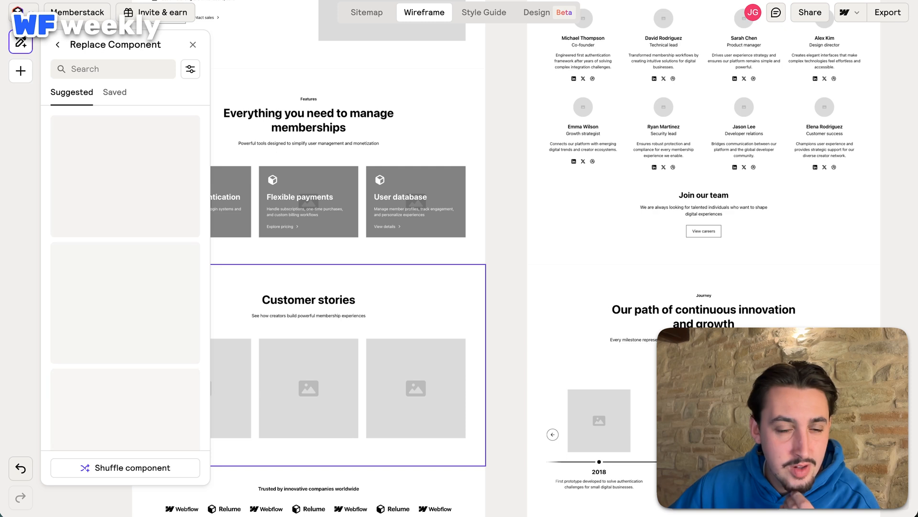
{"action": "left_click", "coordinate": [125, 467]}
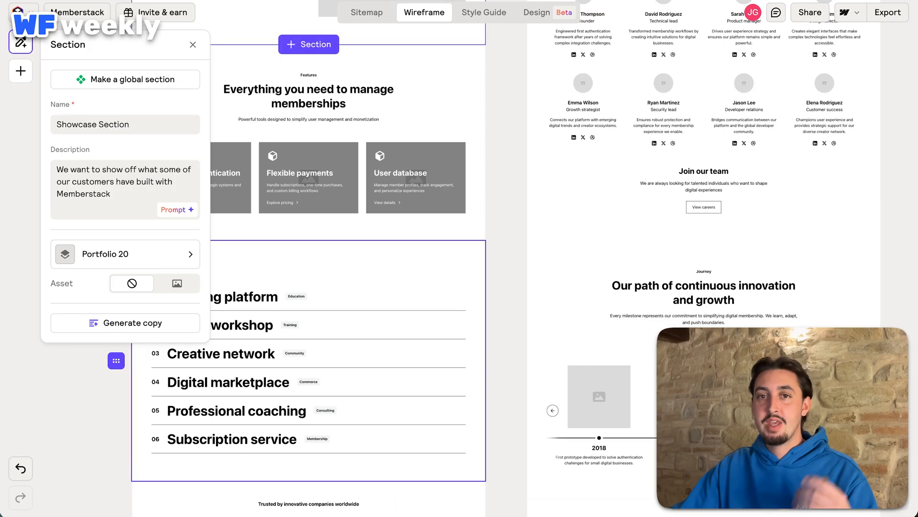
{"action": "left_click", "coordinate": [484, 12]}
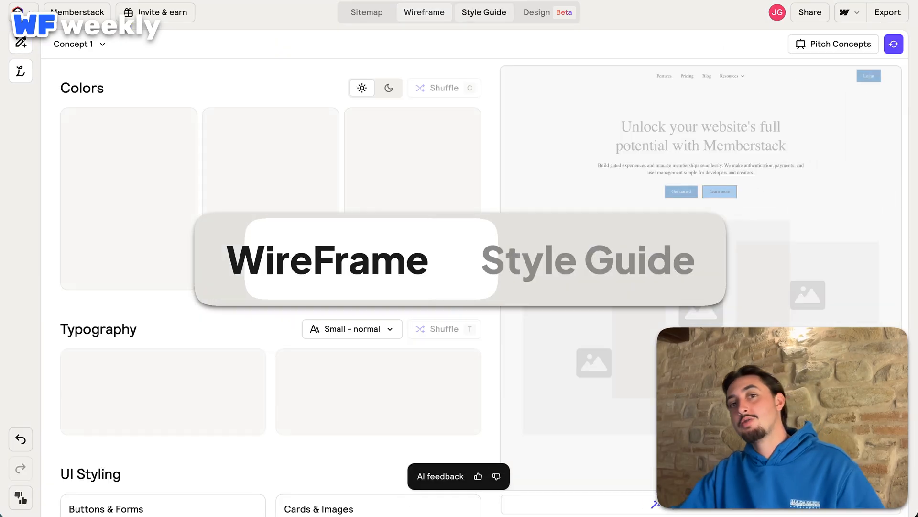
- Shift the main Dodger Blue colour to a deeper shade in the colour editor
{"action": "left_click", "coordinate": [484, 13]}
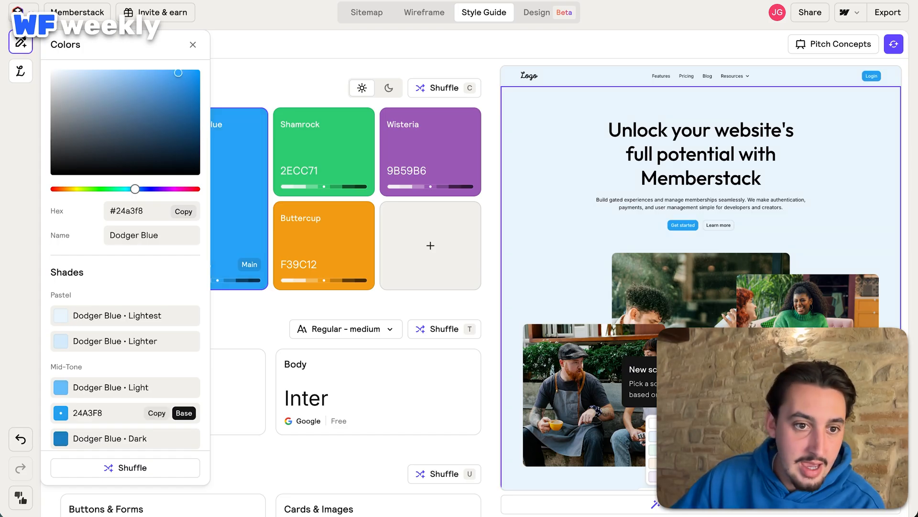
{"action": "left_click_drag", "start_coordinate": [134, 189], "coordinate": [140, 189]}
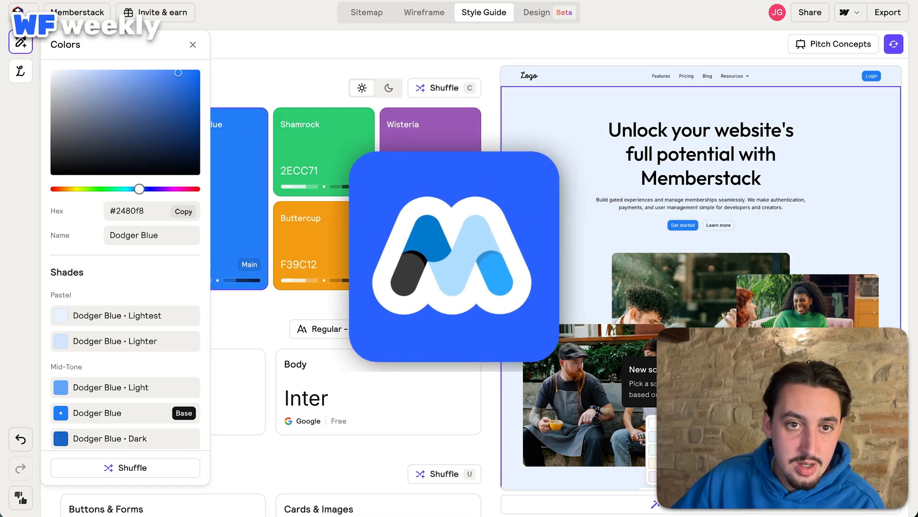
{"action": "left_click", "coordinate": [193, 44]}
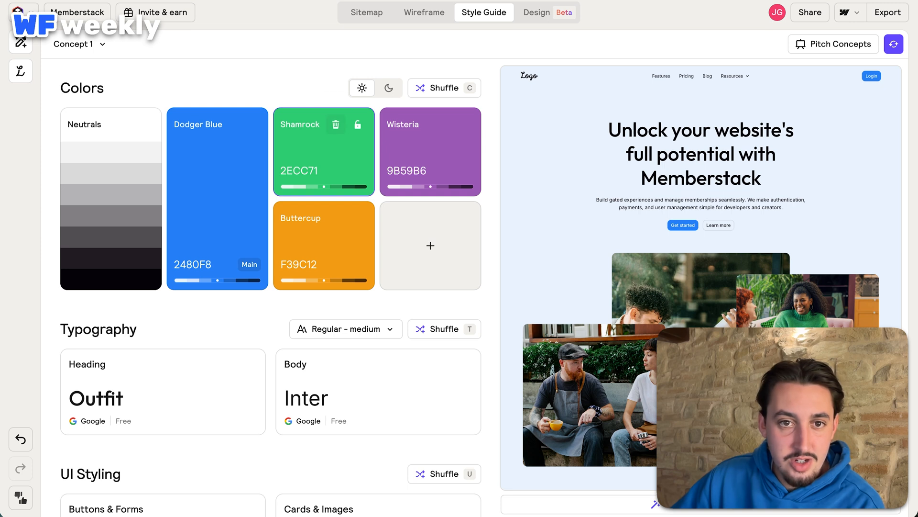
- Remove the Shamrock green and Buttercup orange accents and scroll to the heading fonts
{"action": "left_click", "coordinate": [335, 123]}
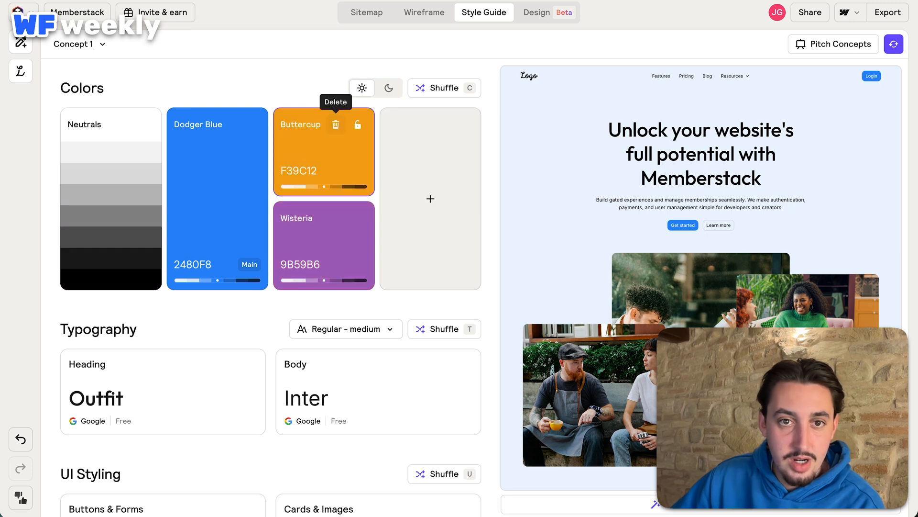
{"action": "left_click", "coordinate": [336, 125]}
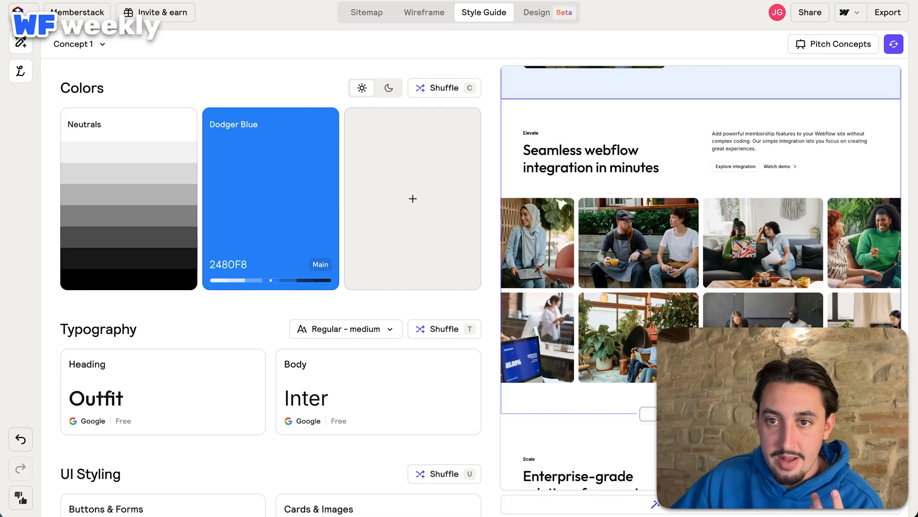
{"action": "scroll", "scroll_direction": "down", "scroll_amount": 3}
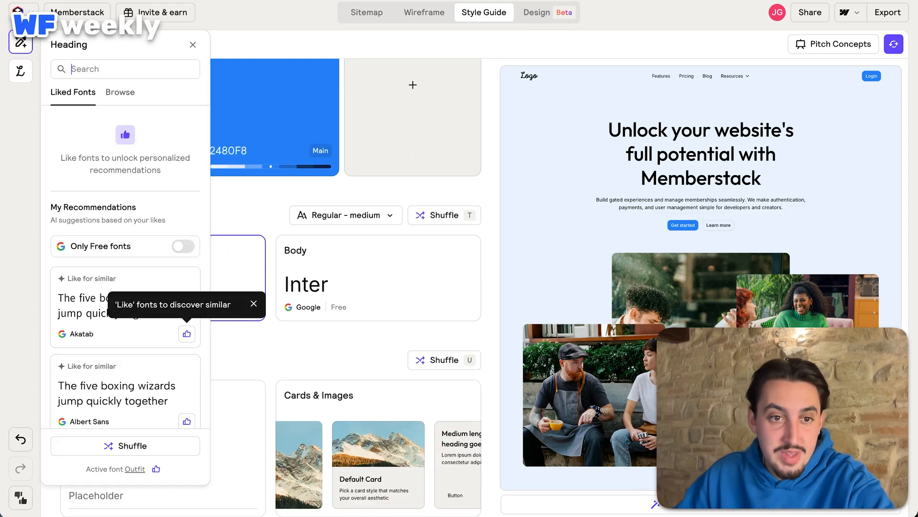
- Set both the heading and body fonts to Plus Jakarta Sans
{"action": "type", "text": "plu"}
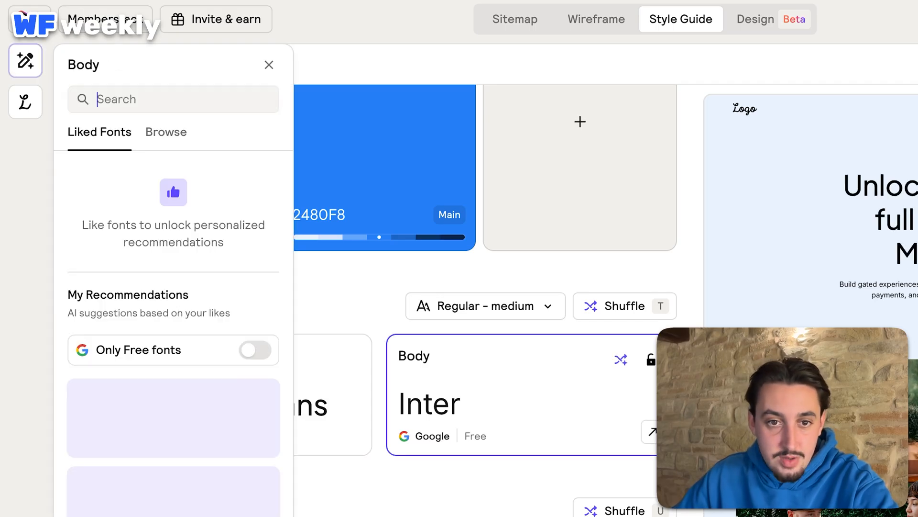
{"action": "type", "text": "plus jaka"}
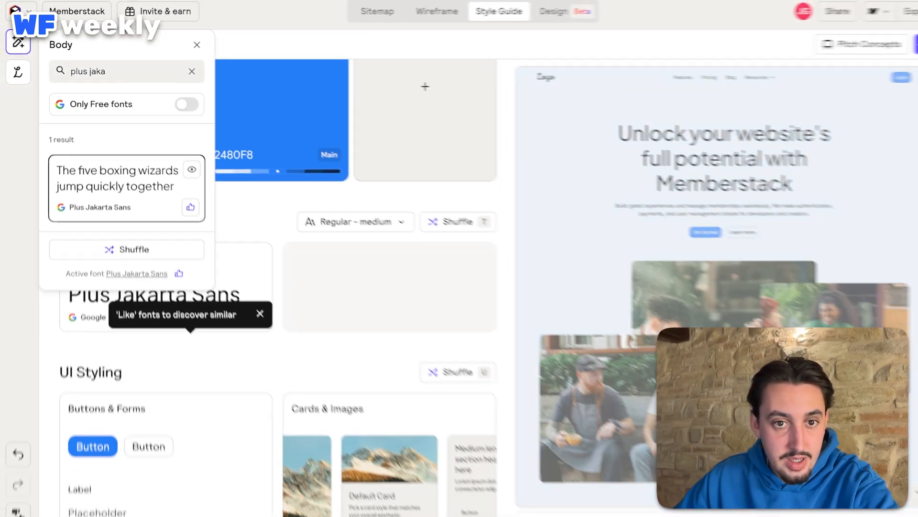
{"action": "left_click", "coordinate": [197, 44]}
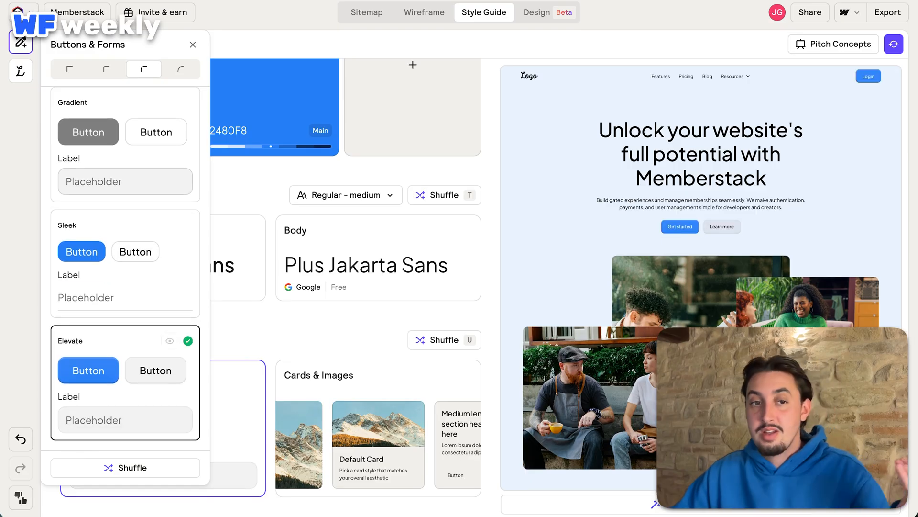
- Give the buttons fully rounded corners and make the headings bold
{"action": "left_click", "coordinate": [181, 69]}
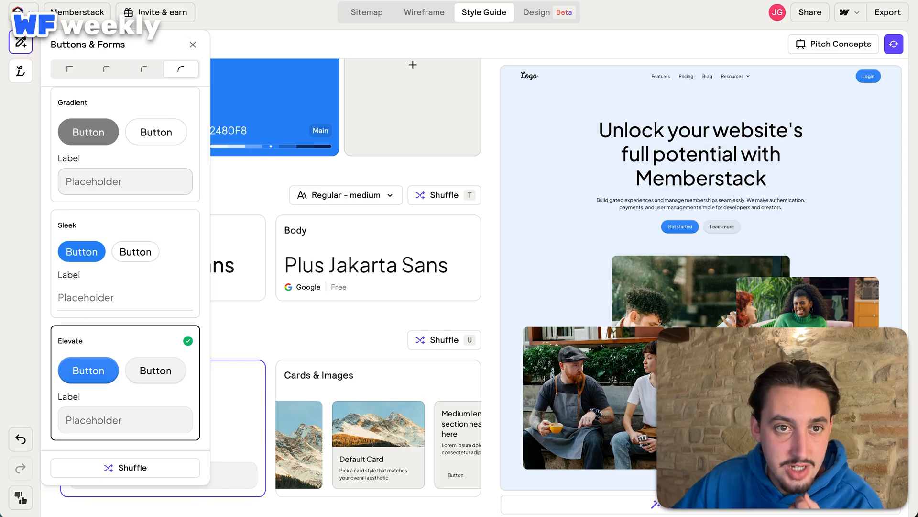
{"action": "left_click", "coordinate": [193, 44]}
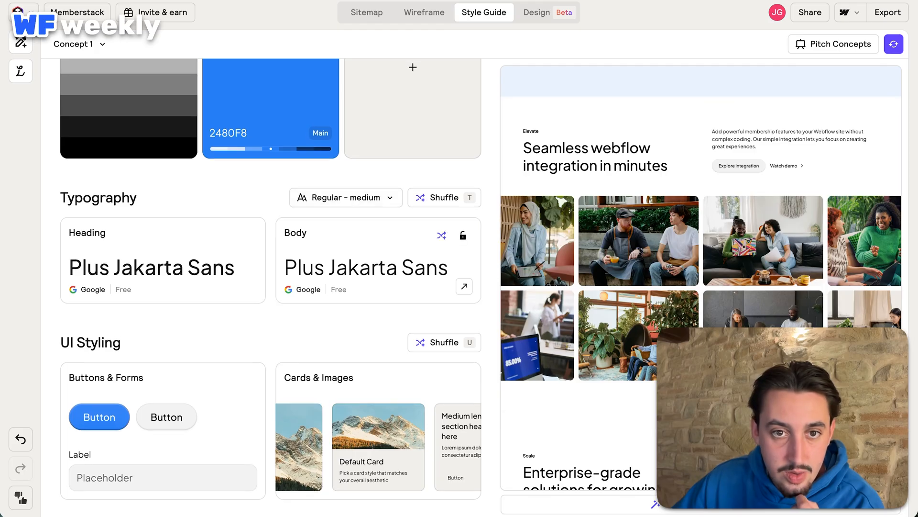
{"action": "left_click", "coordinate": [346, 197]}
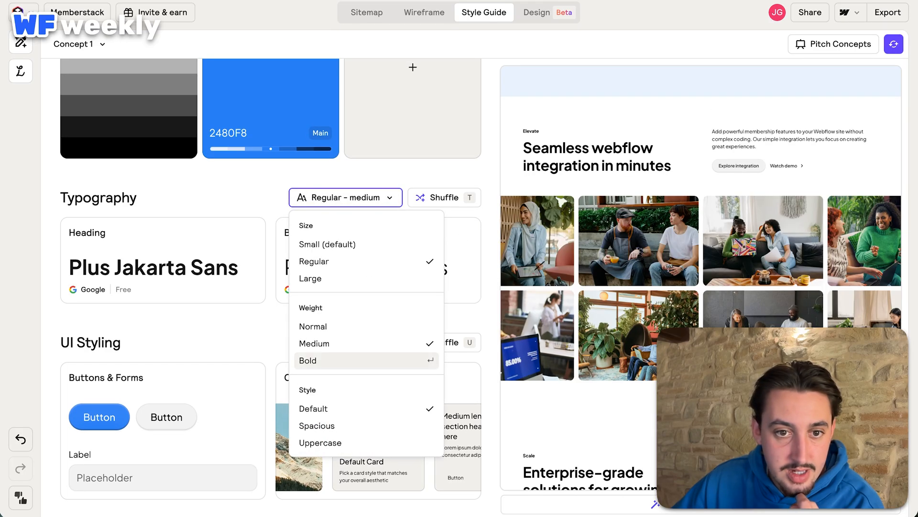
{"action": "left_click", "coordinate": [308, 359]}
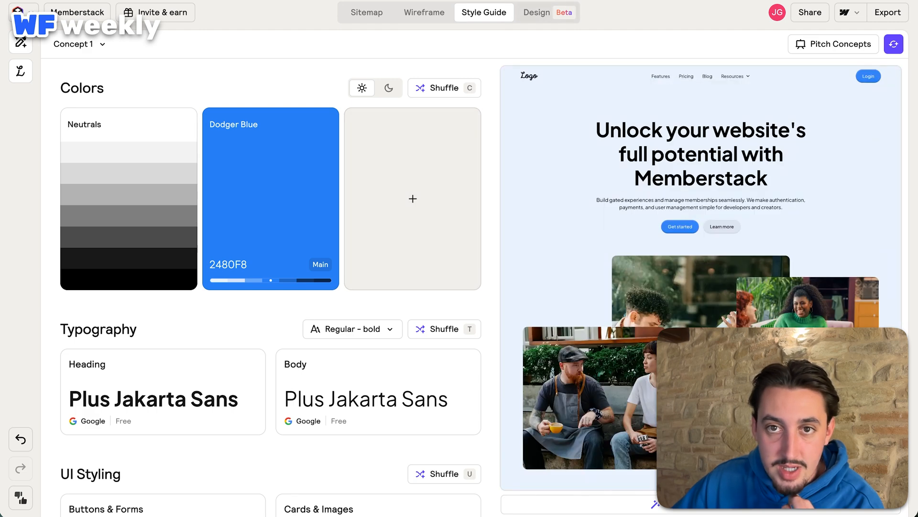
{"action": "left_click", "coordinate": [536, 13]}
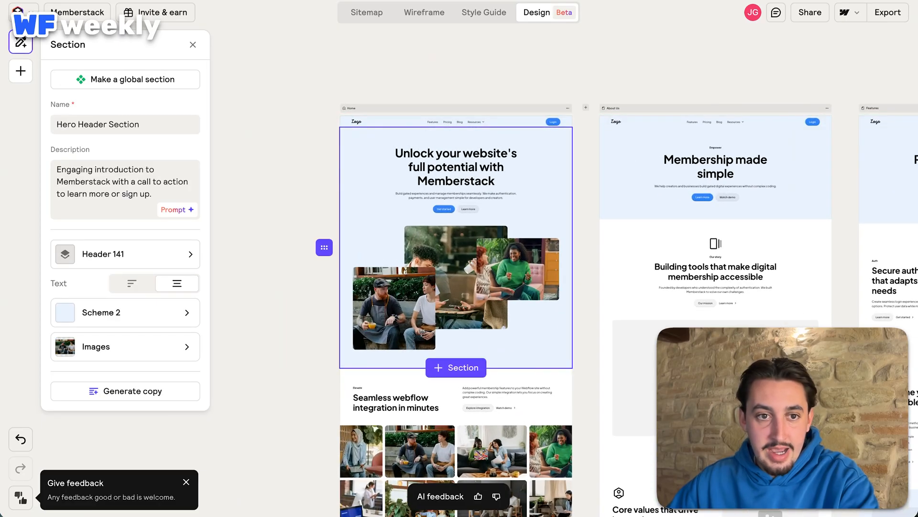
- Change the Hero Header Section's colour scheme to the plain white Scheme 1
{"action": "left_click", "coordinate": [125, 312]}
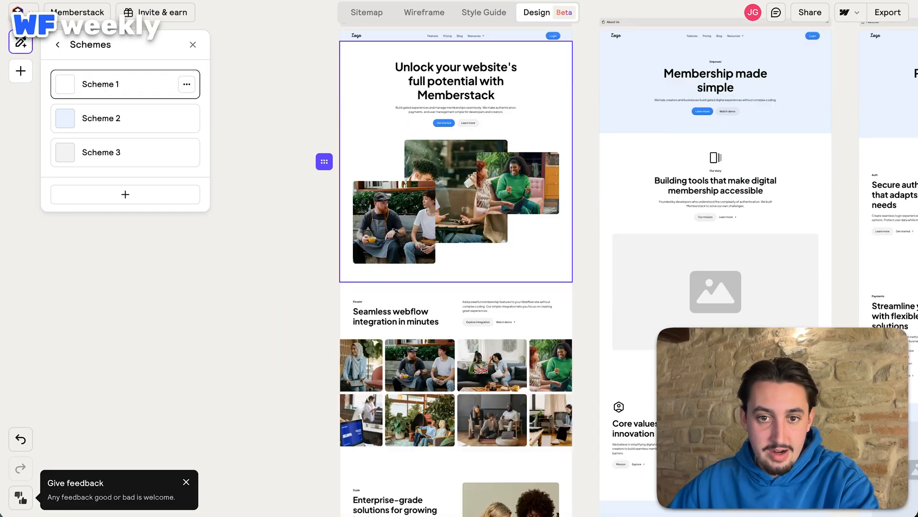
{"action": "scroll", "scroll_direction": "down", "scroll_amount": 3}
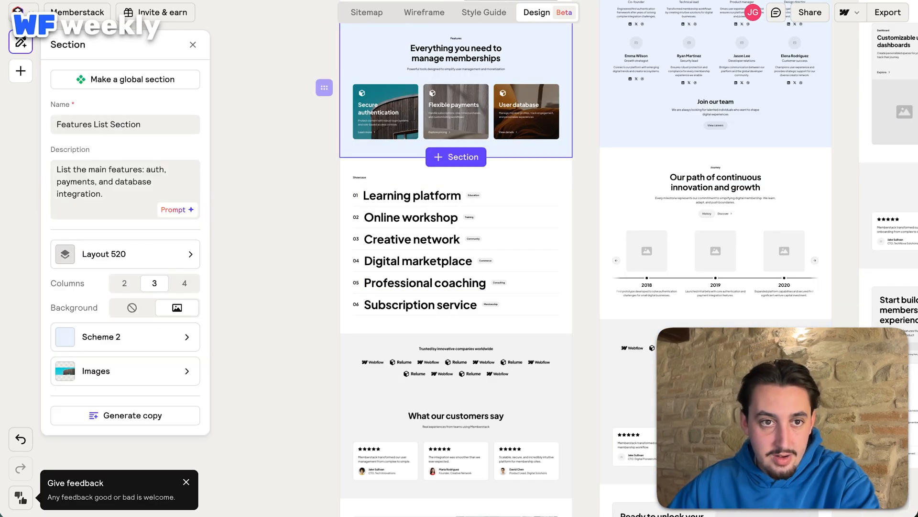
{"action": "left_click", "coordinate": [125, 337]}
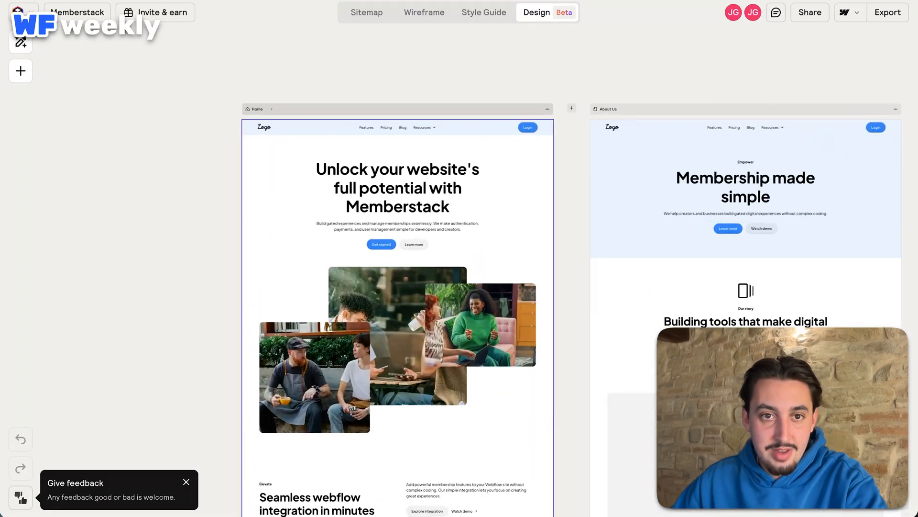
- Open the Home page's Page panel and look through its regenerate-and-copy settings
{"action": "left_click", "coordinate": [20, 44]}
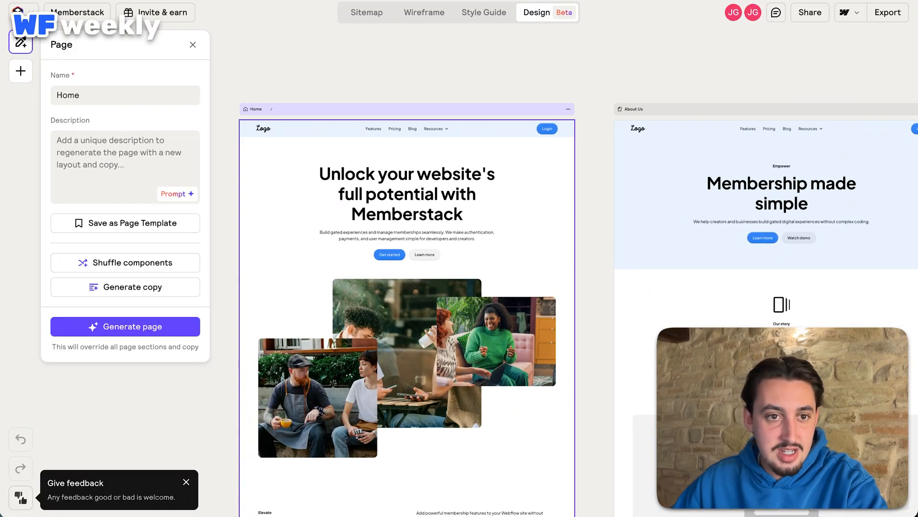
{"action": "scroll", "scroll_direction": "down", "scroll_amount": 3}
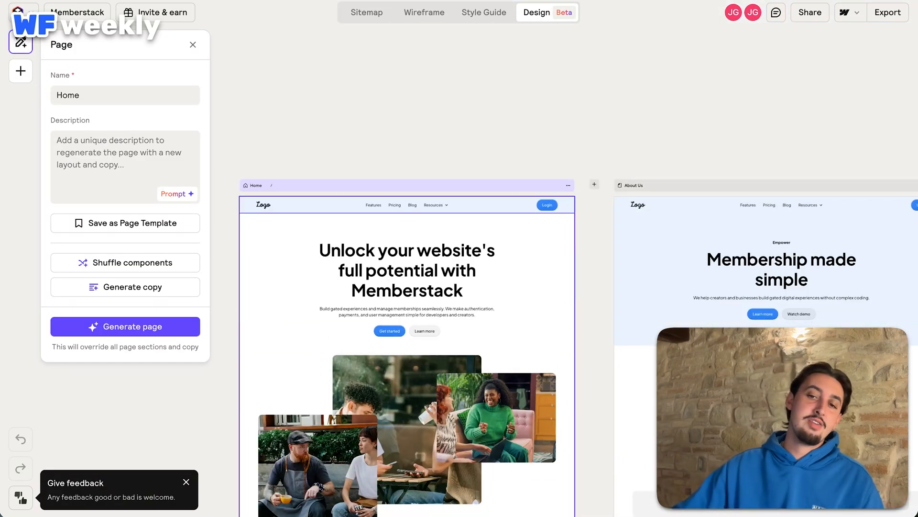
{"action": "scroll", "scroll_direction": "down", "scroll_amount": 3}
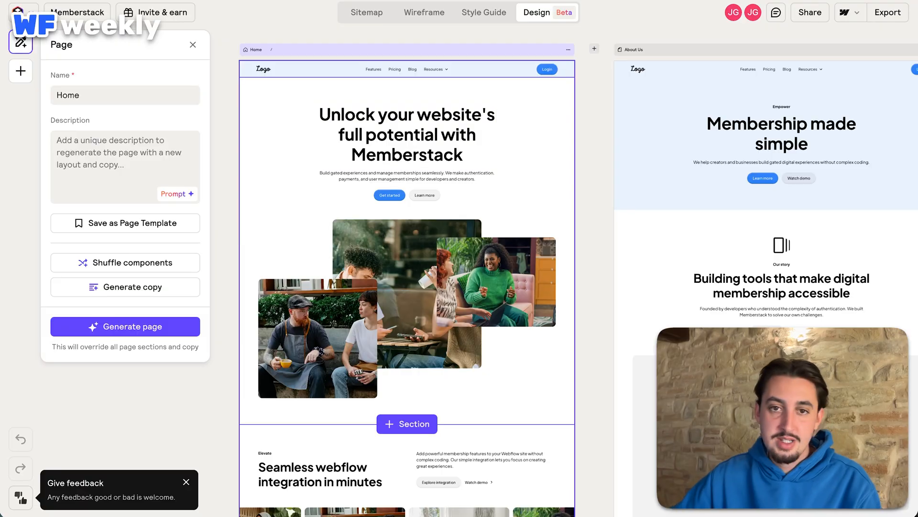
{"action": "scroll", "scroll_direction": "down", "scroll_amount": 3}
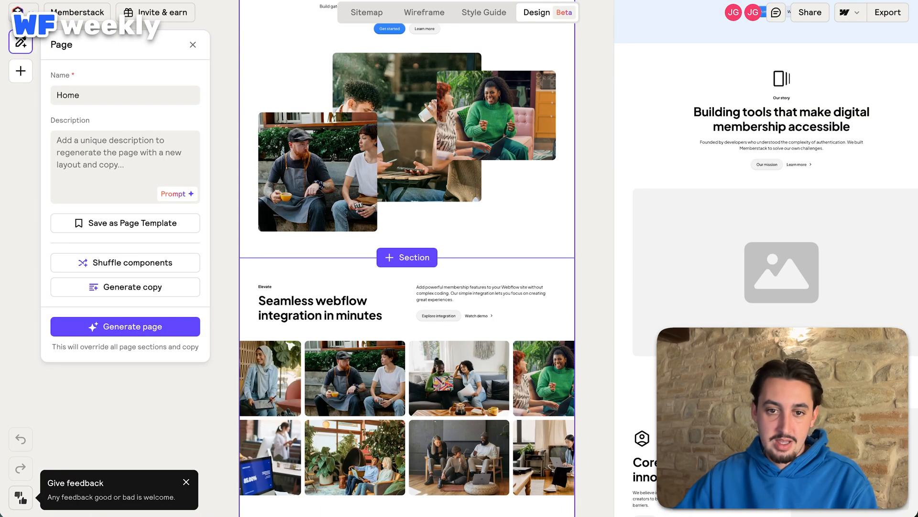
{"action": "scroll", "scroll_direction": "down", "scroll_amount": 3}
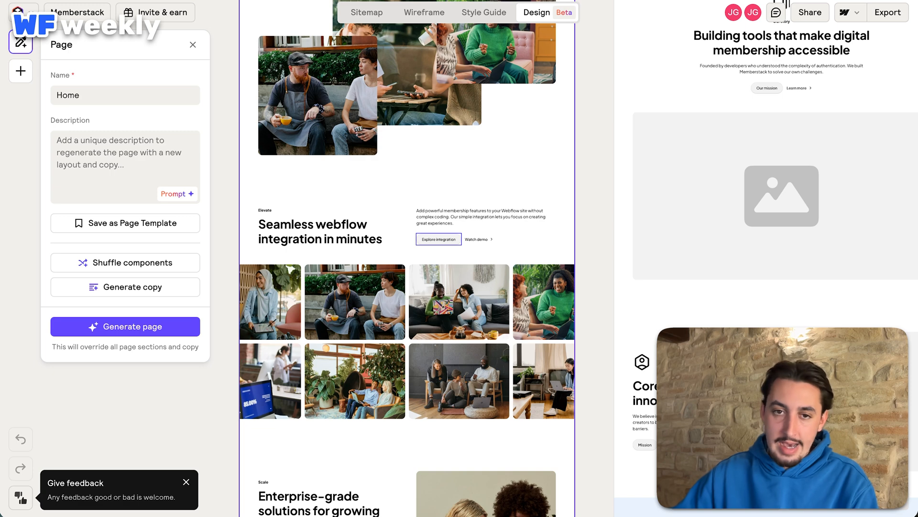
{"action": "scroll", "scroll_direction": "down", "scroll_amount": 3}
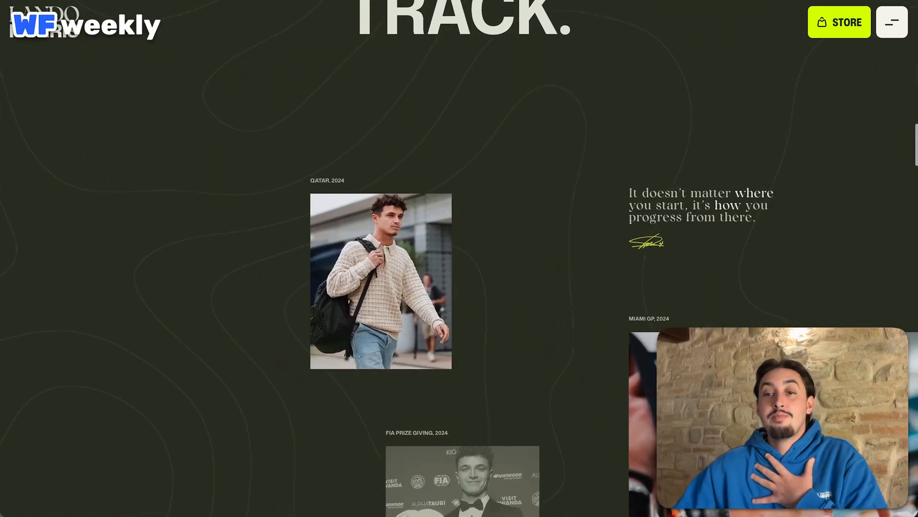
- Scroll down the dark, image-heavy personal website as a design reference
{"action": "scroll", "scroll_direction": "down", "scroll_amount": 3}
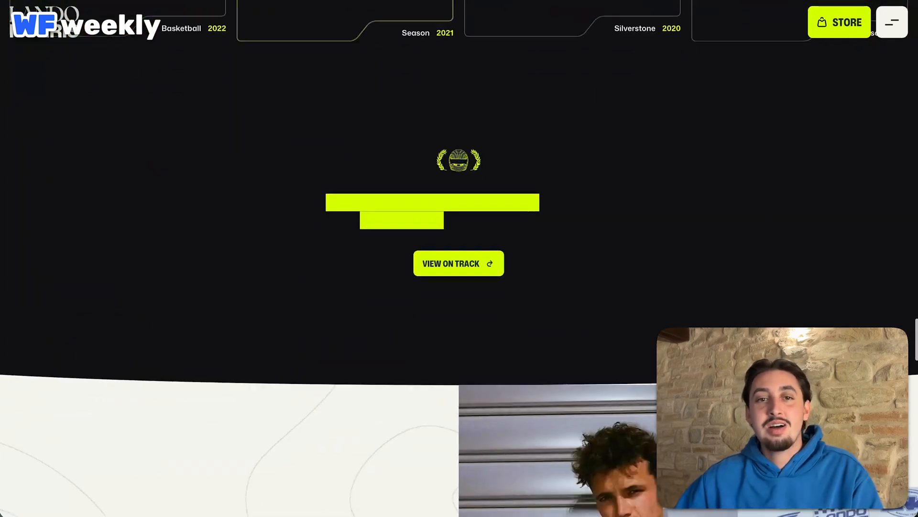
{"action": "scroll", "scroll_direction": "down", "scroll_amount": 3}
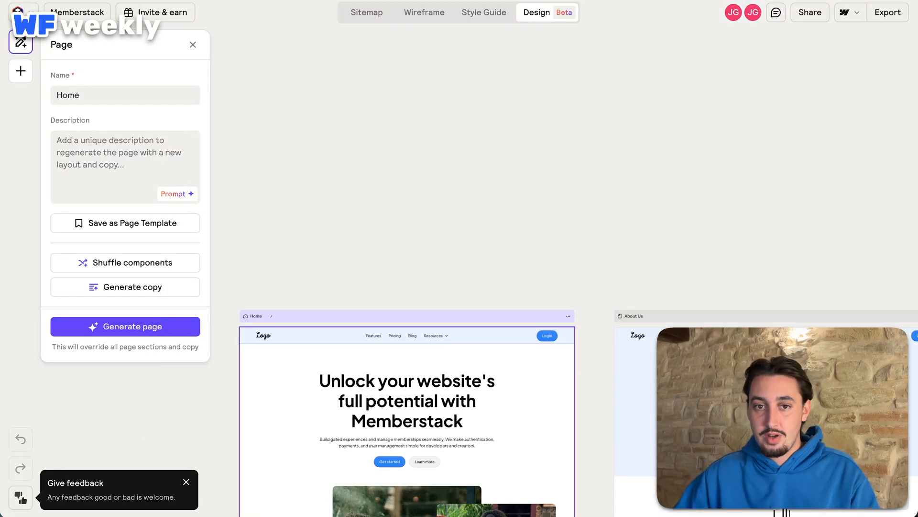
- Scroll through the generated Home page design in the Relume tab
{"action": "scroll", "scroll_direction": "down", "scroll_amount": 3}
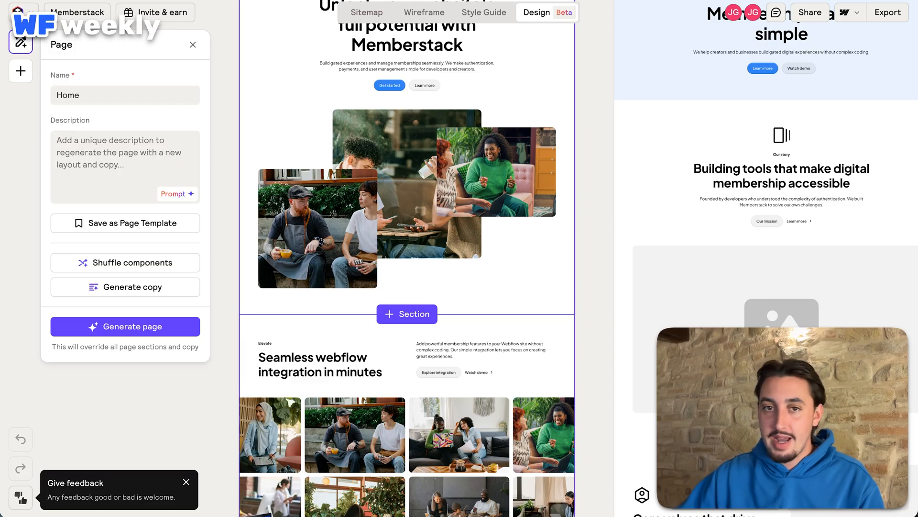
{"action": "scroll", "scroll_direction": "down", "scroll_amount": 3}
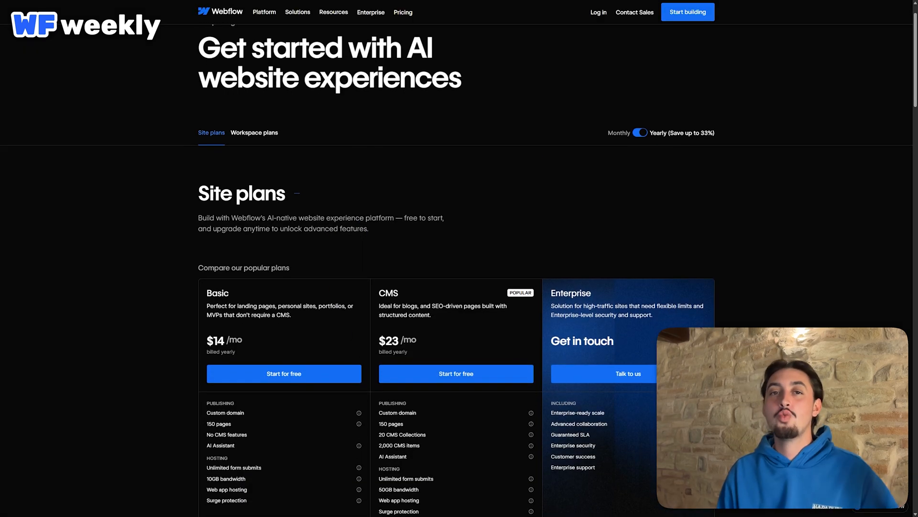
- Scroll through Webflow's site plan prices, then preview the second Dataway theme in the AI builder
{"action": "scroll", "scroll_direction": "down", "scroll_amount": 3}
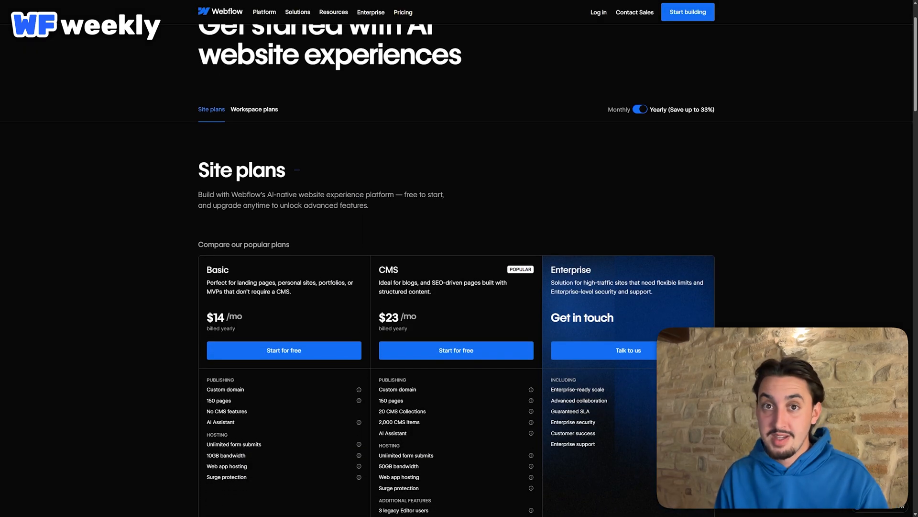
{"action": "scroll", "scroll_direction": "down", "scroll_amount": 3}
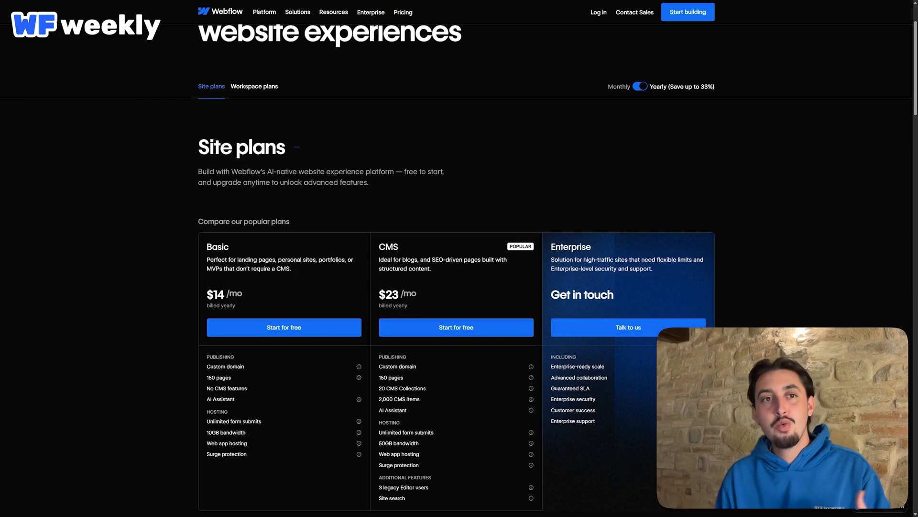
{"action": "scroll", "scroll_direction": "down", "scroll_amount": 3}
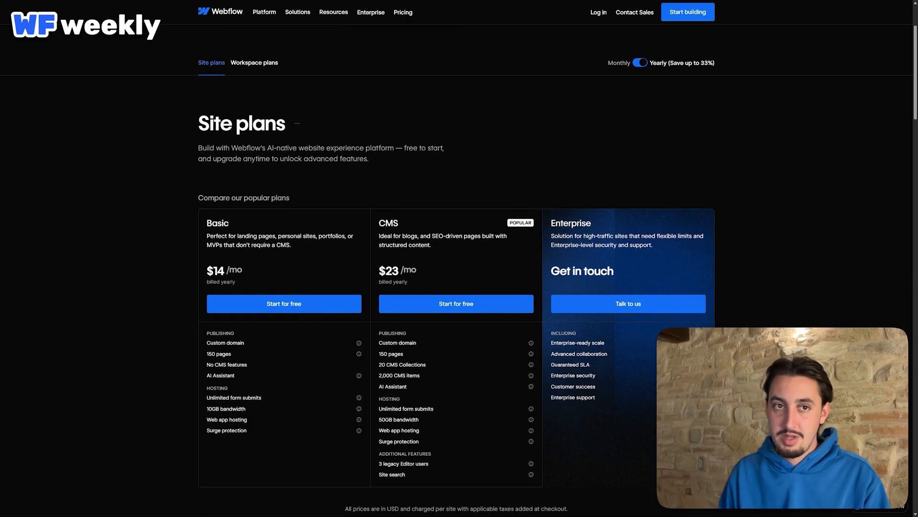
{"action": "scroll", "scroll_direction": "down", "scroll_amount": 3}
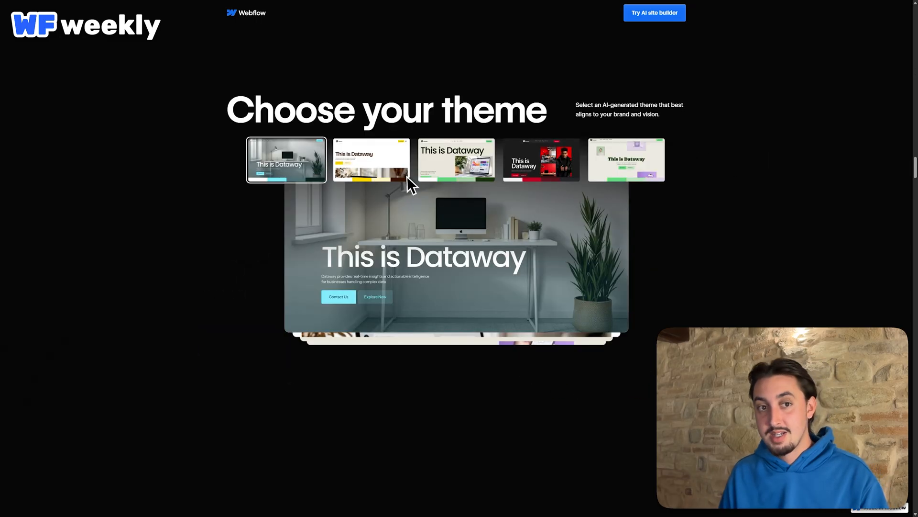
{"action": "left_click", "coordinate": [370, 159]}
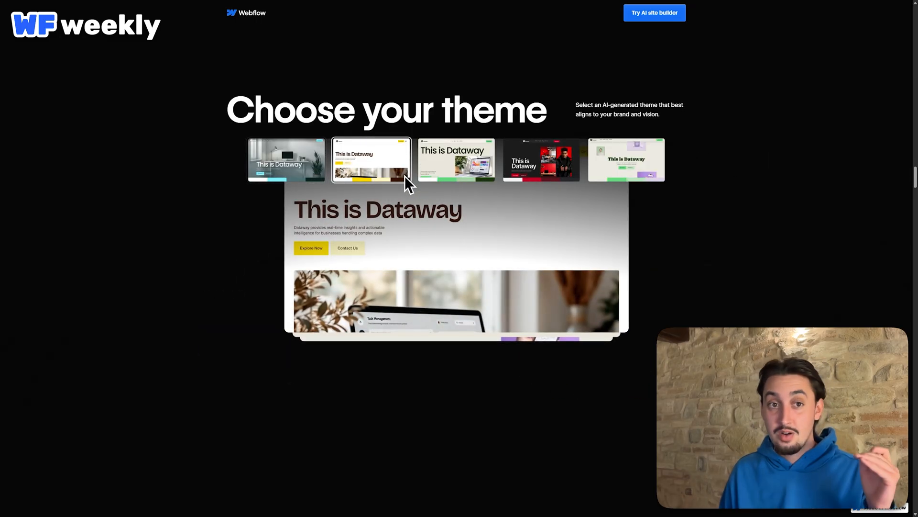